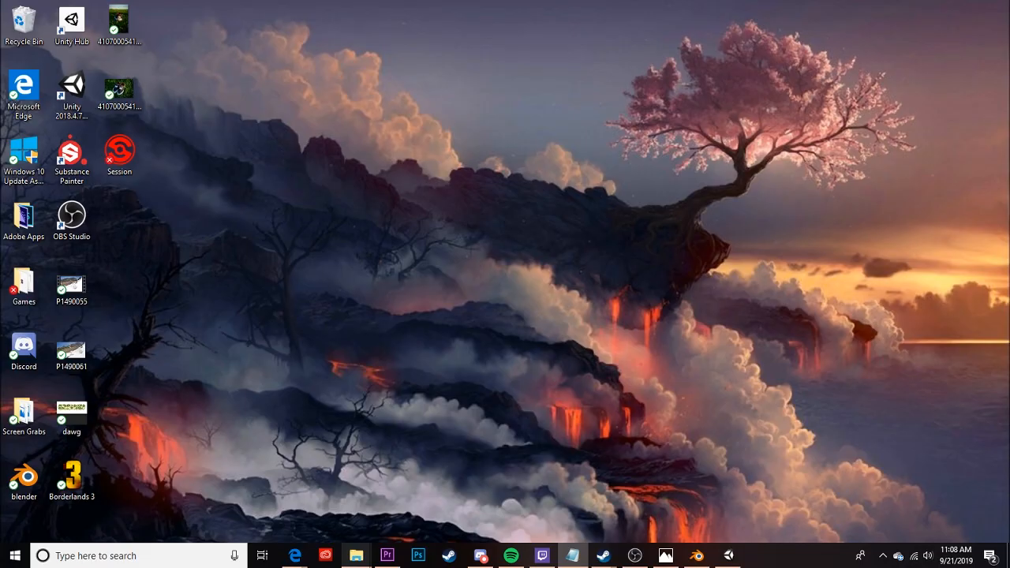
mouse_move(471, 395)
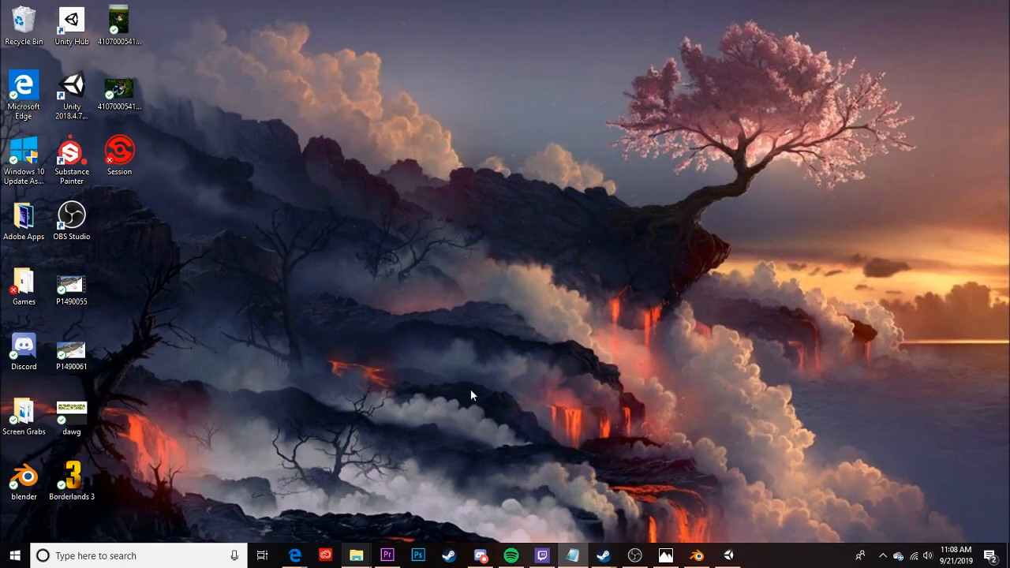
mouse_move(542, 444)
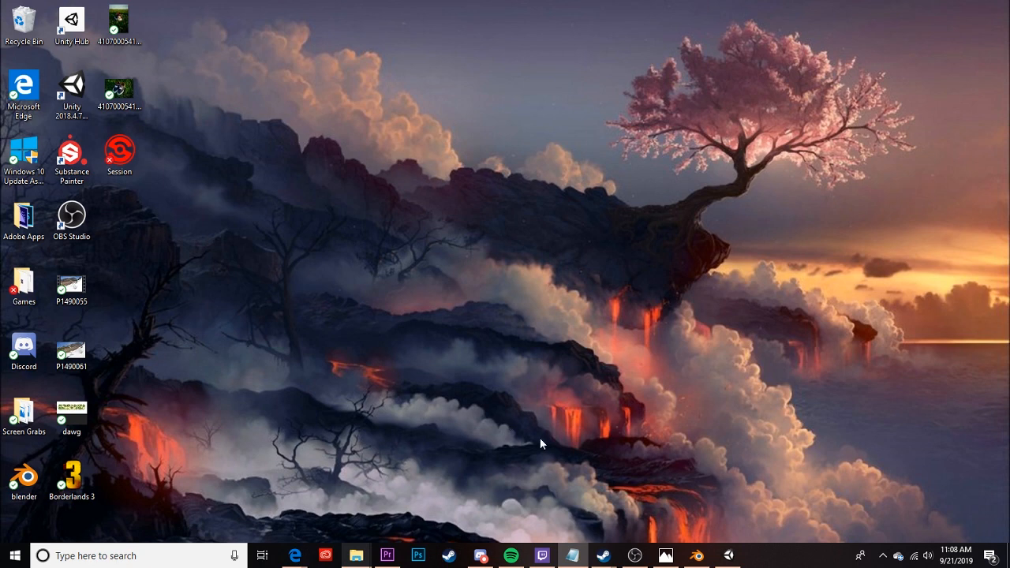
mouse_move(710, 518)
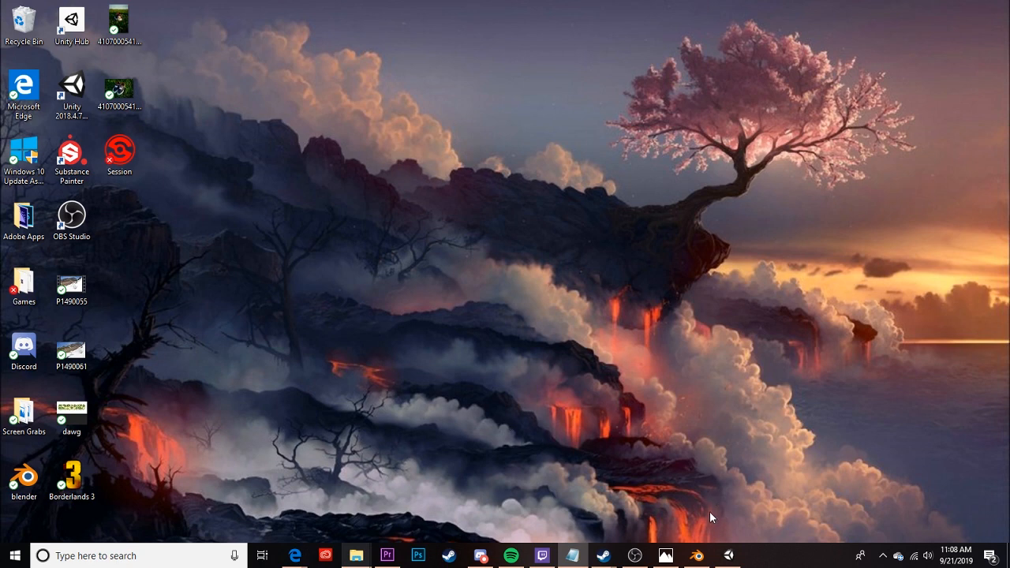
mouse_move(697, 556)
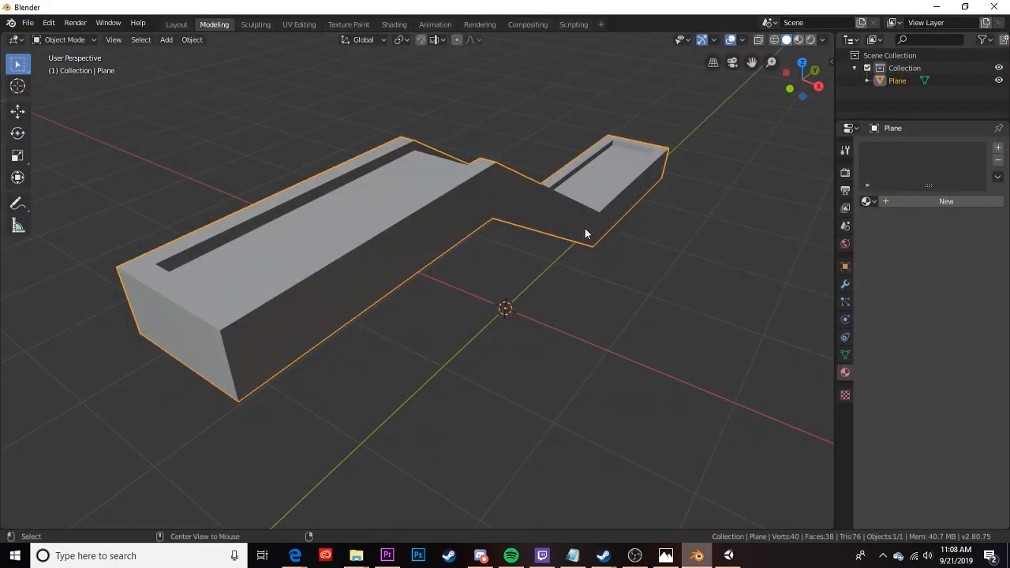
Enter Edit Mode on the ledge mesh and orbit to view its top ground faces
left_click_drag(584, 234, 584, 227)
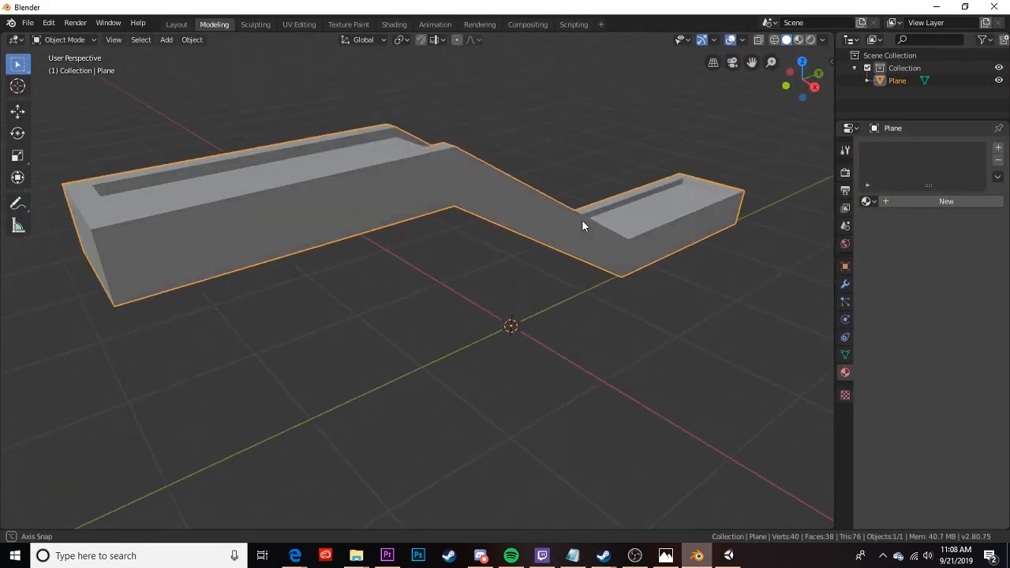
left_click_drag(585, 227, 676, 183)
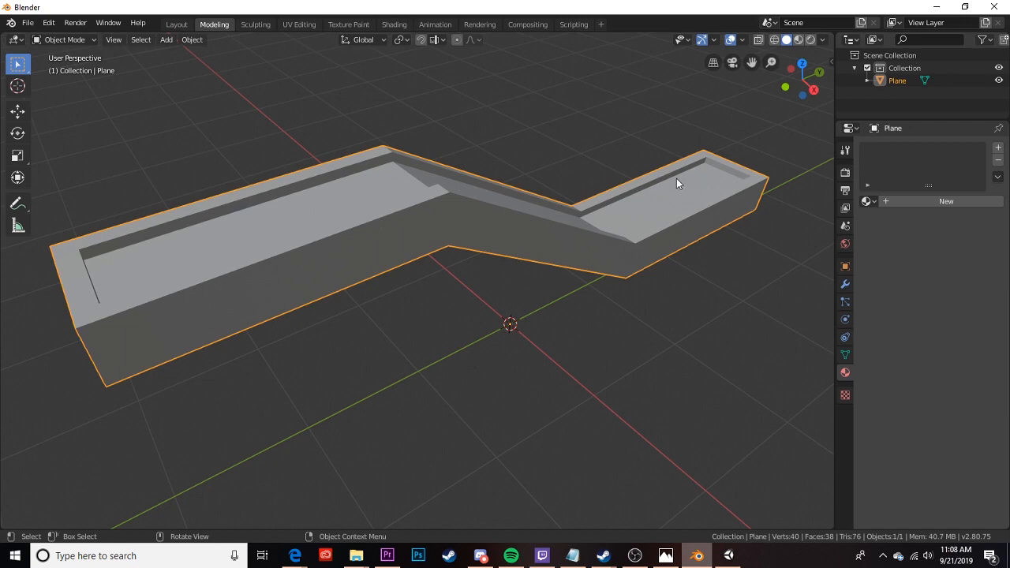
key("Tab")
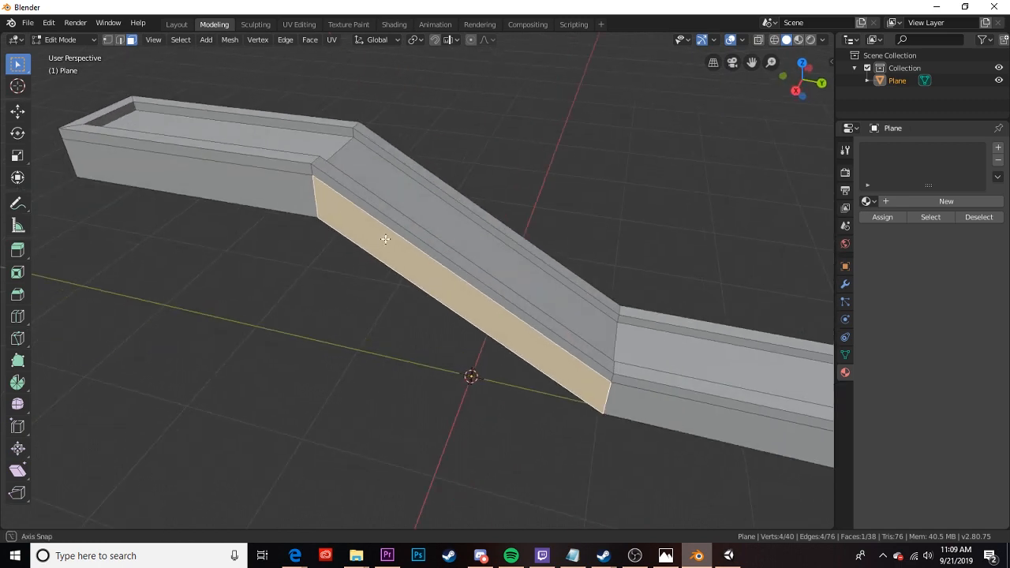
left_click_drag(387, 237, 418, 276)
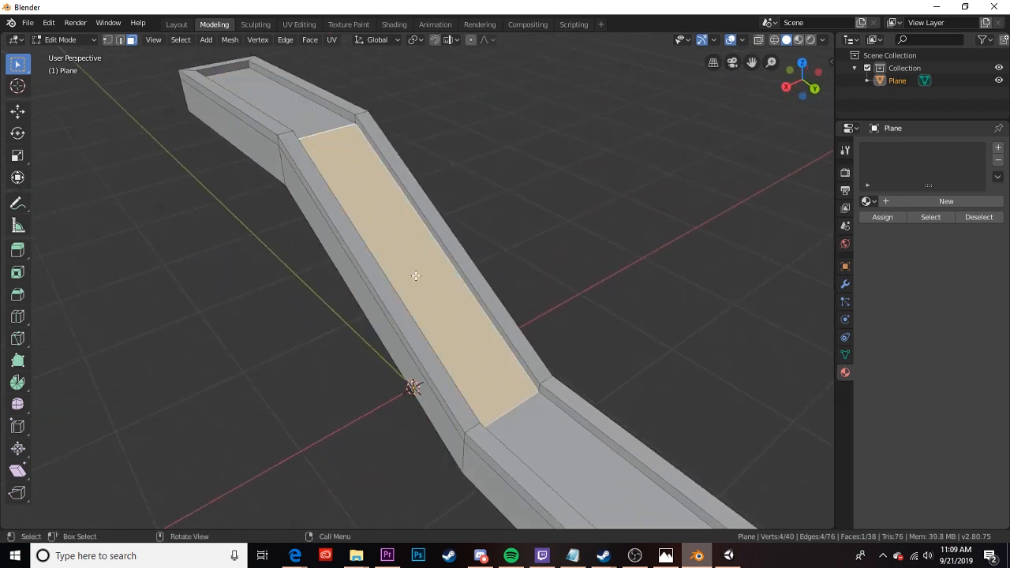
left_click_drag(417, 276, 774, 259)
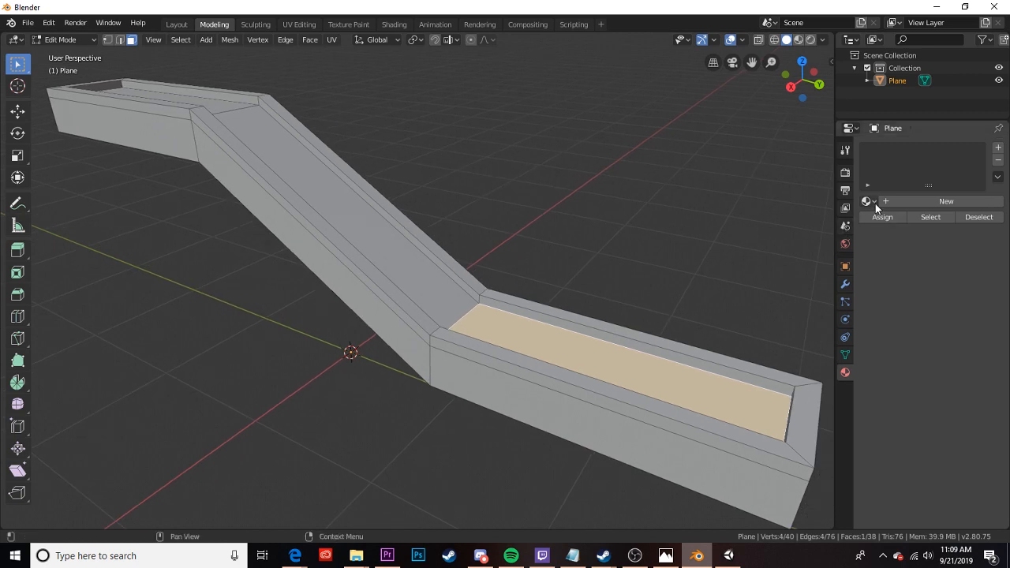
Create a new Grass material and give it a green base colour
left_click(946, 200)
type("Grass")
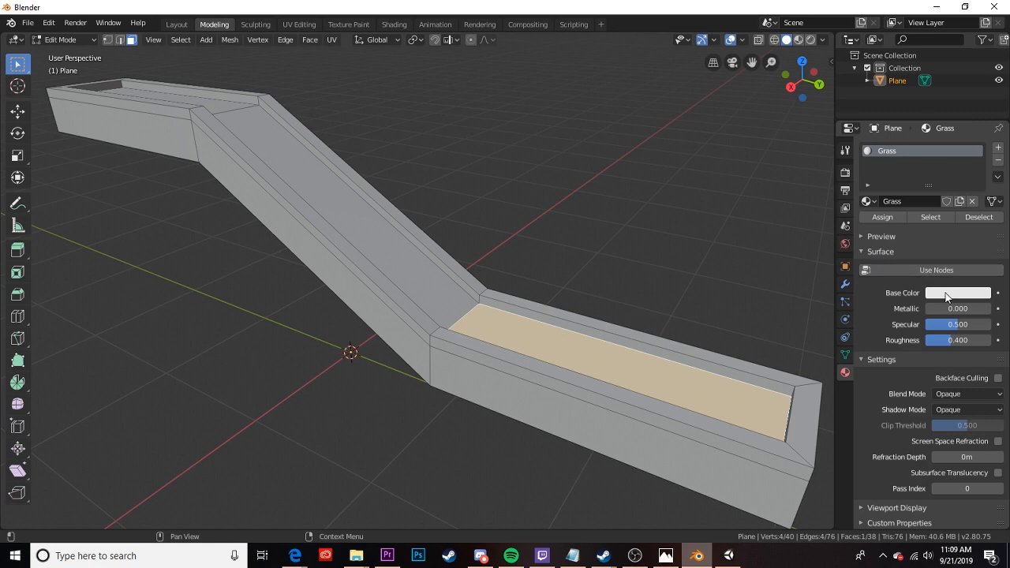
left_click(957, 292)
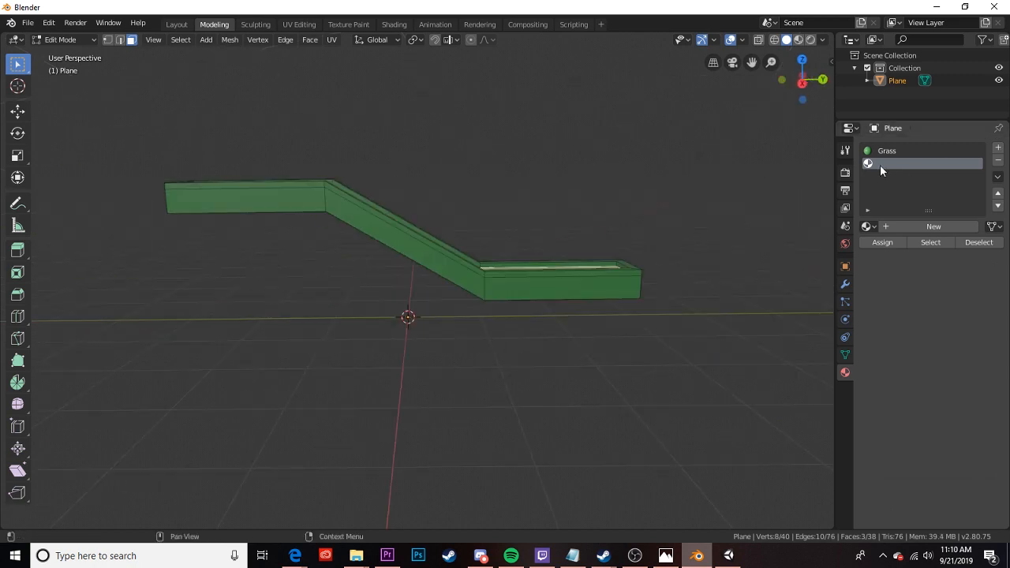
Create a second material named Bricks with a reddish base colour
left_click(935, 228)
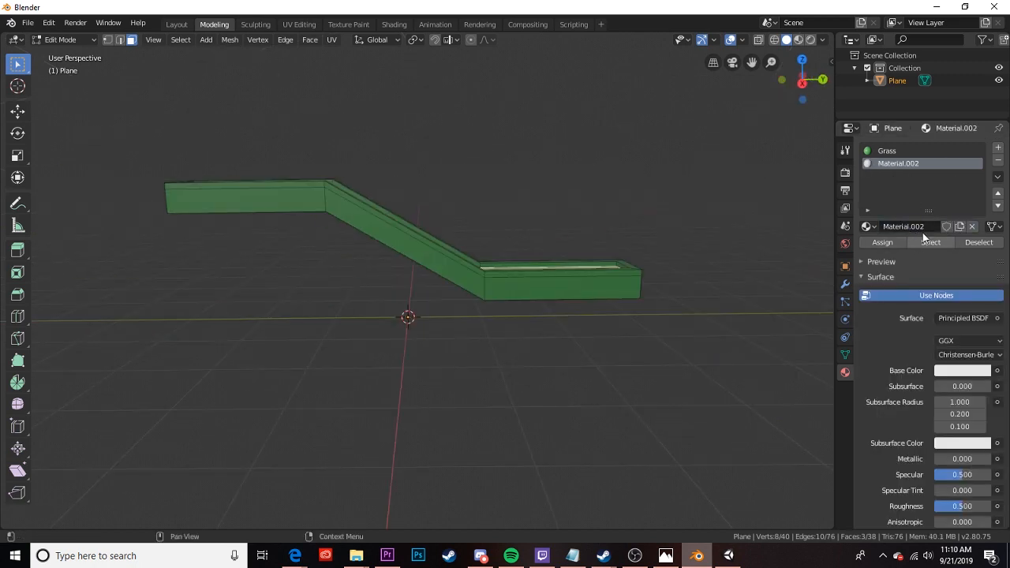
double_click(903, 228)
type("Bricks")
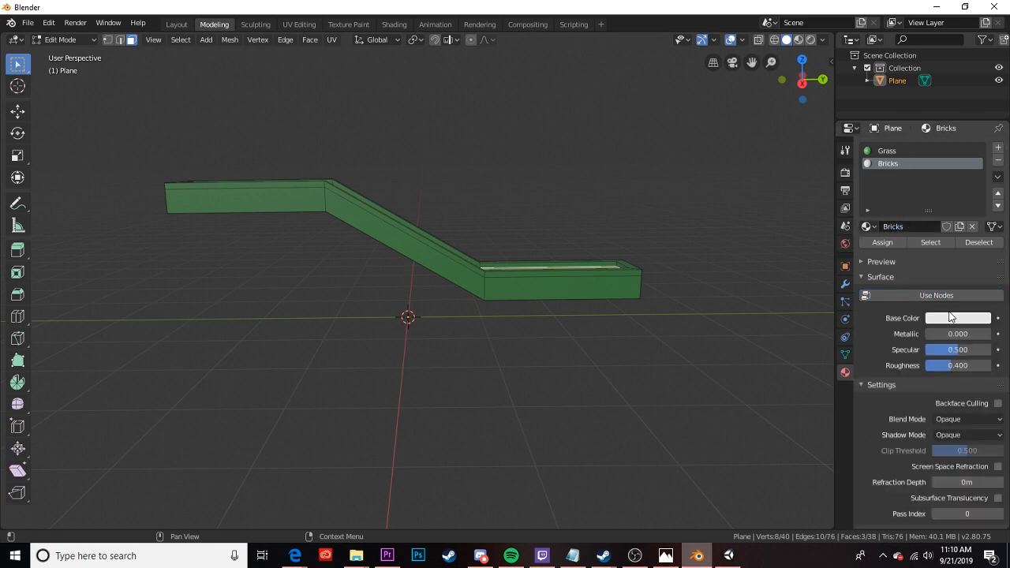
left_click(957, 319)
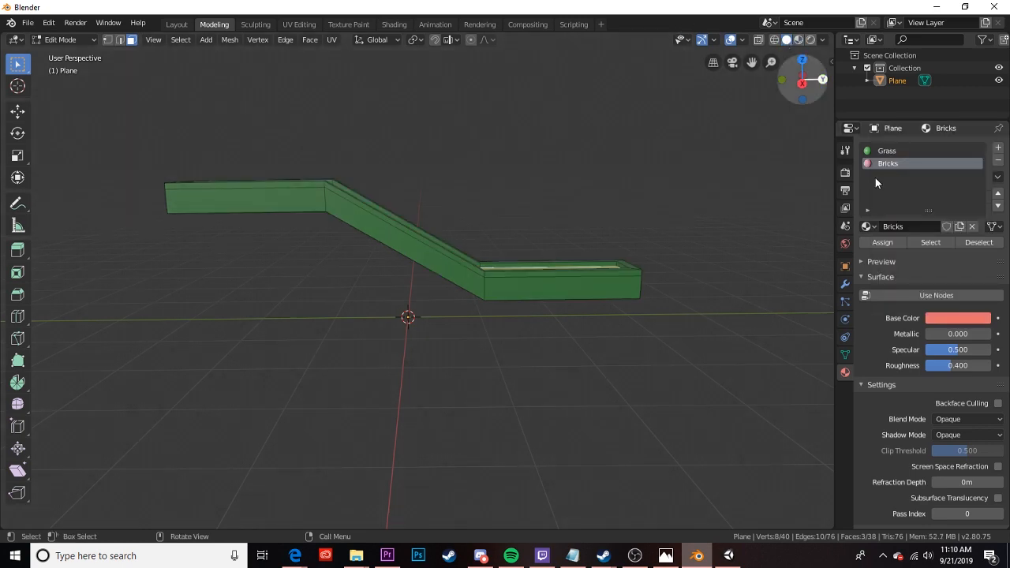
left_click(957, 319)
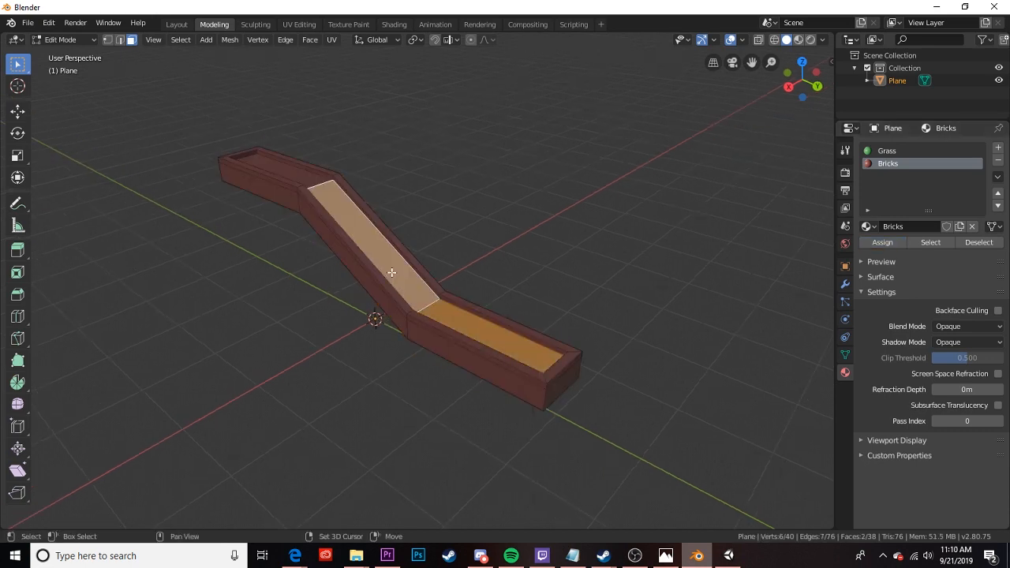
Assign Grass to the selected top faces so the walls keep Bricks
left_click(888, 150)
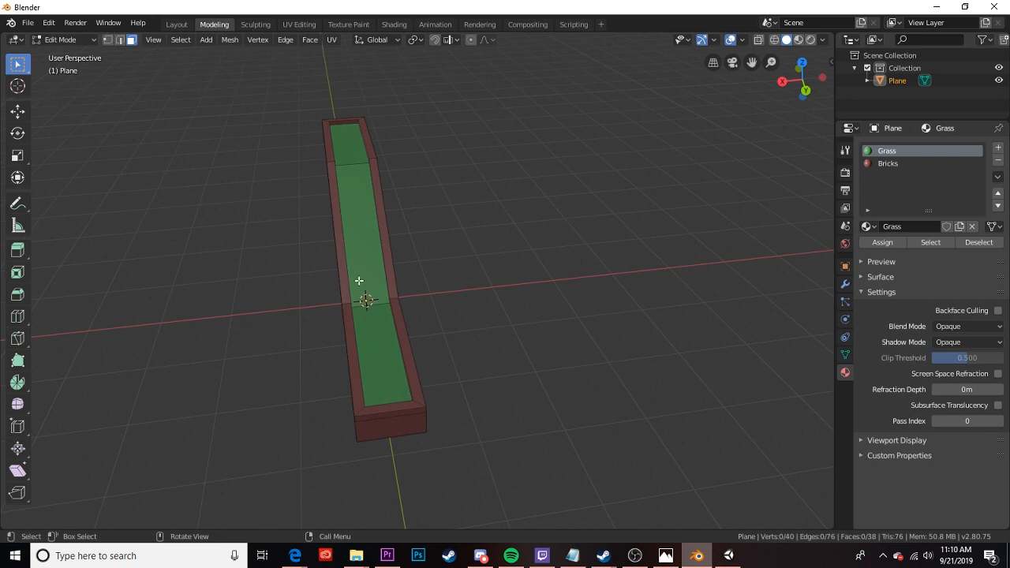
mouse_move(388, 276)
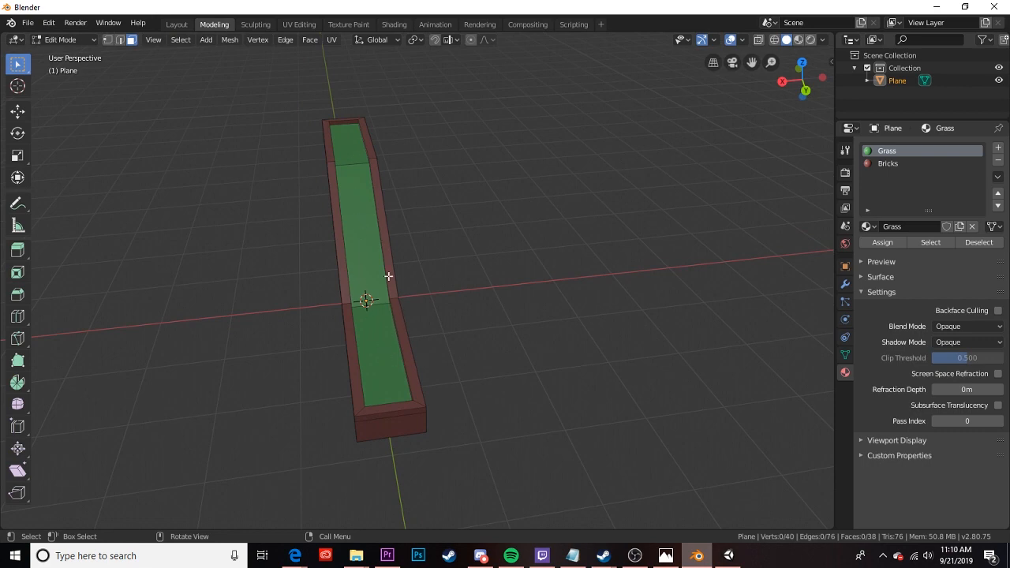
left_click_drag(387, 277, 467, 268)
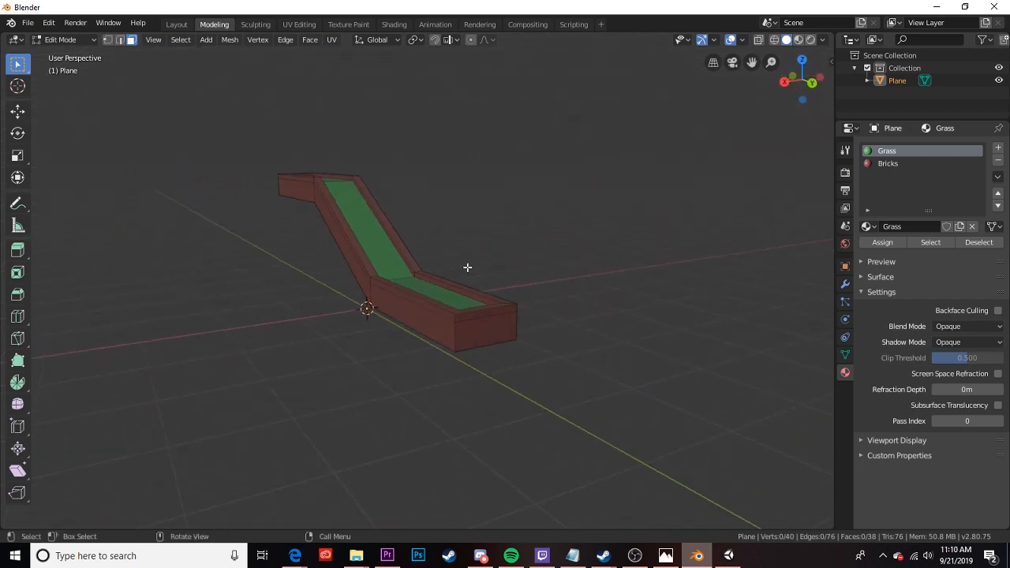
Create a third material and rename it Concrete
left_click(998, 148)
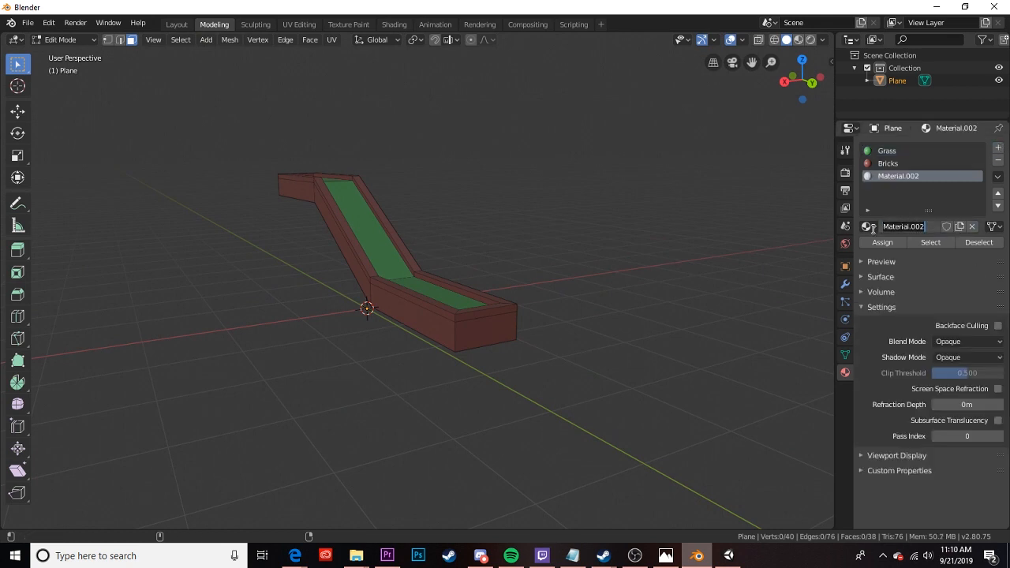
double_click(903, 228)
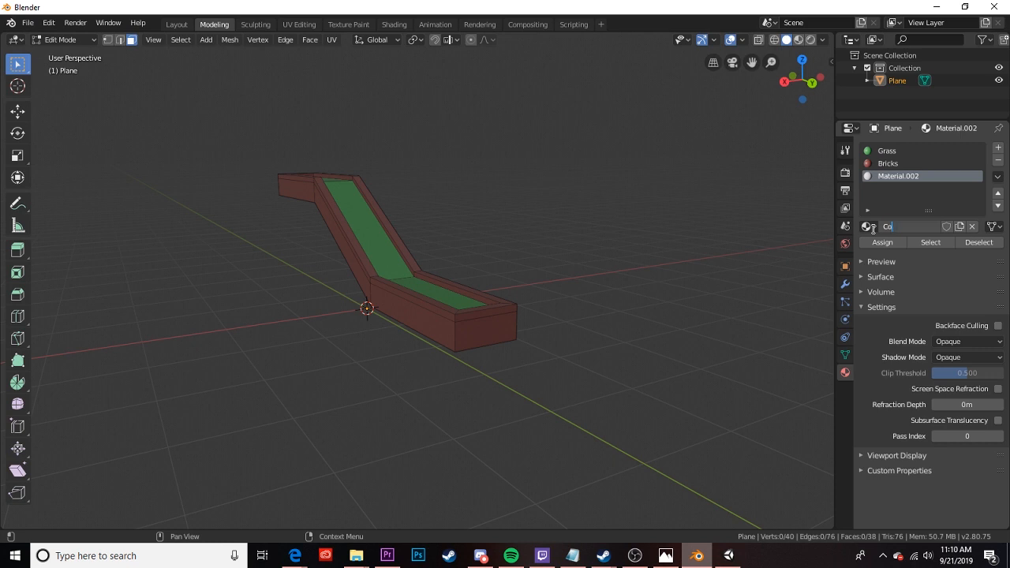
type("Concrete")
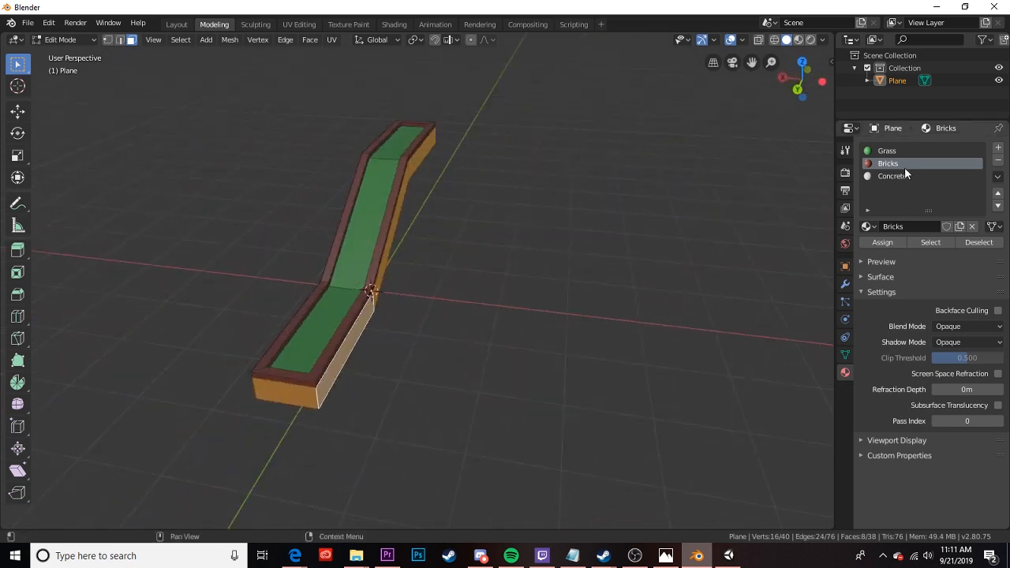
Give the Concrete material a grey base colour for the outer walls
left_click(894, 177)
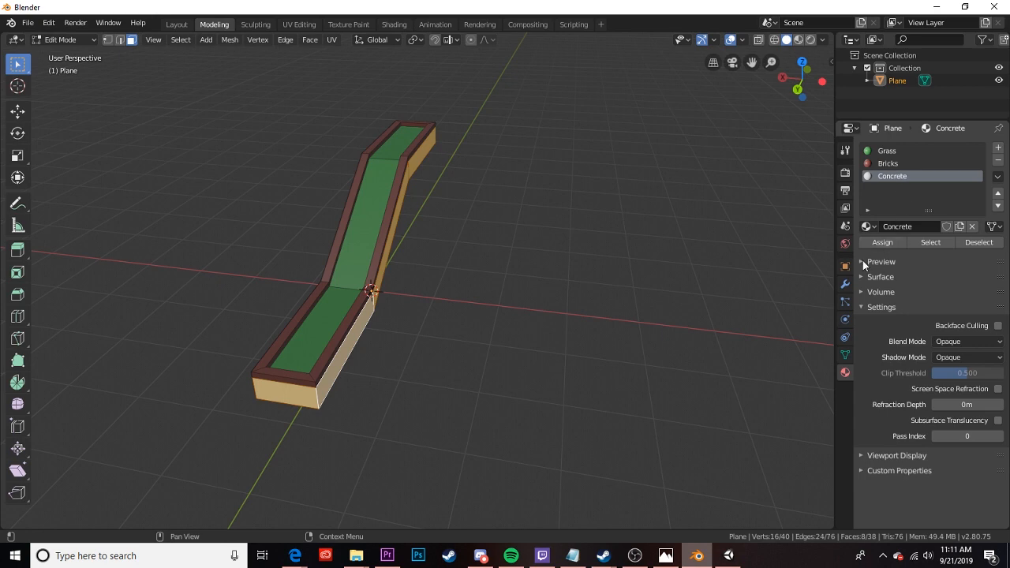
left_click(881, 277)
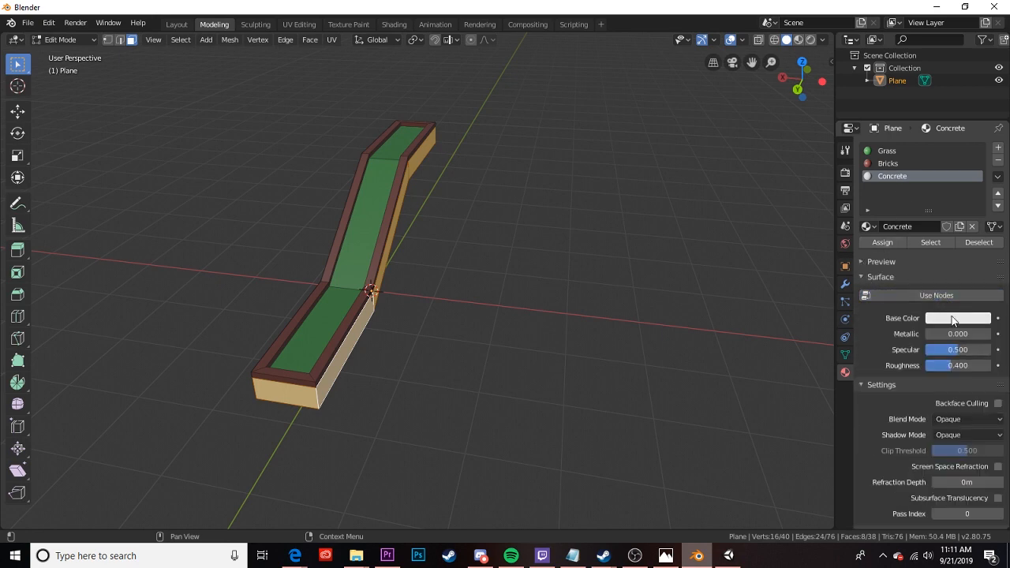
left_click(957, 318)
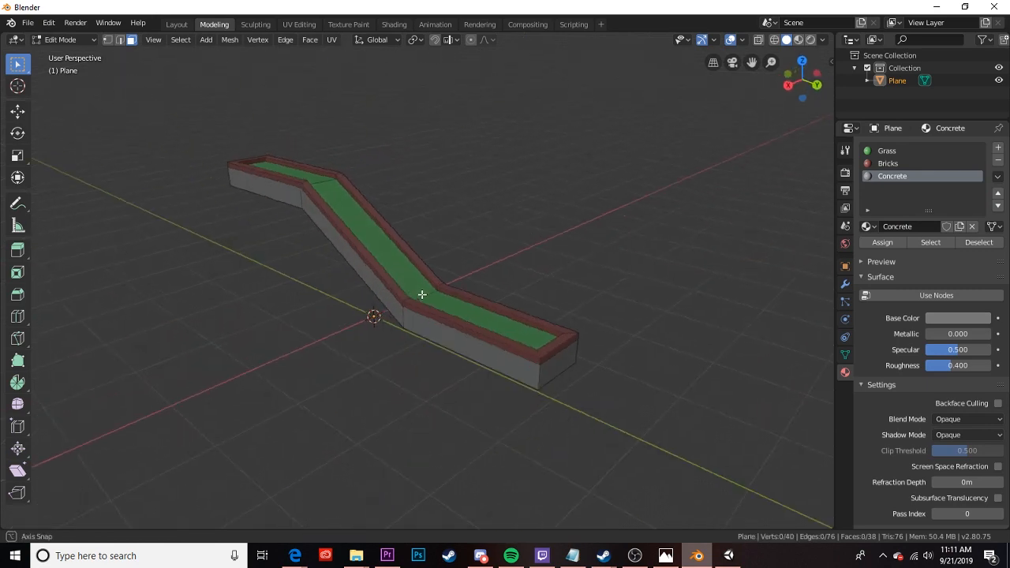
left_click_drag(423, 296, 660, 301)
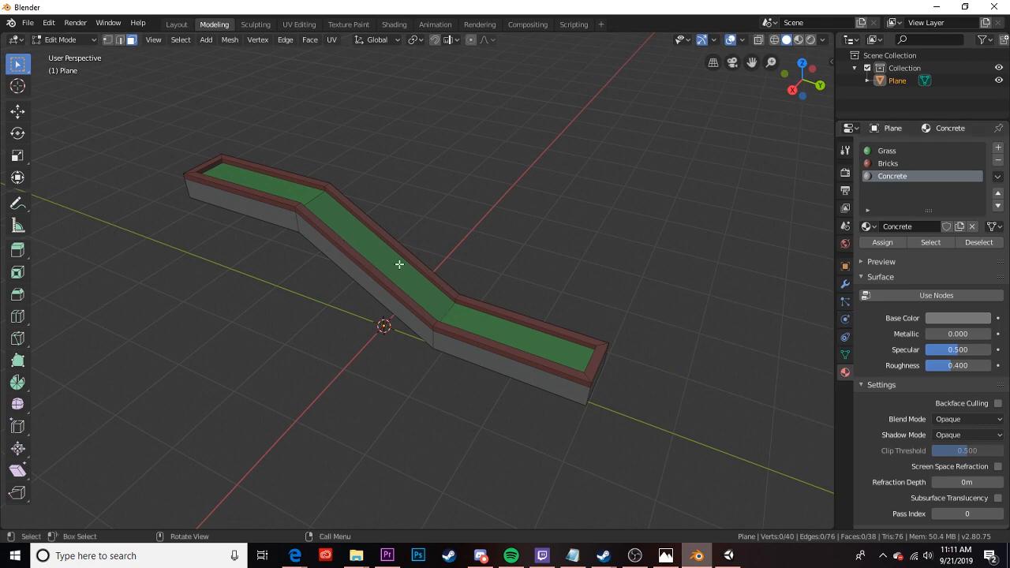
mouse_move(315, 55)
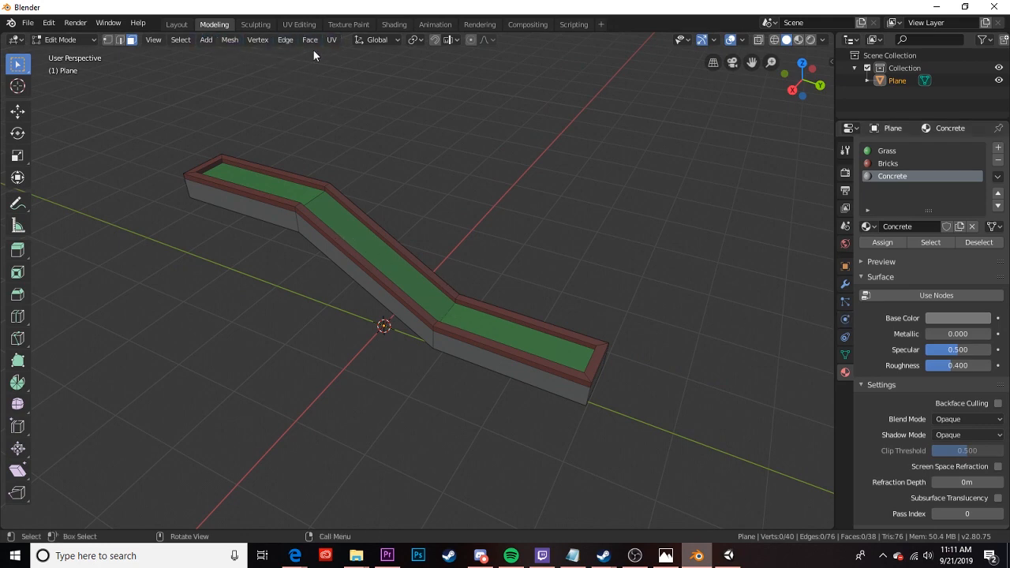
Switch to the UV Editing workspace and select the ledge faces by Grass and Bricks material slots
left_click(299, 23)
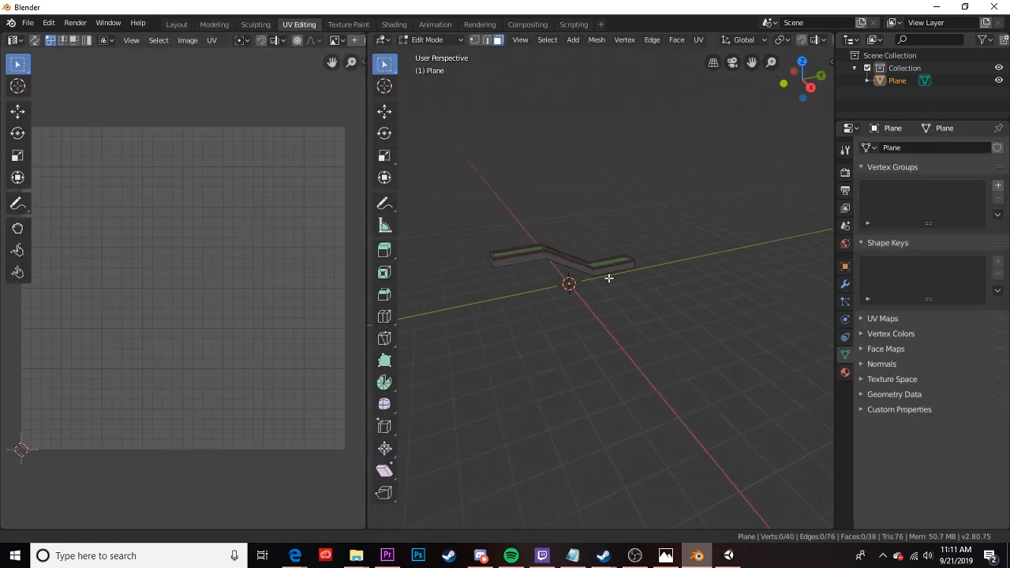
left_click_drag(568, 285, 631, 245)
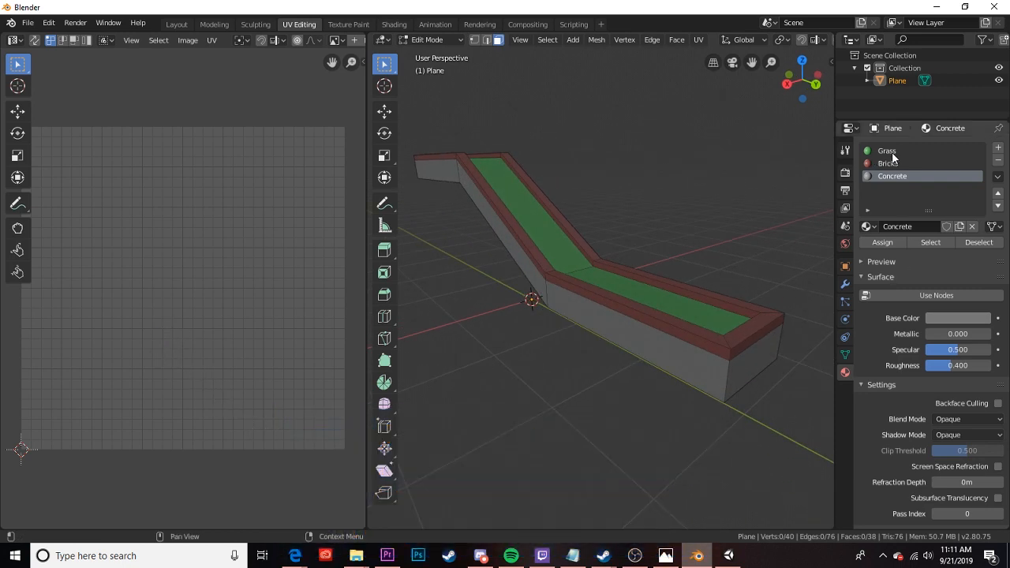
left_click(887, 152)
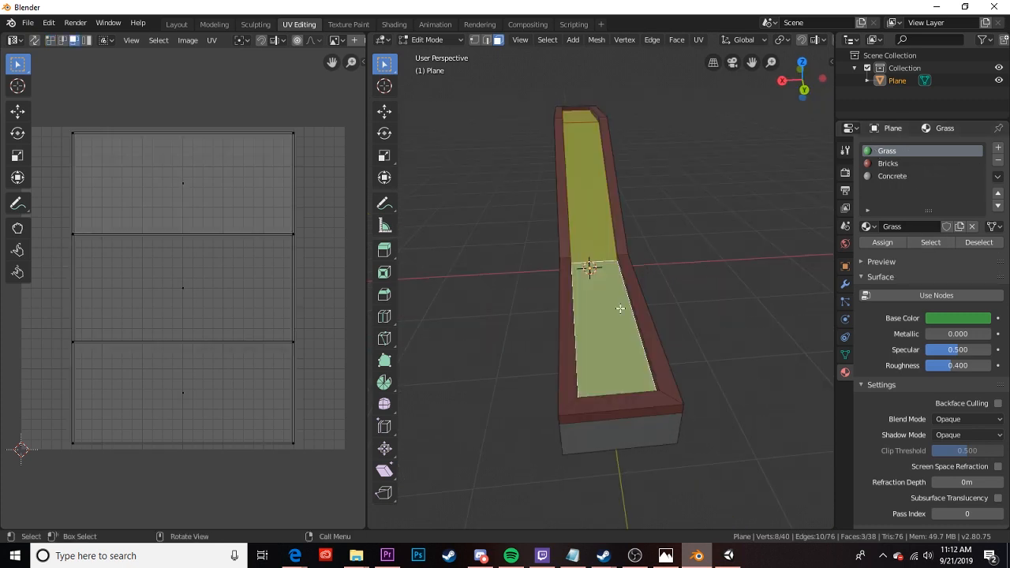
mouse_move(893, 171)
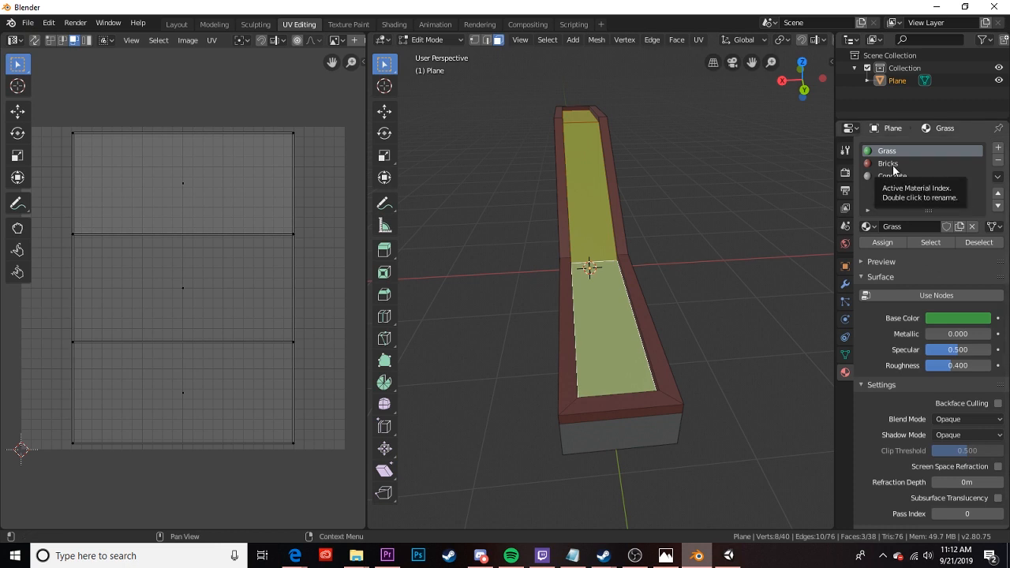
left_click(889, 163)
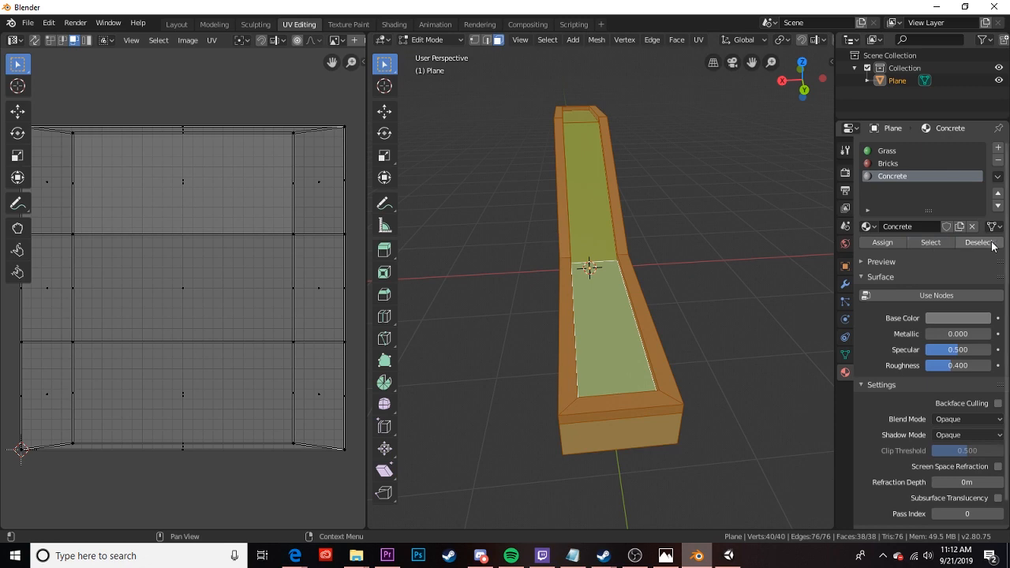
left_click(887, 152)
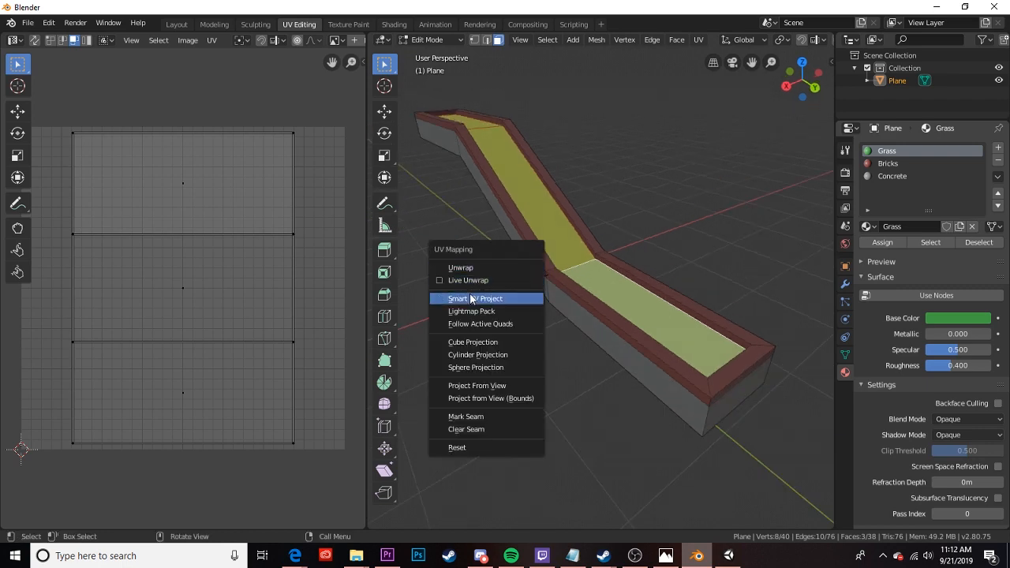
Smart UV Project the grass faces, then select the Bricks rim faces
left_click(478, 298)
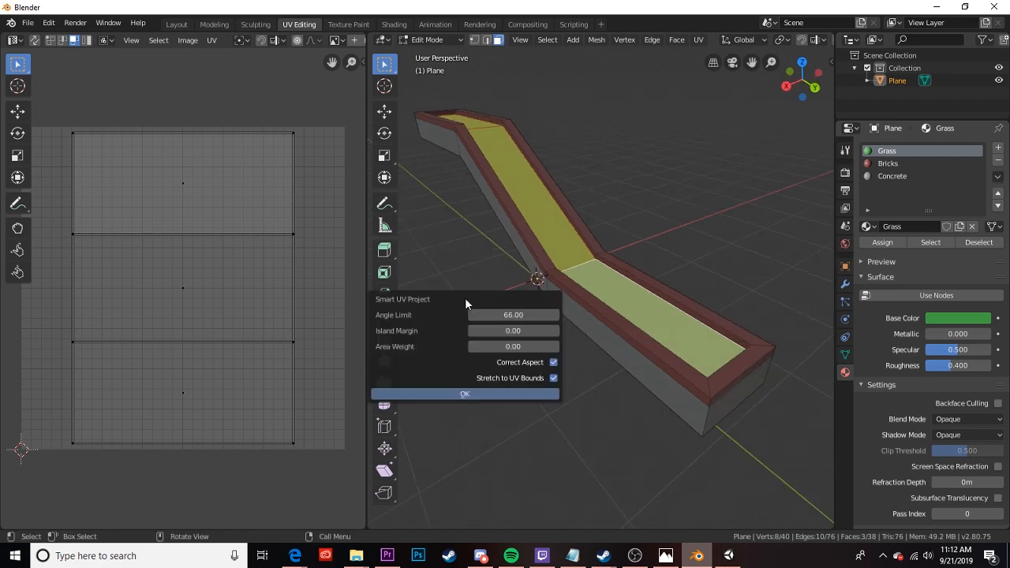
left_click(465, 393)
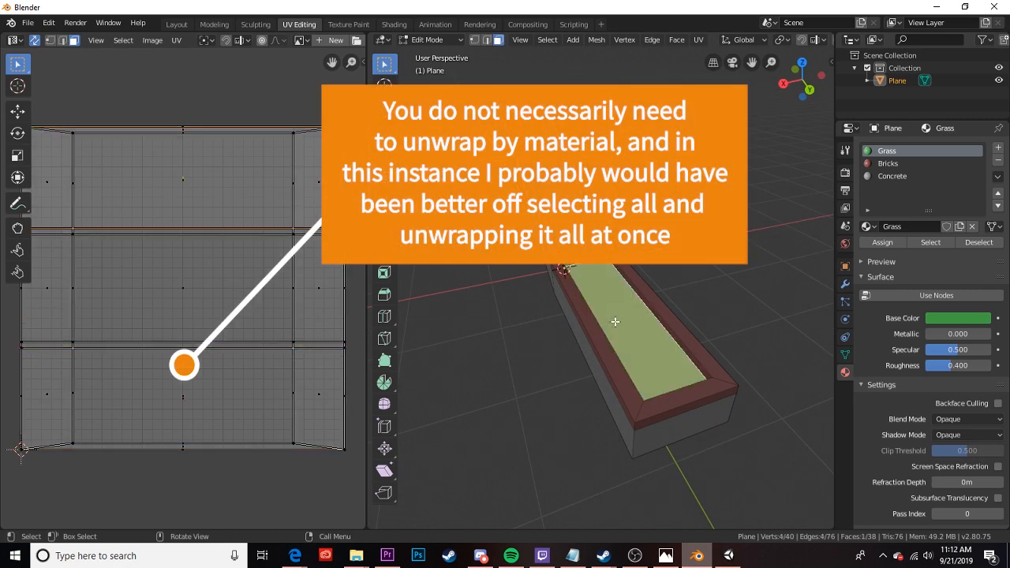
left_click(887, 163)
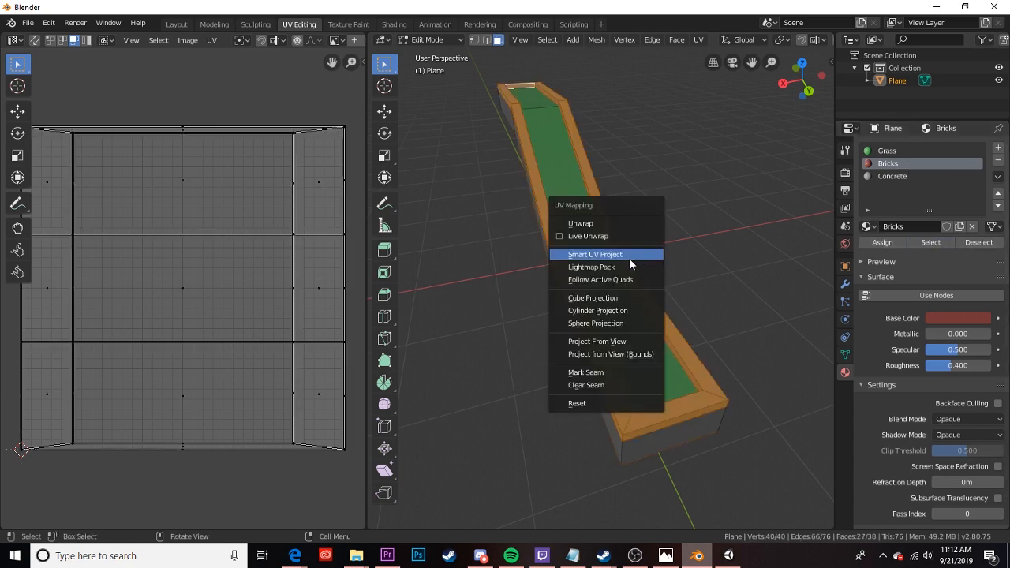
Smart UV Project the brick rim faces and then the concrete side faces, then return to Unity
left_click(595, 254)
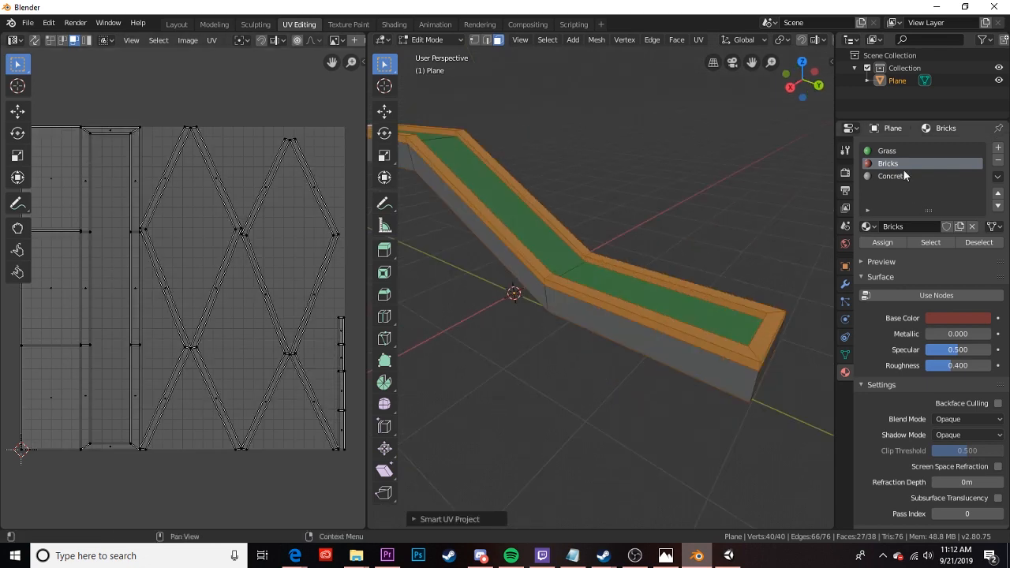
left_click(894, 175)
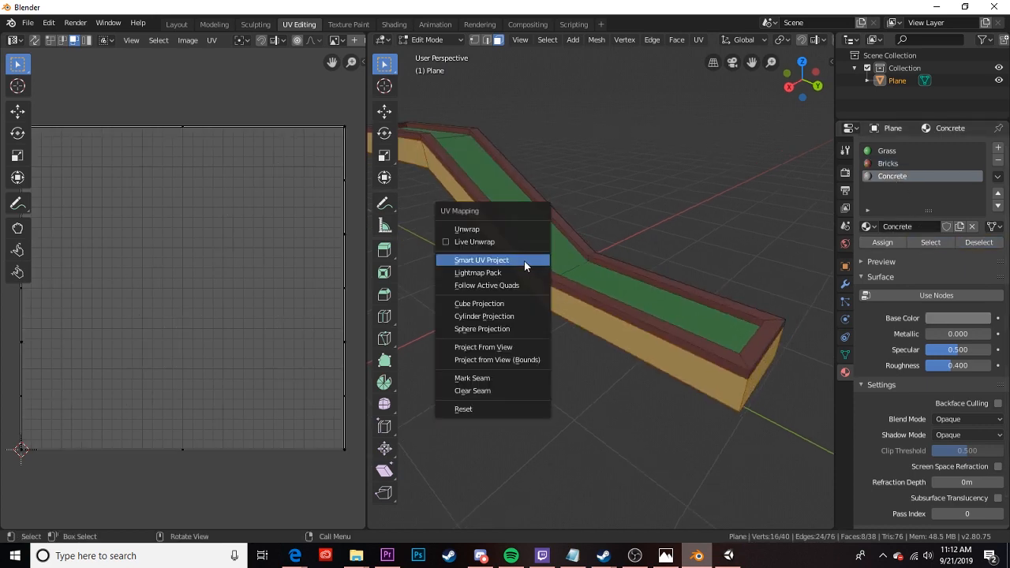
left_click(482, 259)
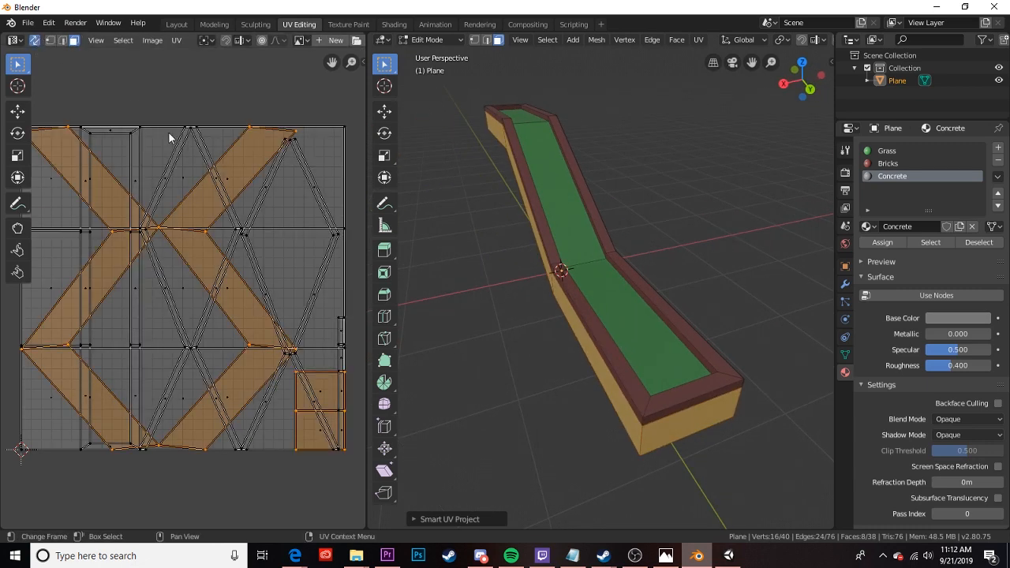
mouse_move(256, 220)
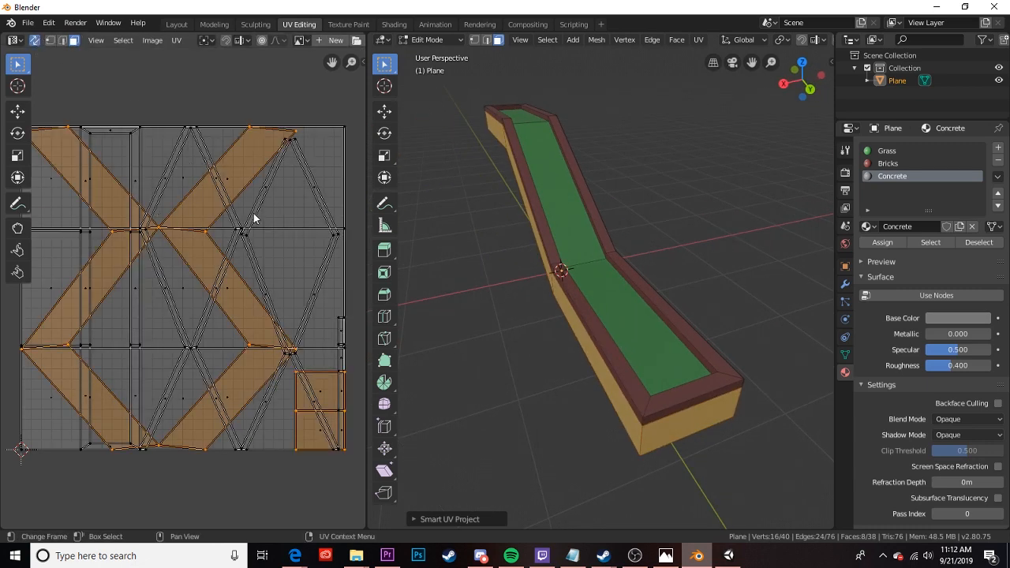
mouse_move(297, 177)
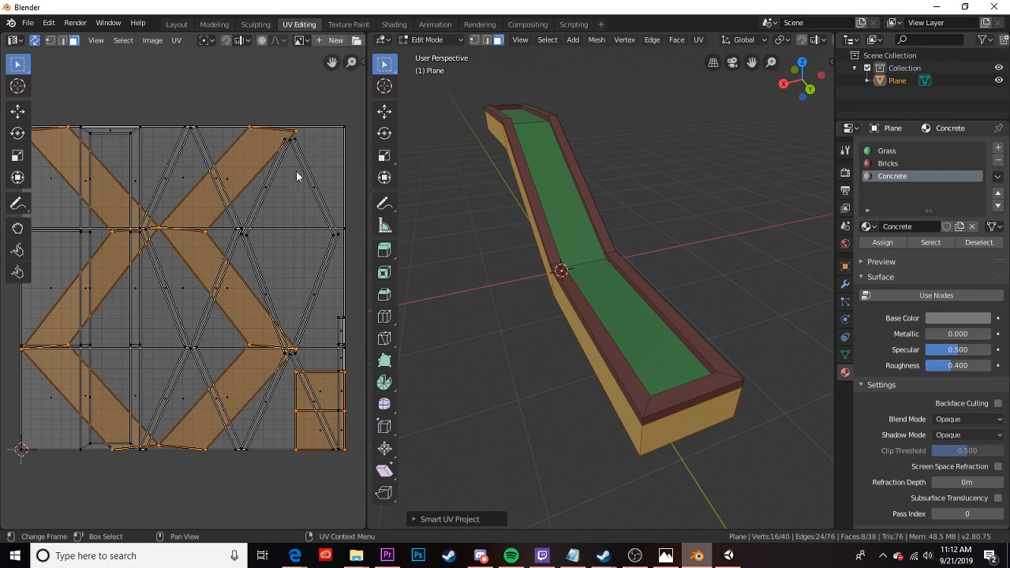
left_click(29, 22)
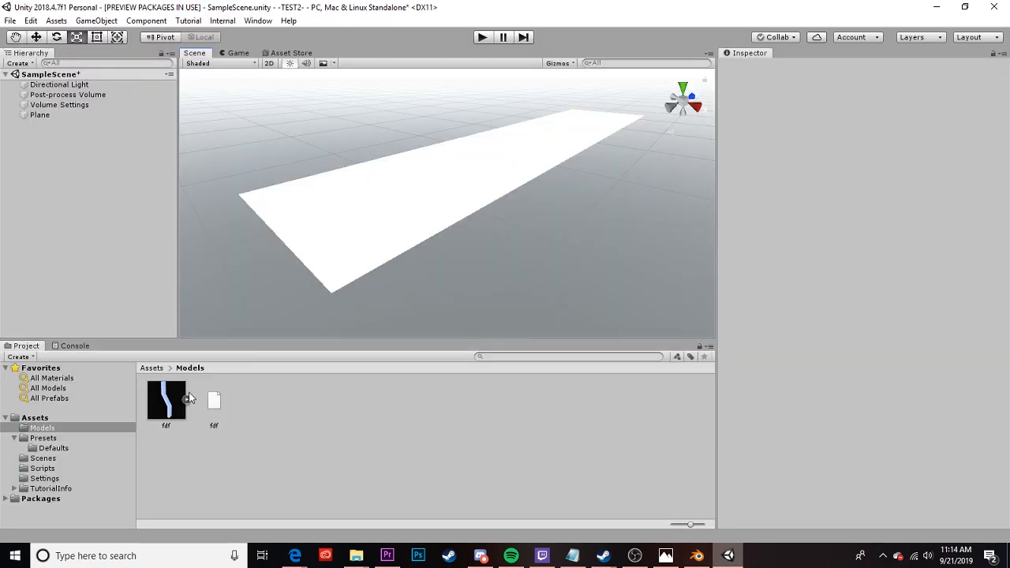
Drag the fbf ledge model from Assets/Models into the scene and lower it onto the plane
left_click_drag(166, 398, 480, 161)
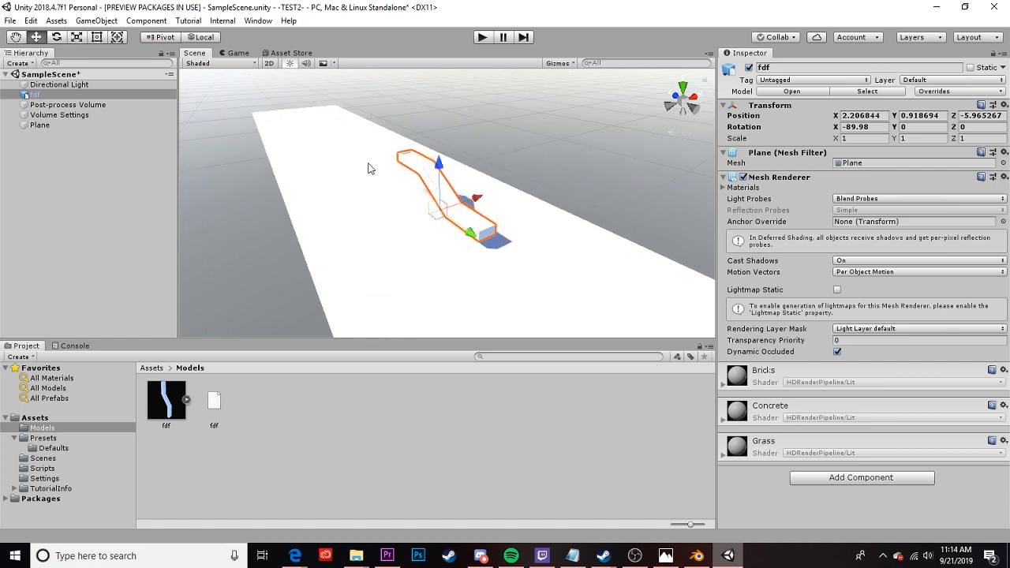
left_click_drag(439, 161, 439, 176)
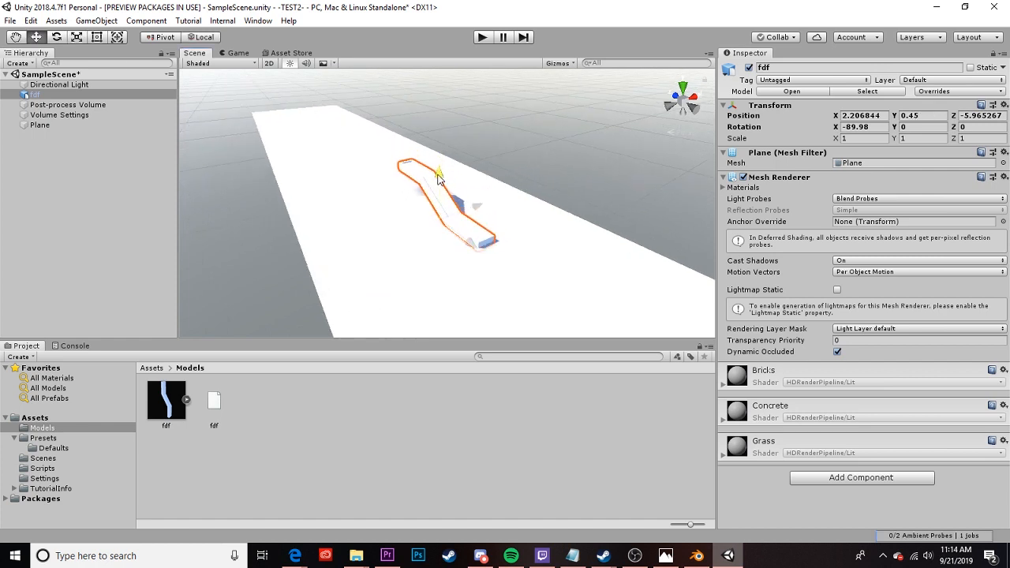
left_click_drag(439, 172, 439, 166)
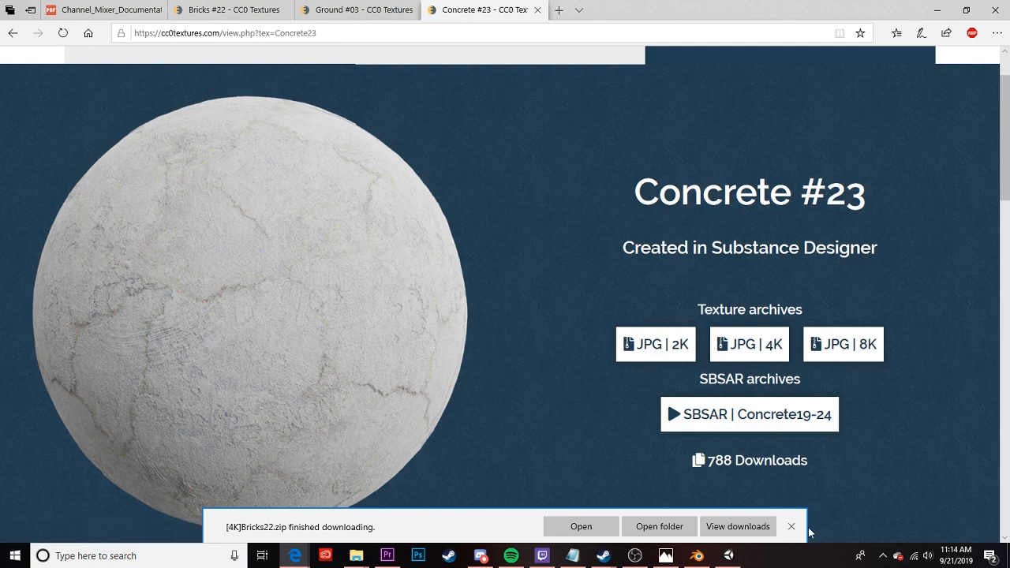
Dismiss the Bricks22 download notice in Edge and return to Unity
left_click(791, 527)
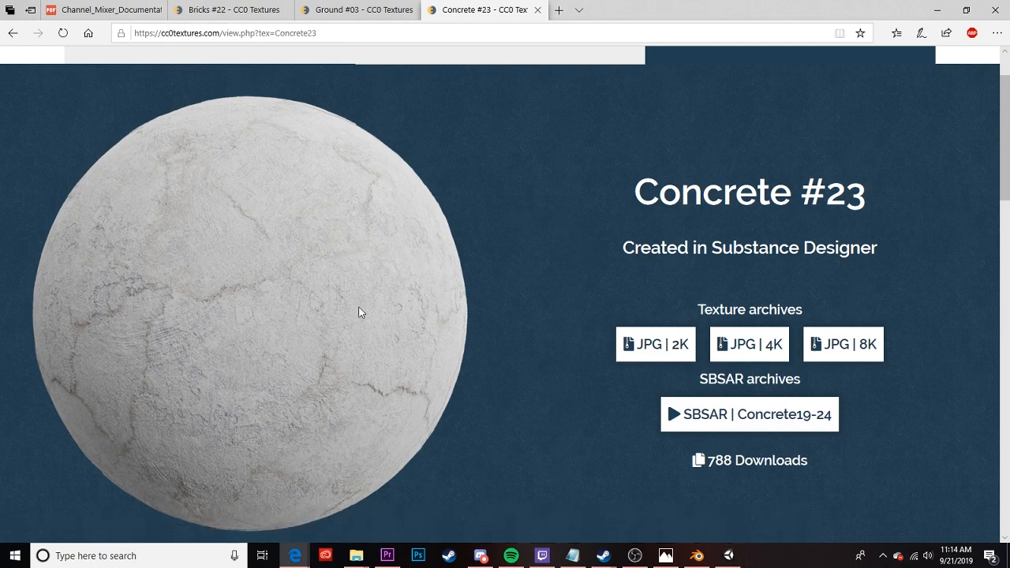
mouse_move(468, 287)
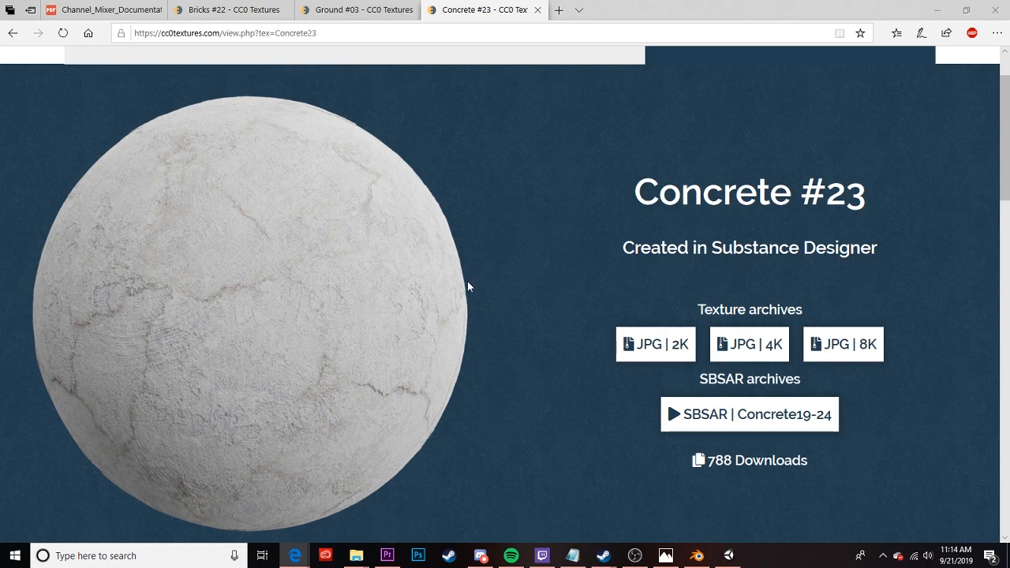
left_click(356, 9)
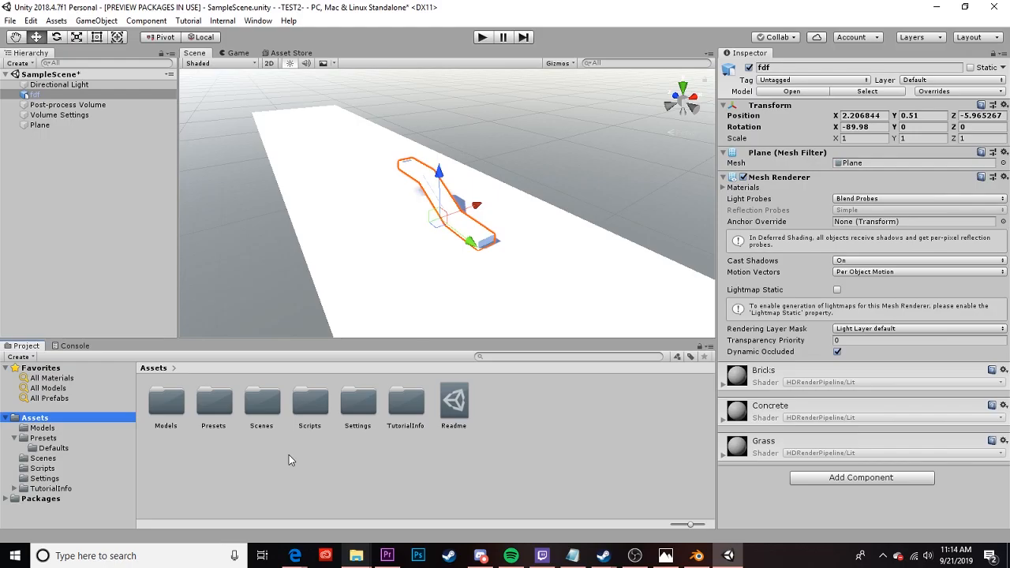
Create a new Textures folder in project assets and bring up the Bricks22 files in File Explorer
right_click(290, 458)
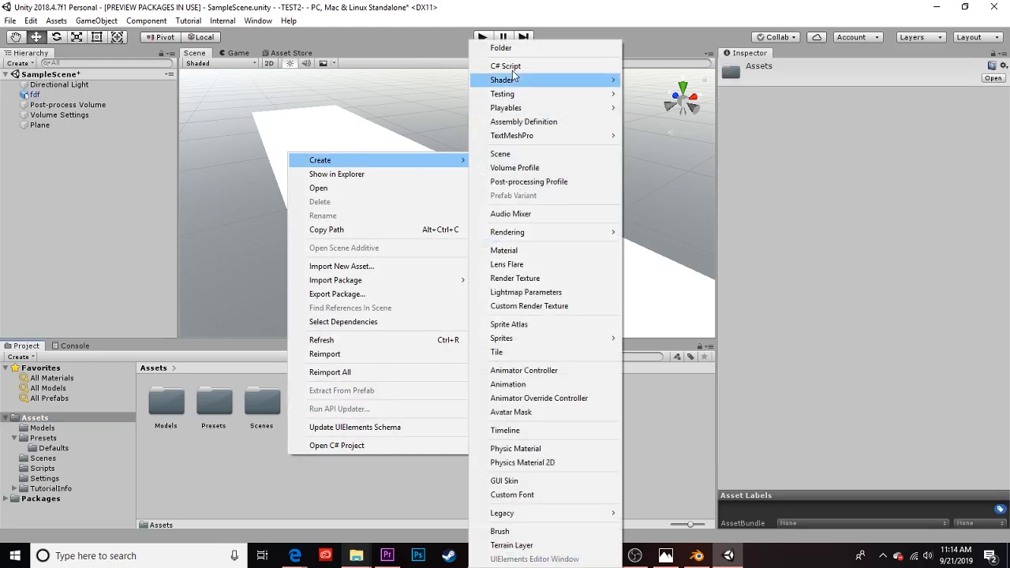
left_click(502, 47)
type("Textures")
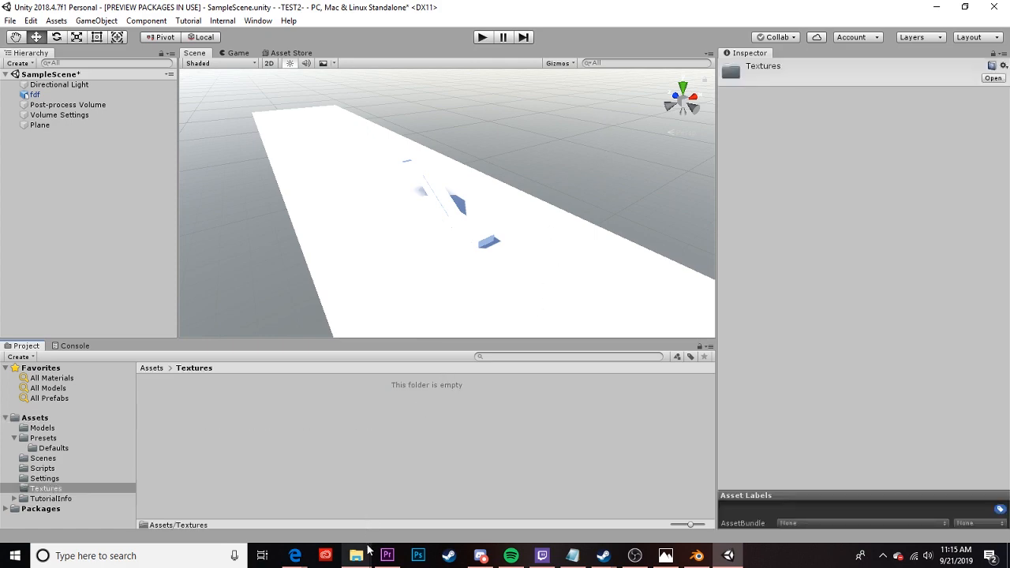
left_click(356, 556)
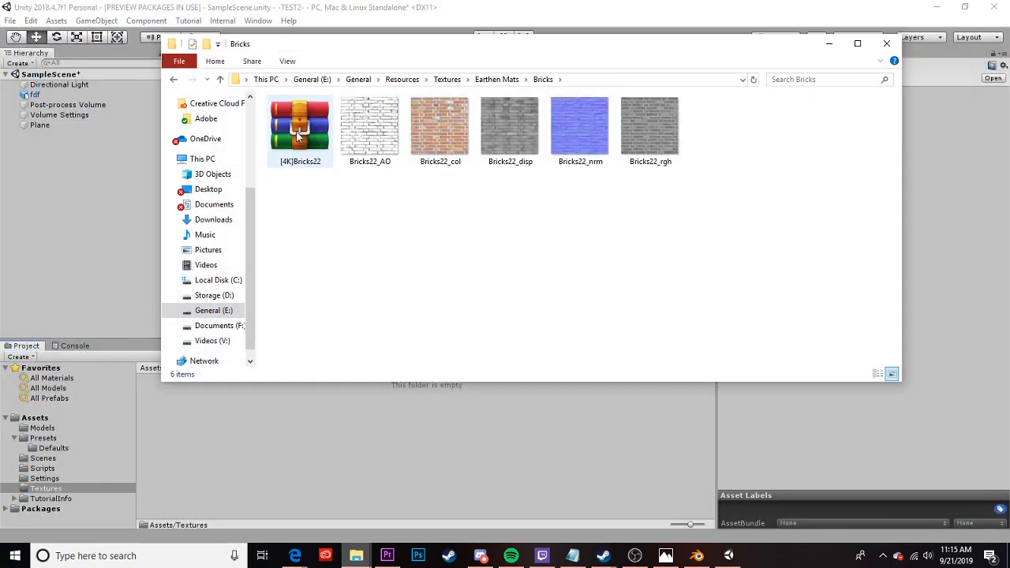
Extract the [4K]Bricks22.zip archive here into the Bricks texture folder
left_click(300, 126)
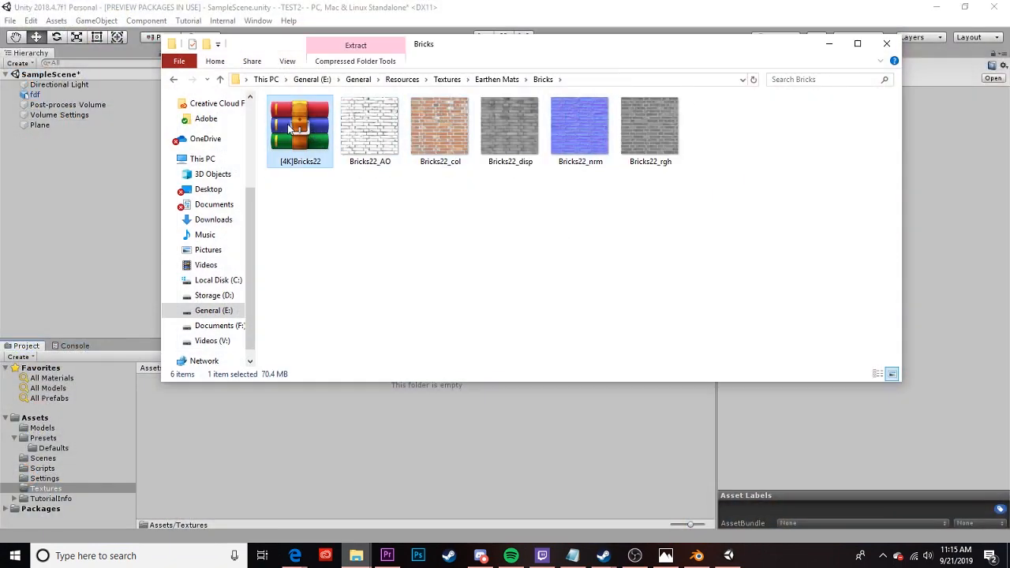
right_click(300, 126)
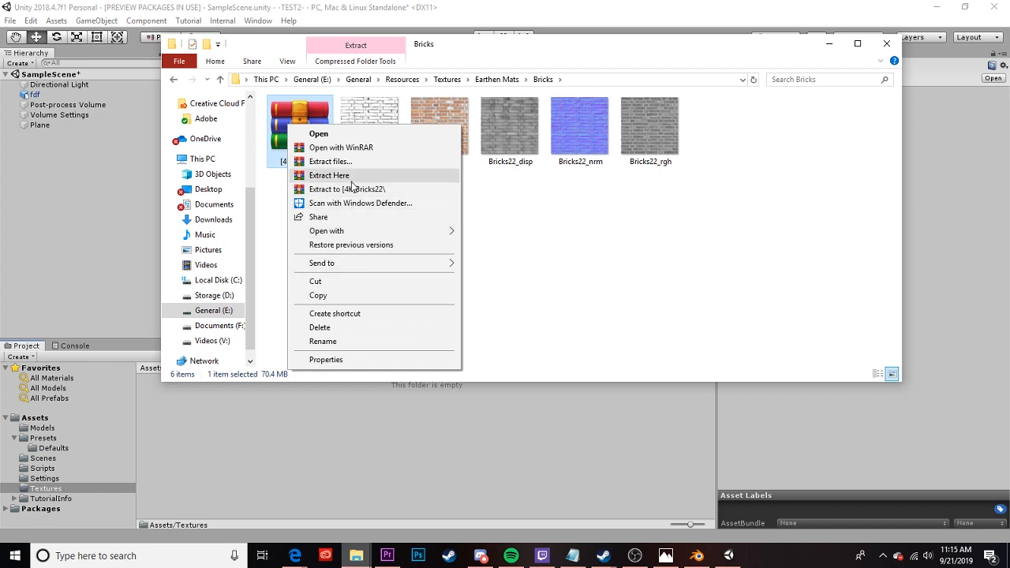
left_click(329, 175)
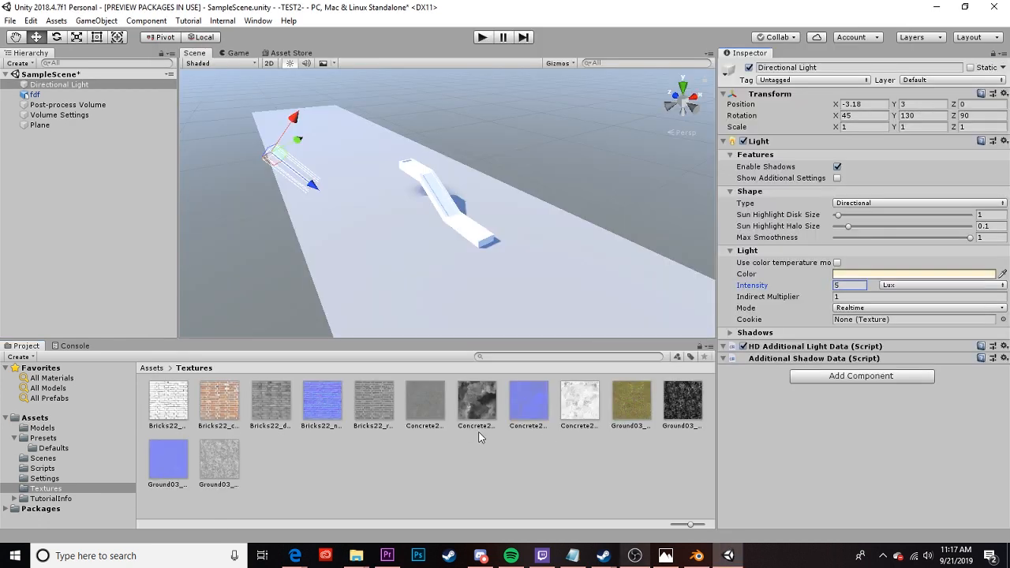
mouse_move(203, 411)
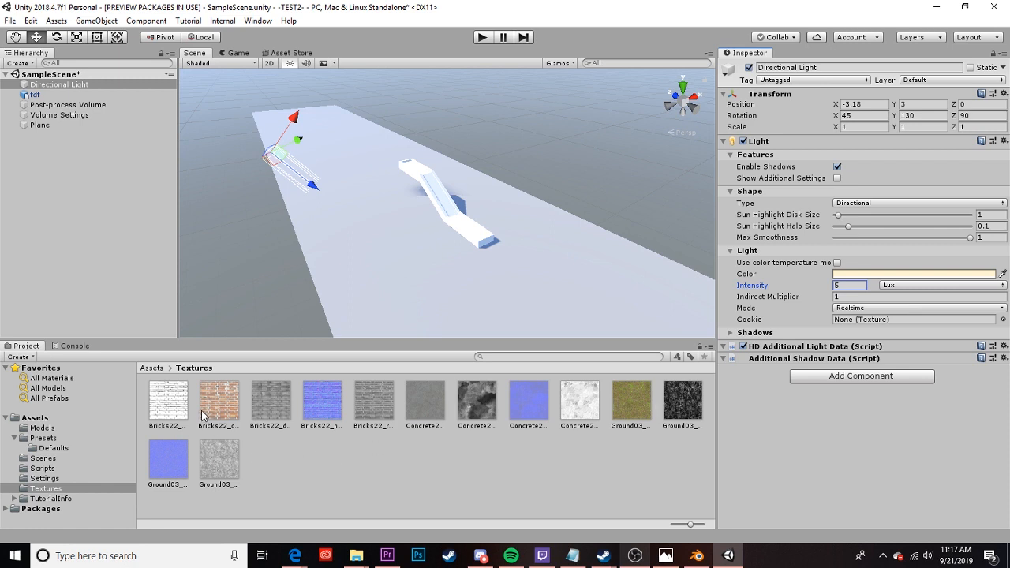
mouse_move(698, 420)
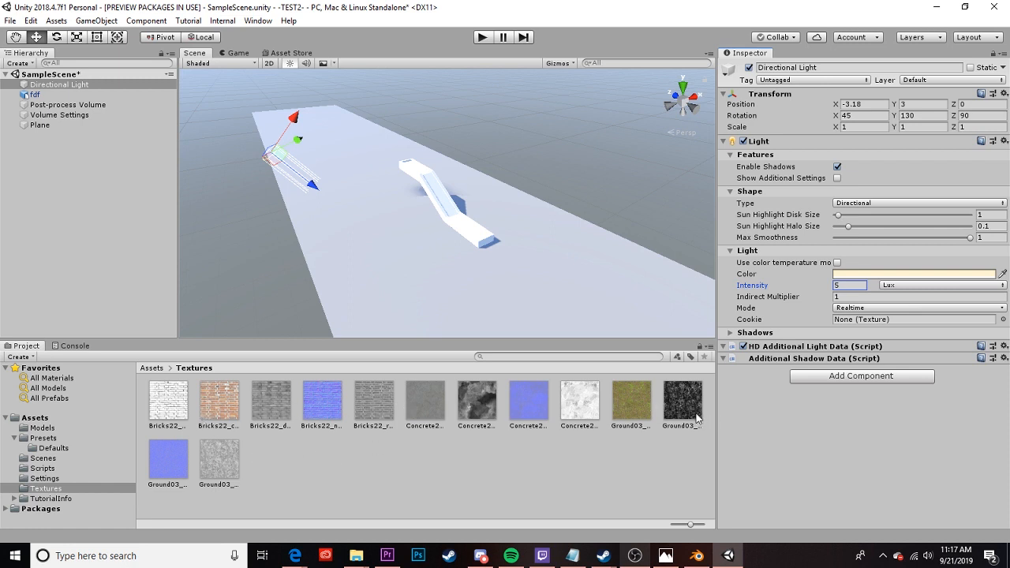
mouse_move(703, 441)
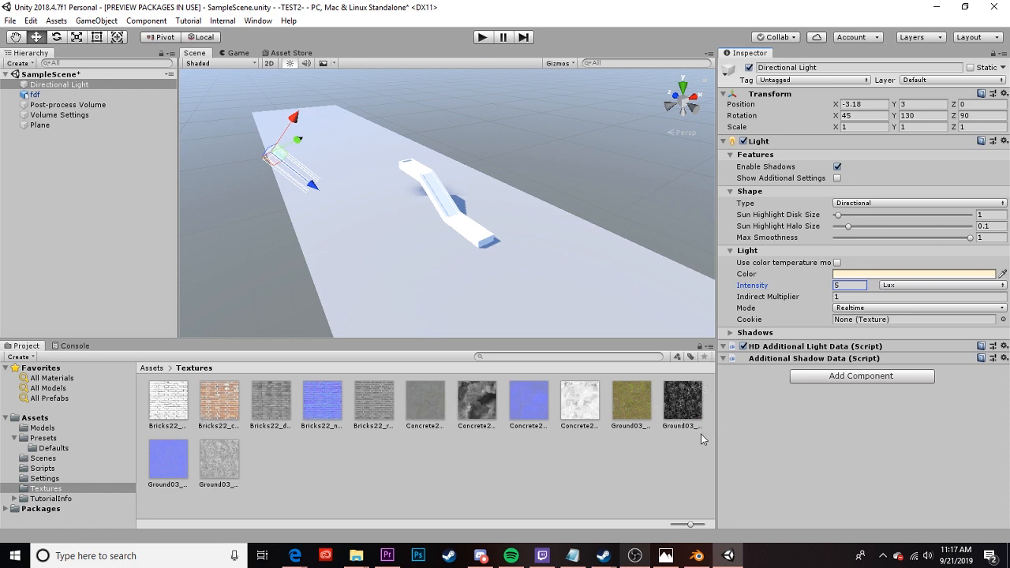
mouse_move(660, 446)
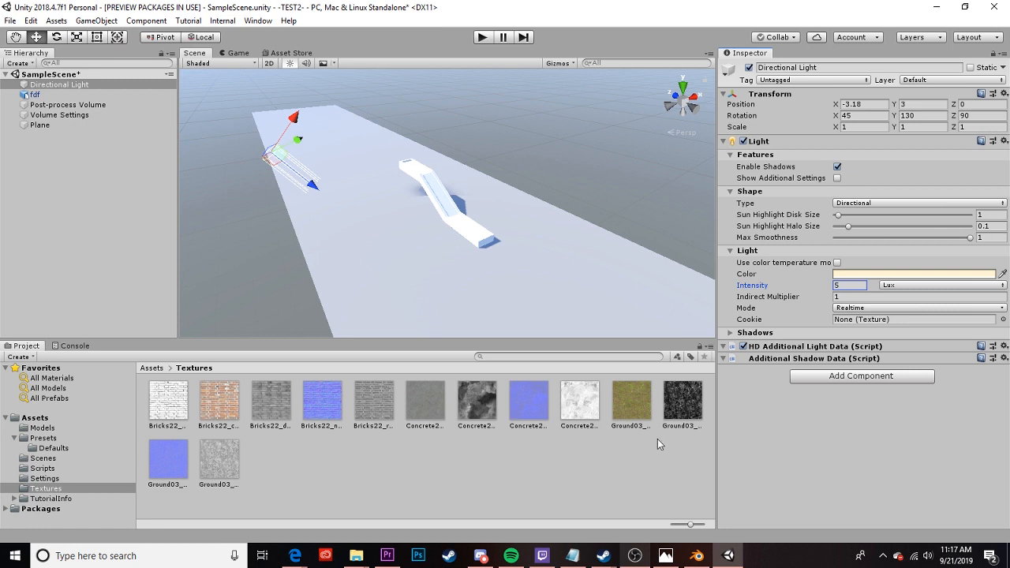
mouse_move(417, 398)
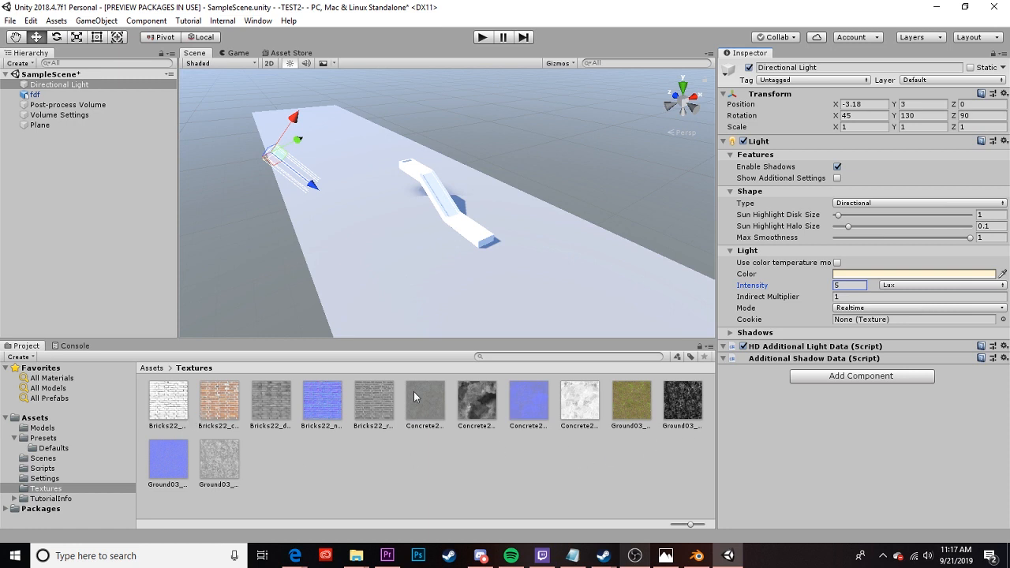
mouse_move(32, 426)
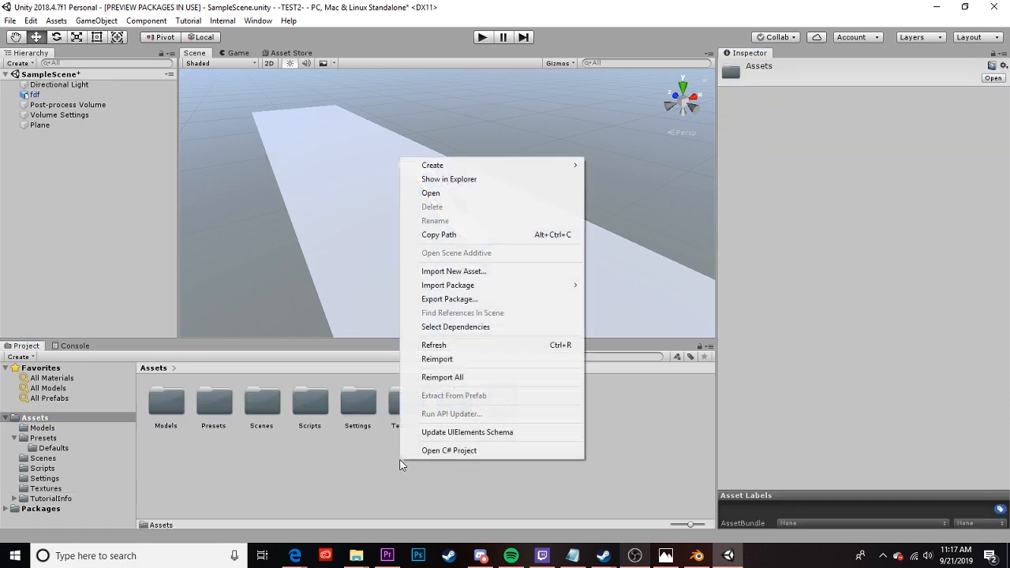
Create a new HDRP Lit material in the Materials folder and start naming it Grass
left_click(432, 166)
type("Materials")
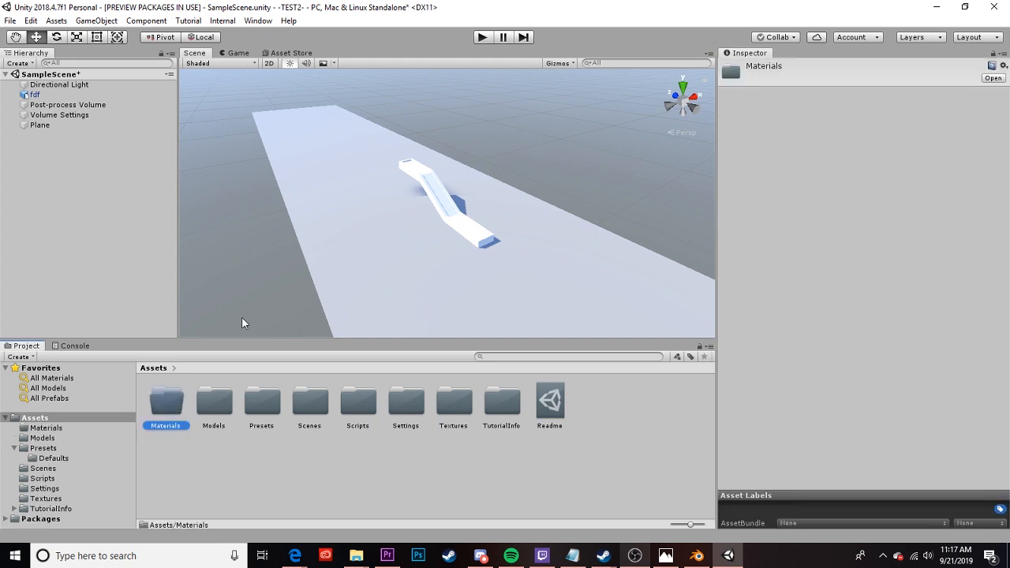
mouse_move(183, 408)
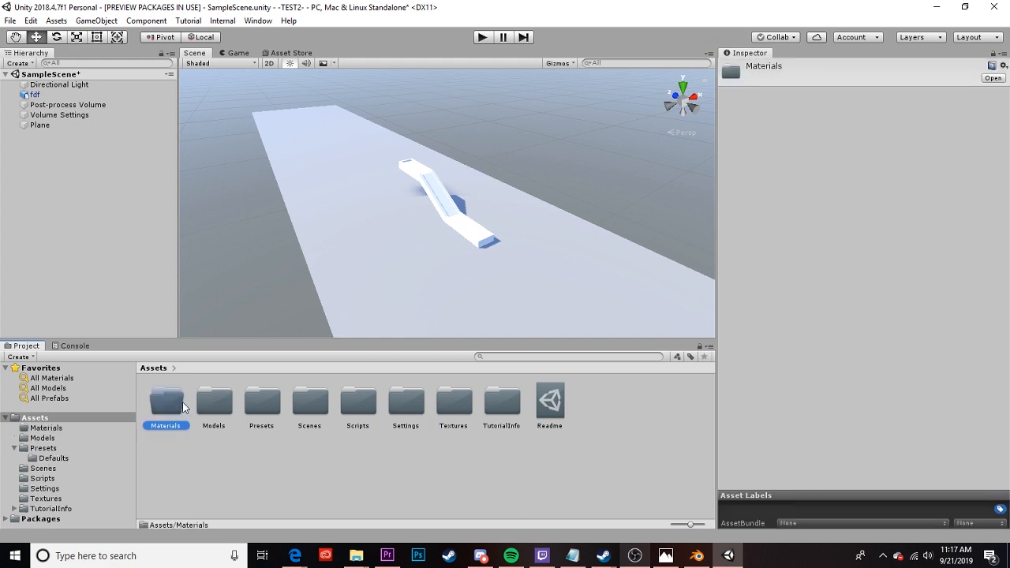
double_click(166, 401)
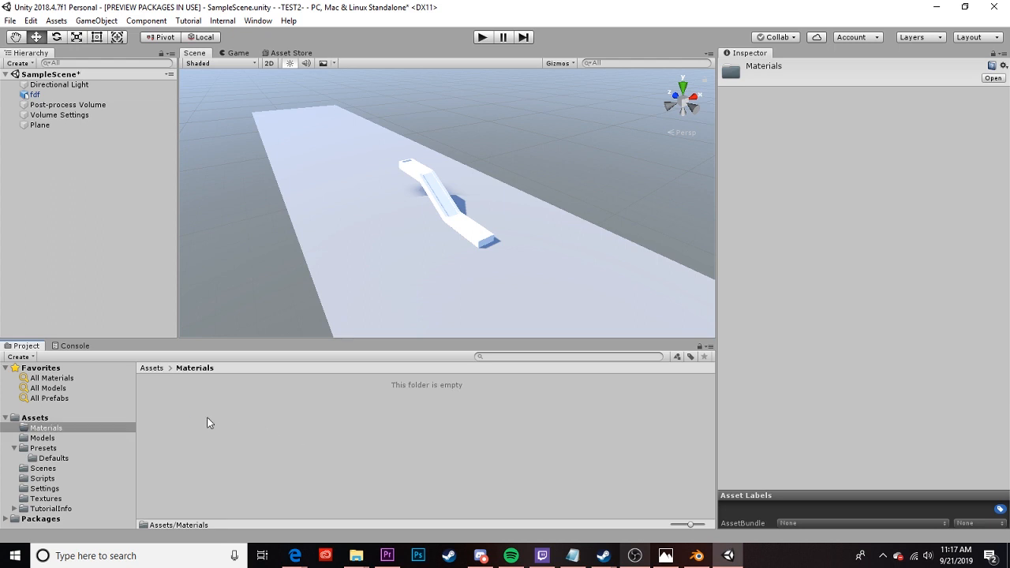
right_click(208, 423)
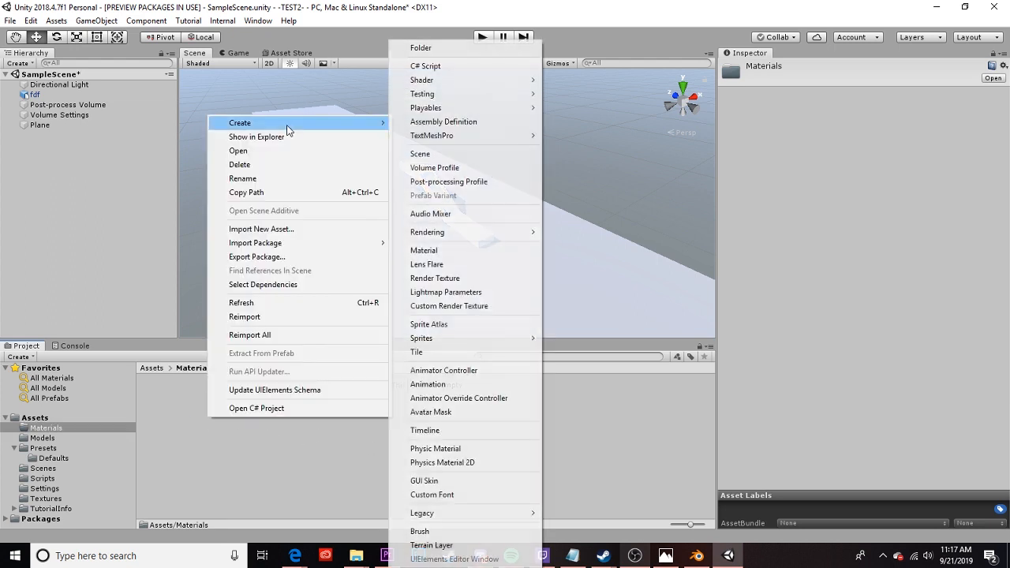
left_click(423, 249)
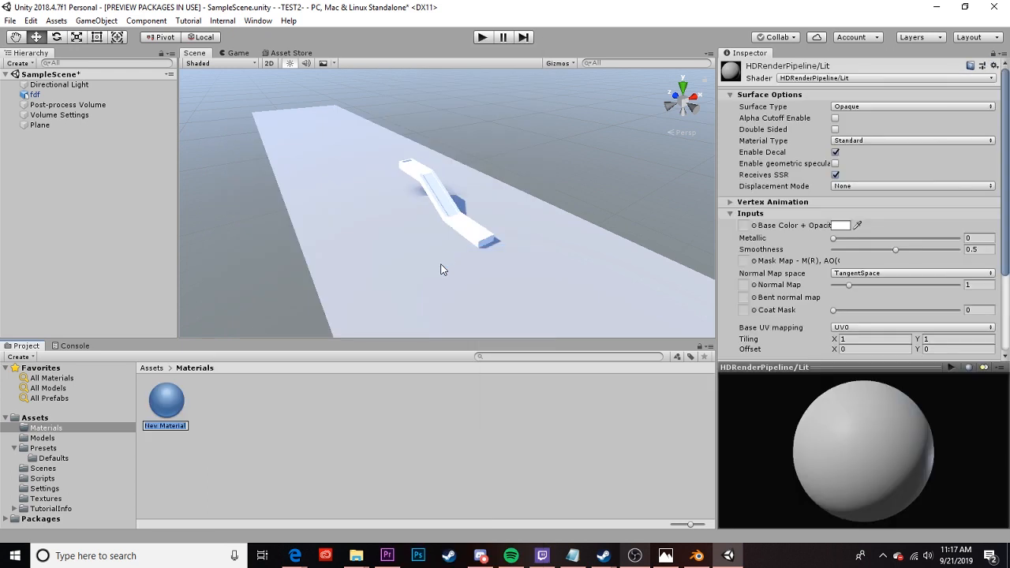
type("Grass")
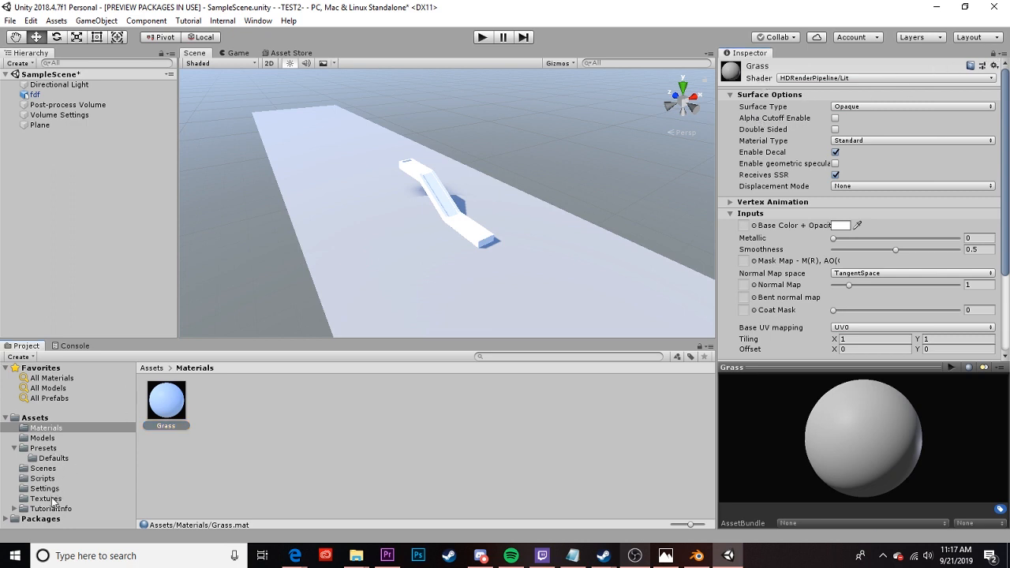
Assign Ground03_col as the Grass base colour and drag Grass onto the ledge
left_click(47, 499)
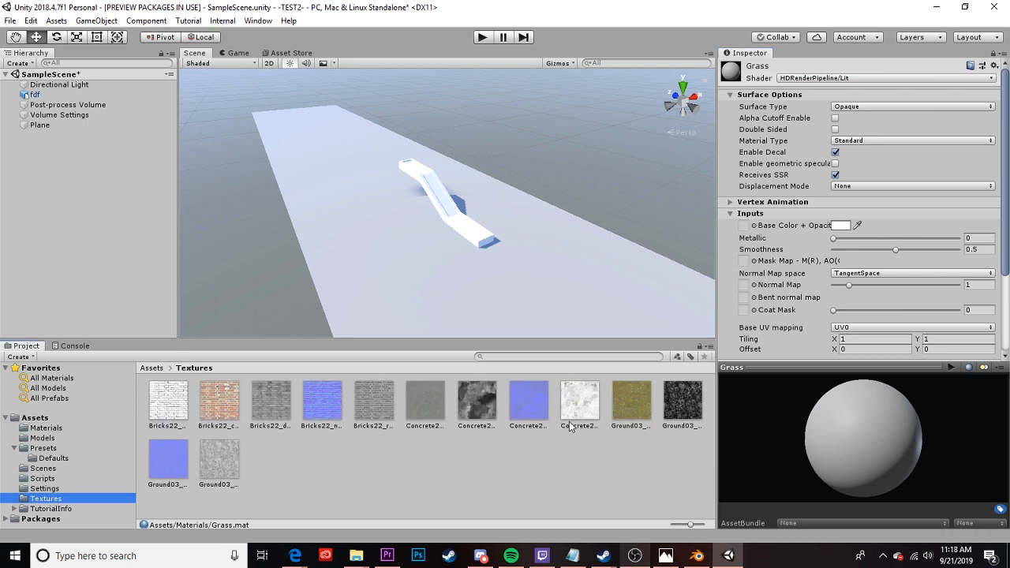
left_click(631, 403)
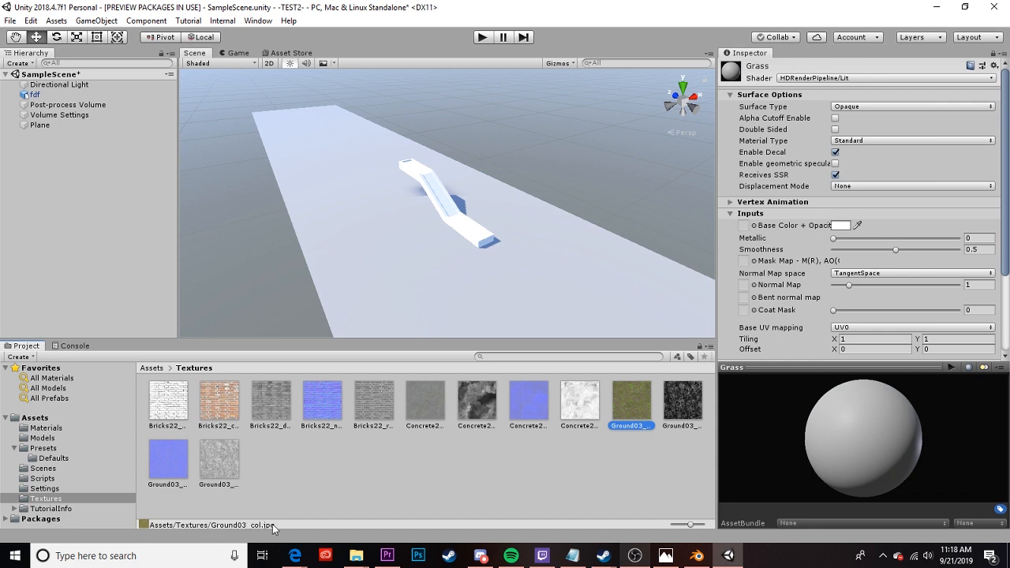
mouse_move(645, 420)
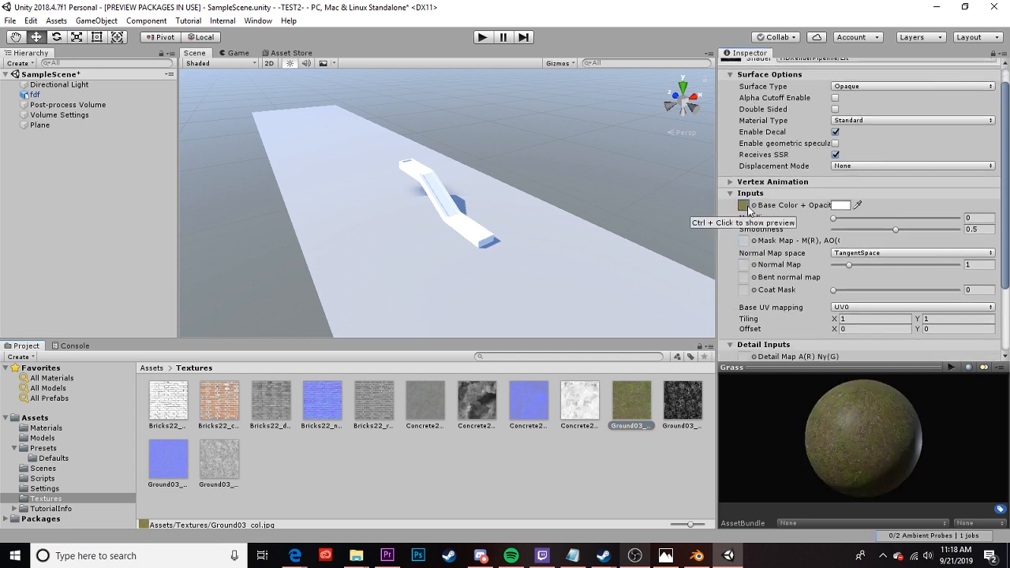
left_click(46, 427)
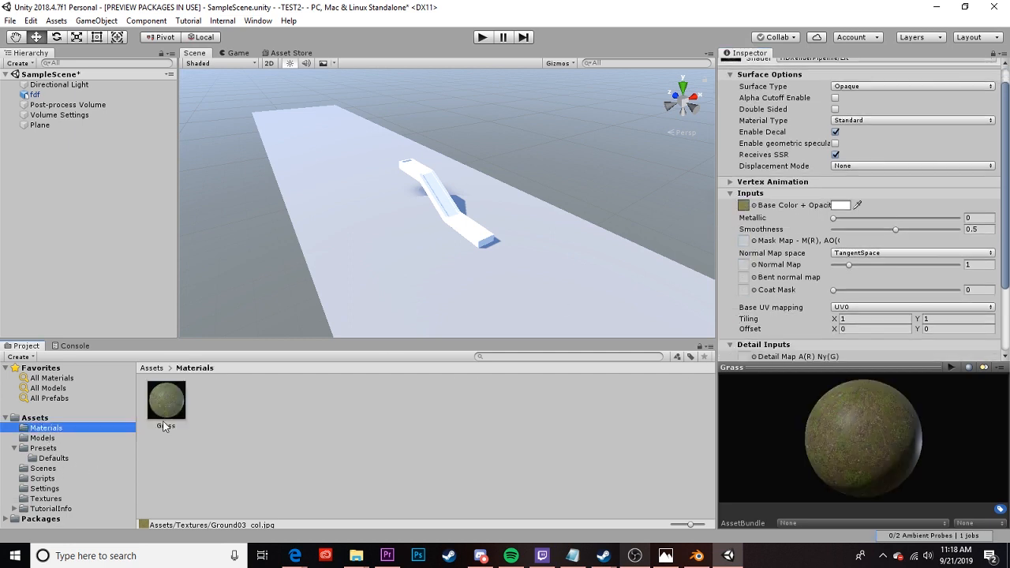
left_click_drag(166, 401, 442, 208)
type("0.13")
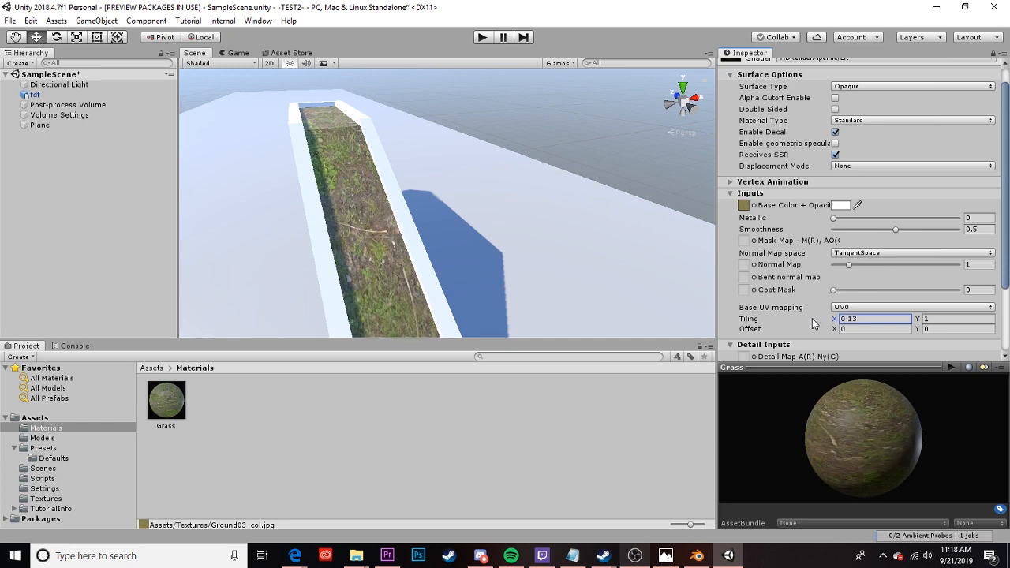
mouse_move(903, 360)
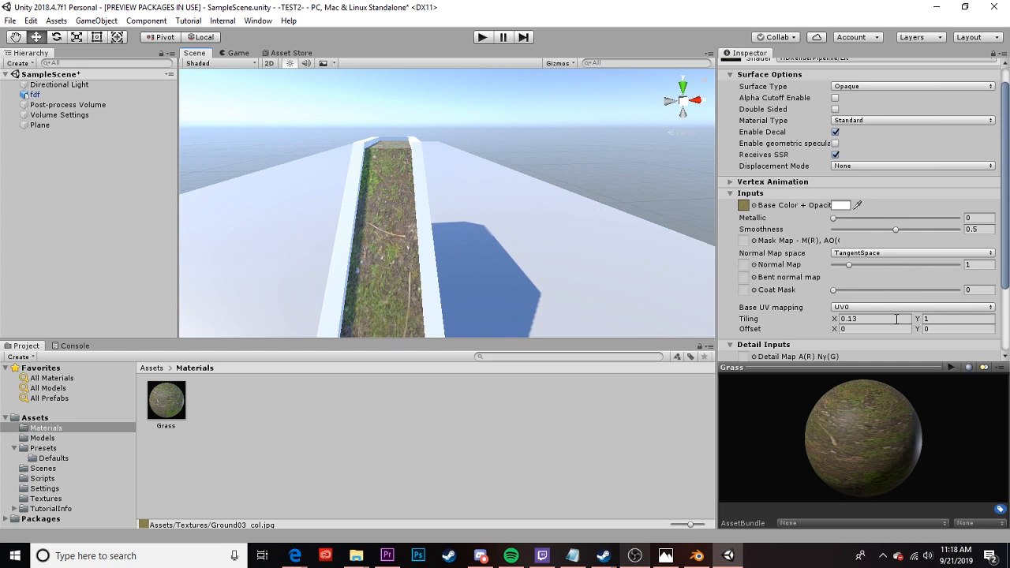
mouse_move(797, 319)
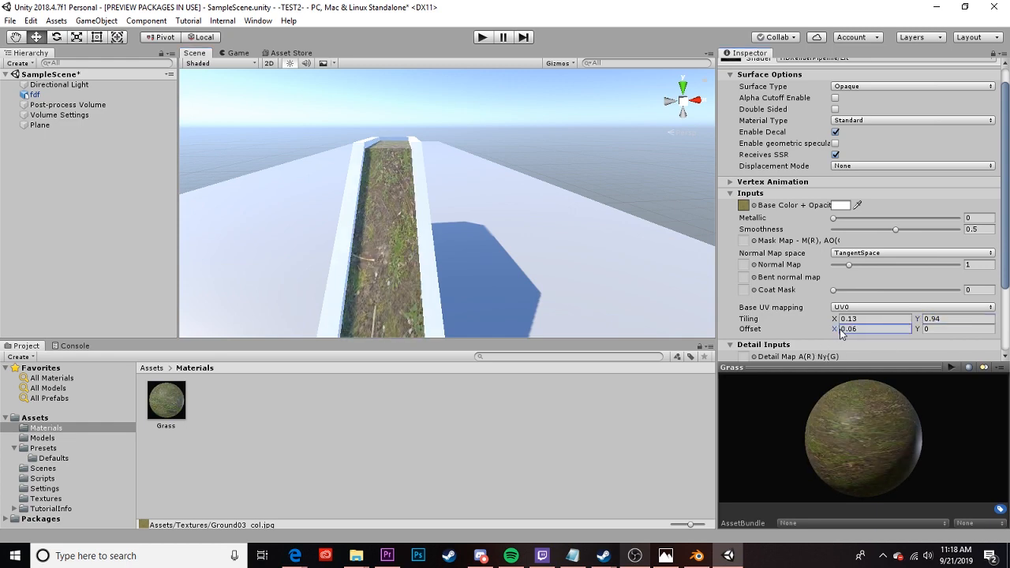
Nudge the grass texture's horizontal offset and select the Offset X value to replace it
left_click_drag(442, 245, 490, 245)
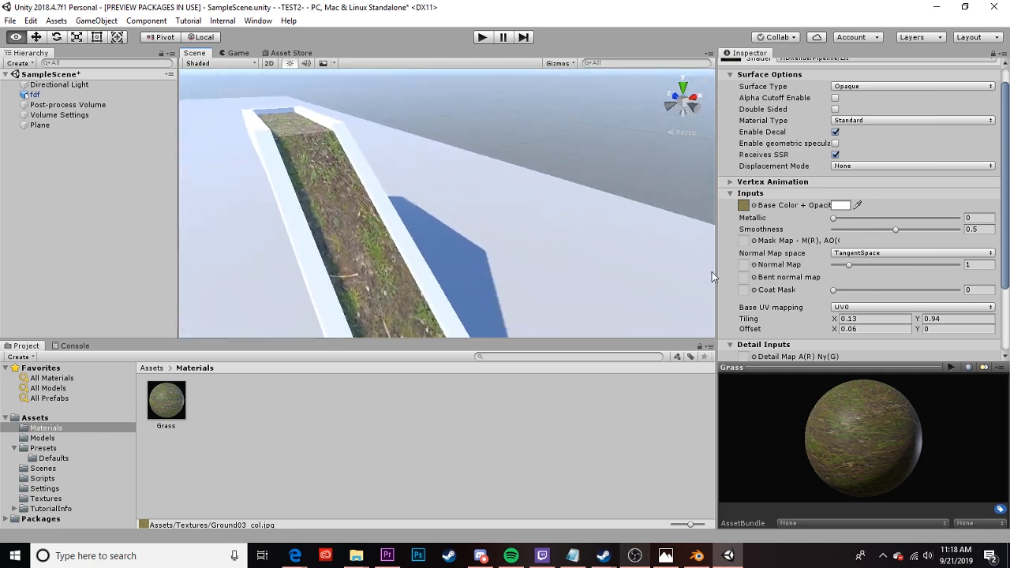
triple_click(874, 330)
type("0")
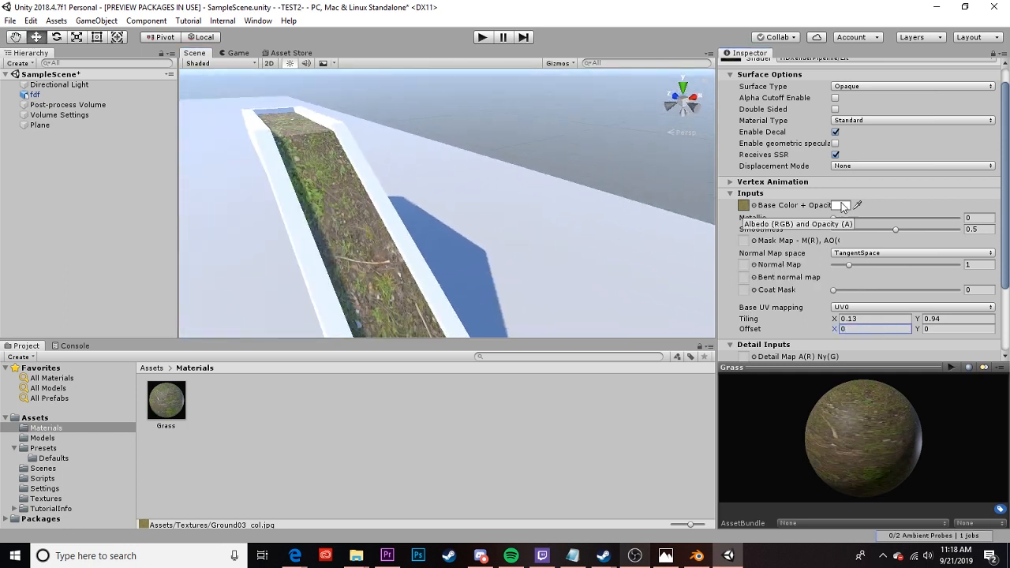
Try red and green tints on the Grass base colour, then settle on light grey D7D7D7
left_click(842, 205)
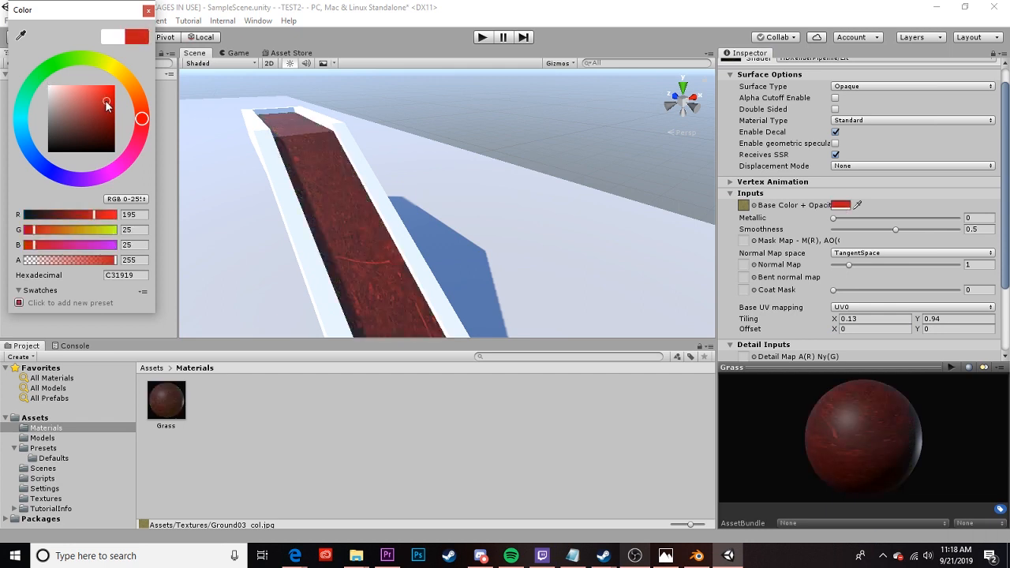
left_click(47, 120)
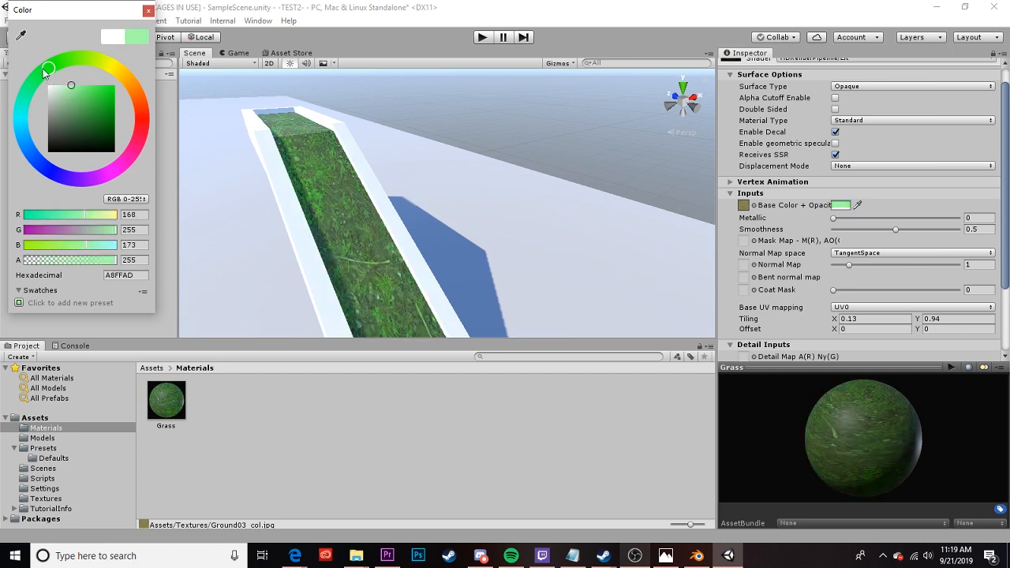
left_click_drag(48, 69, 68, 101)
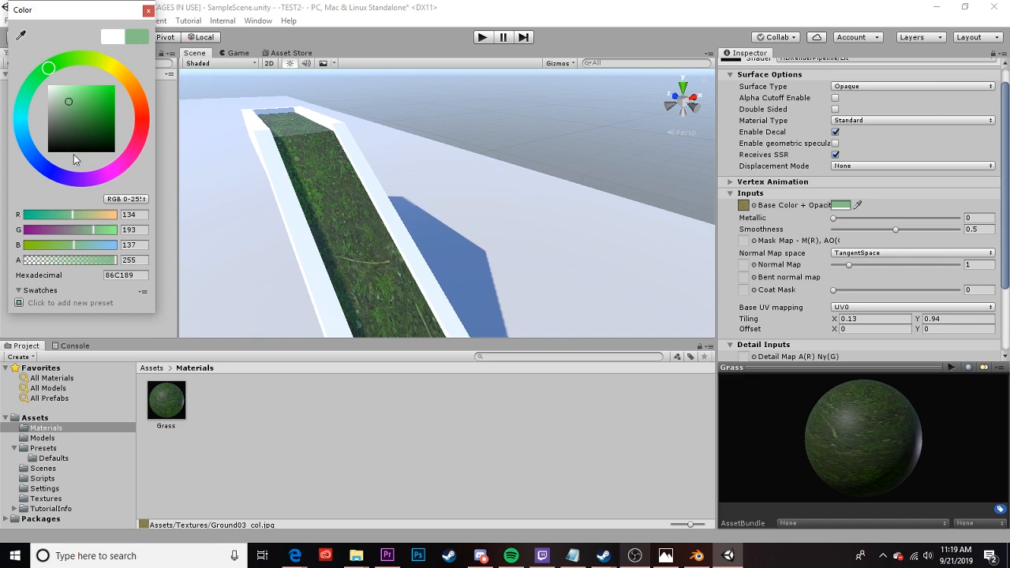
mouse_move(419, 306)
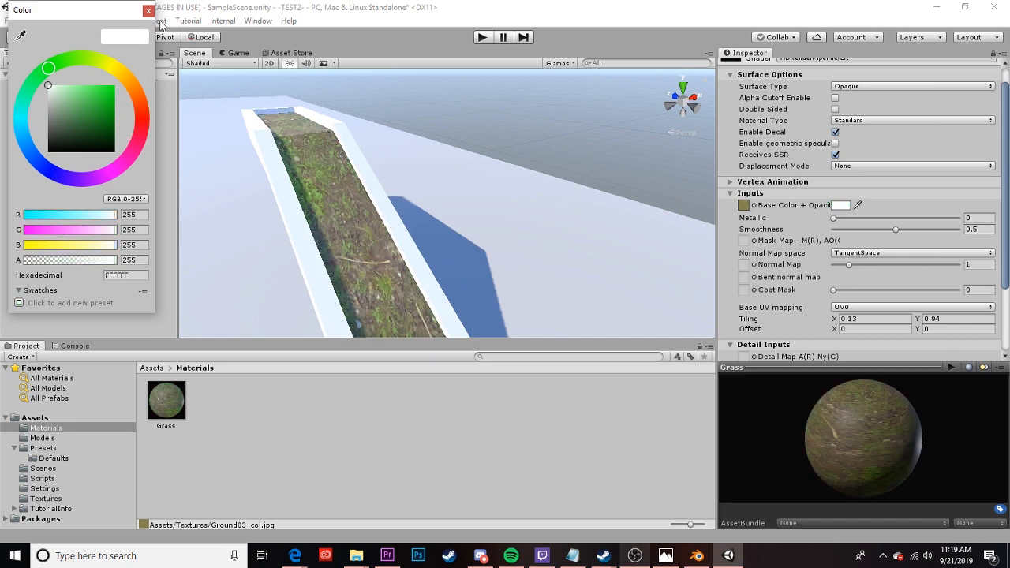
left_click(54, 105)
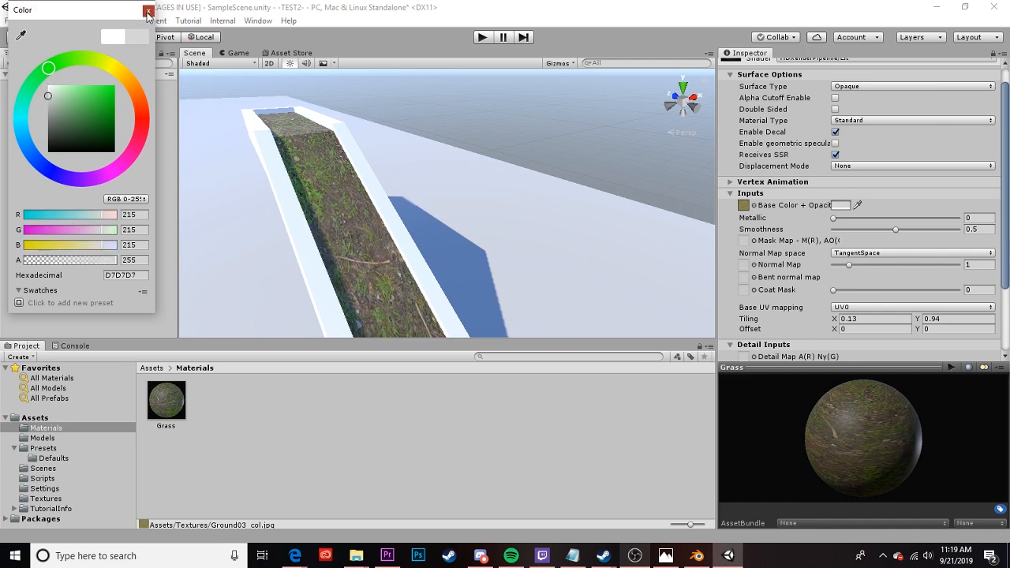
left_click(149, 12)
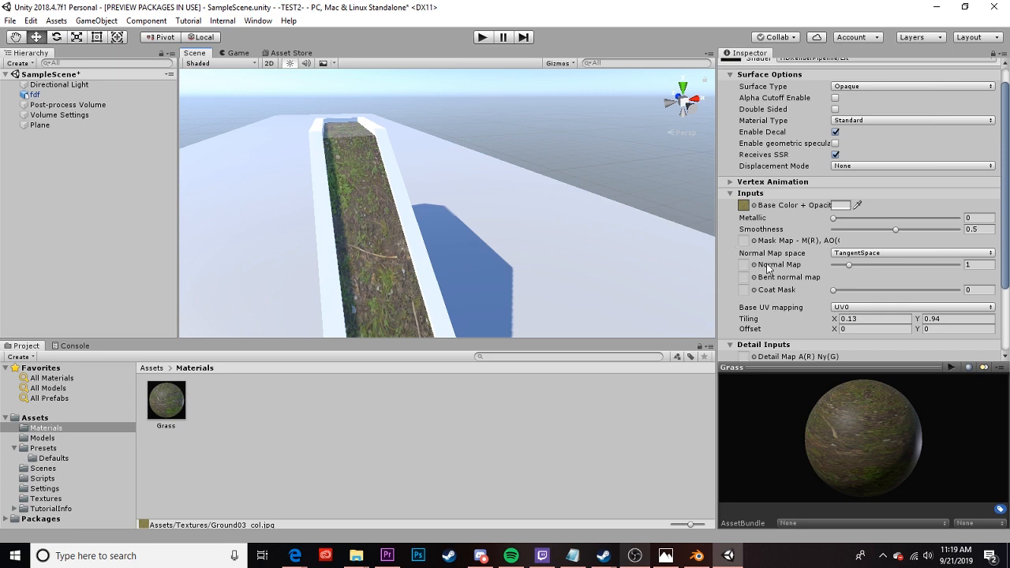
Assign the Ground03 normal map to Grass and keep its strength at full
left_click(44, 499)
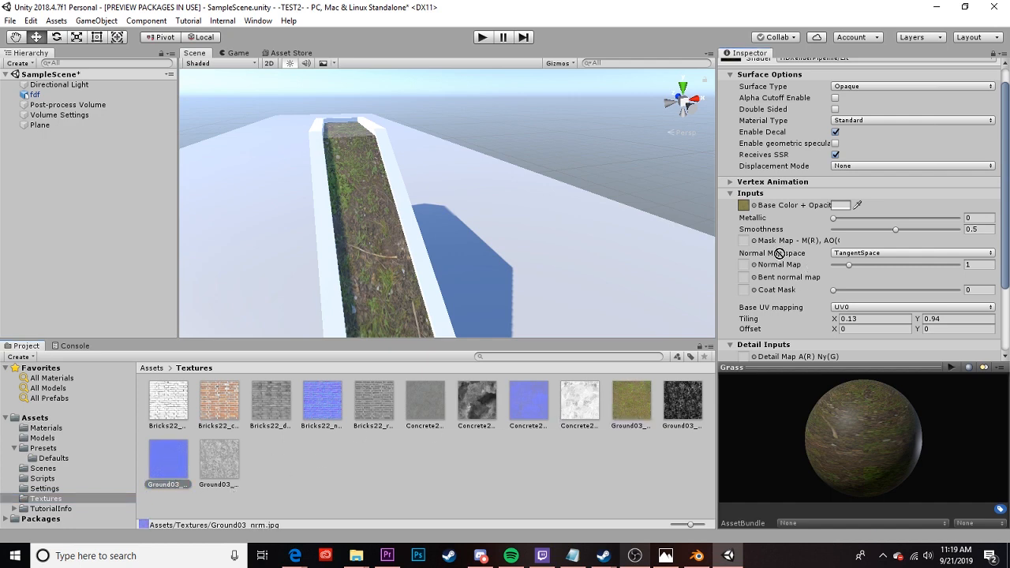
left_click(744, 265)
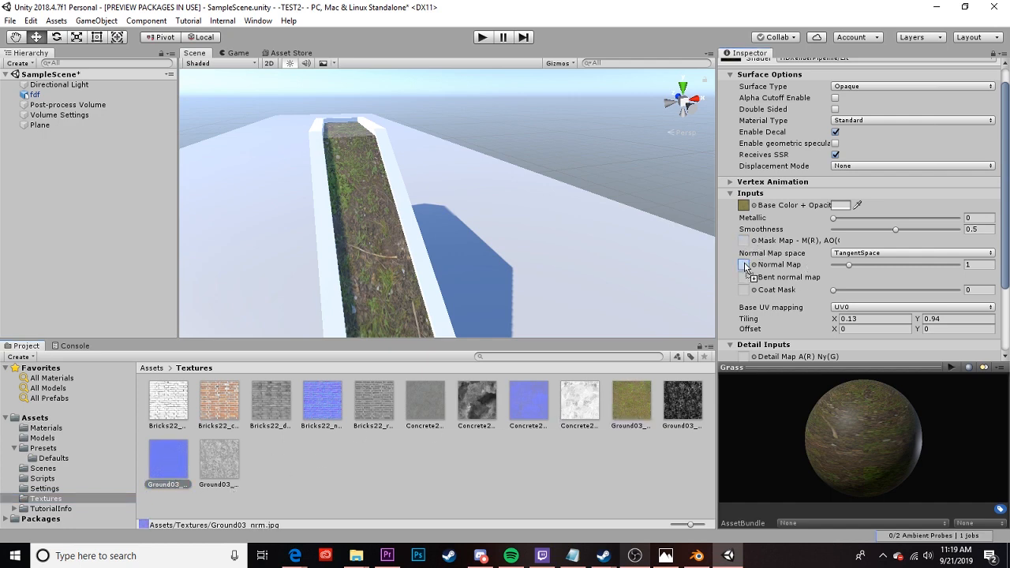
left_click(746, 265)
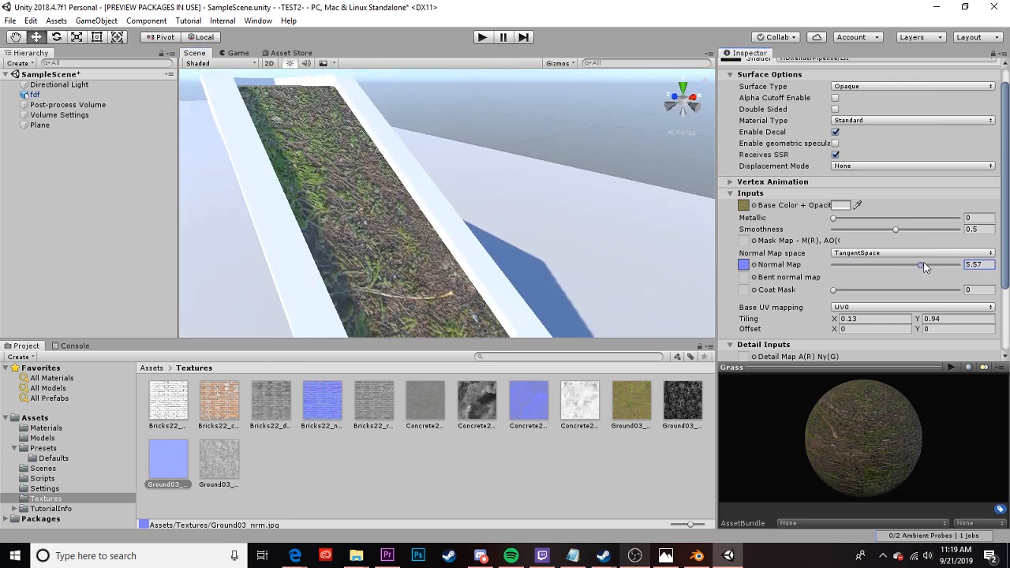
left_click_drag(924, 265, 840, 266)
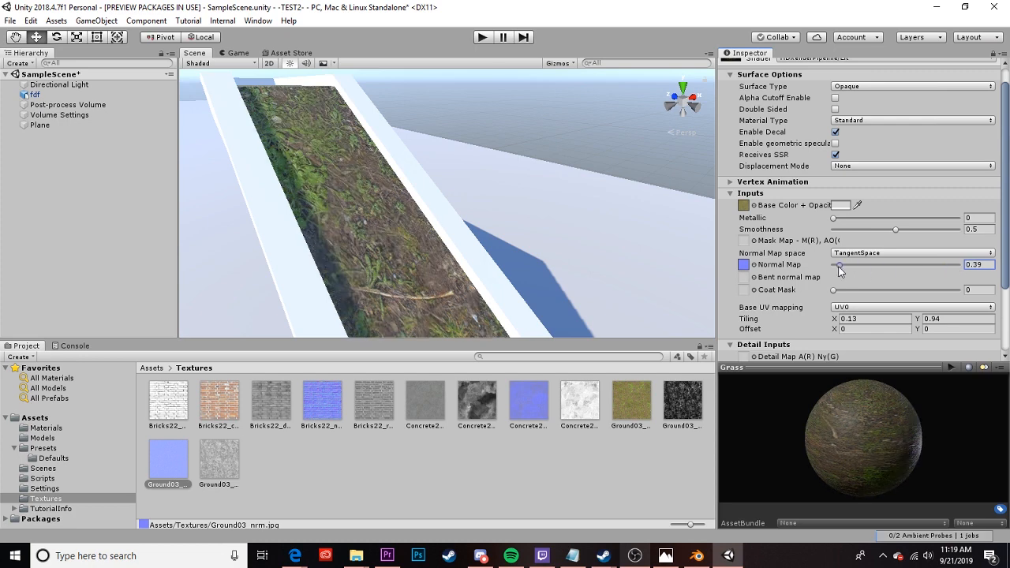
left_click_drag(840, 266, 929, 265)
type("1")
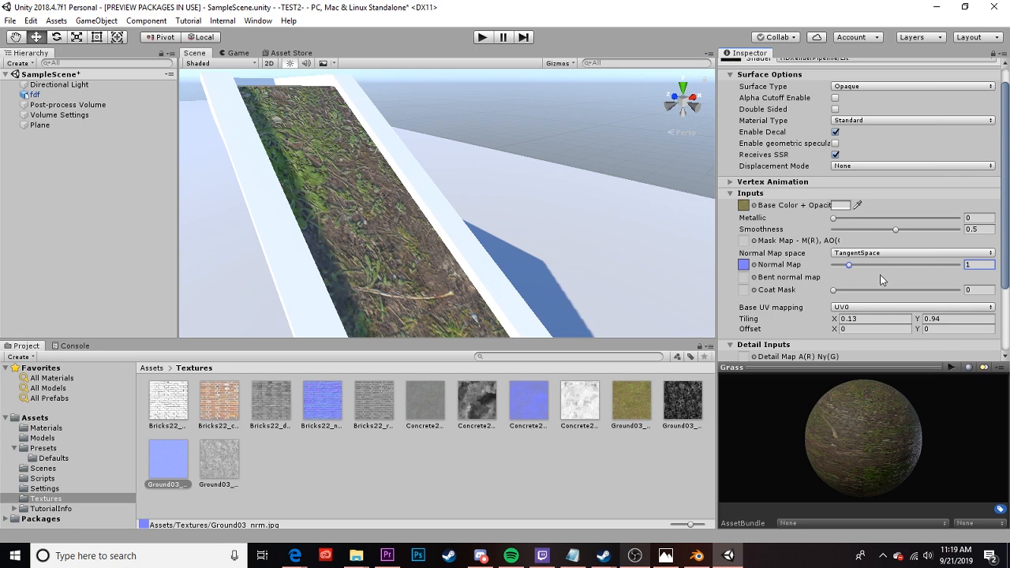
mouse_move(799, 291)
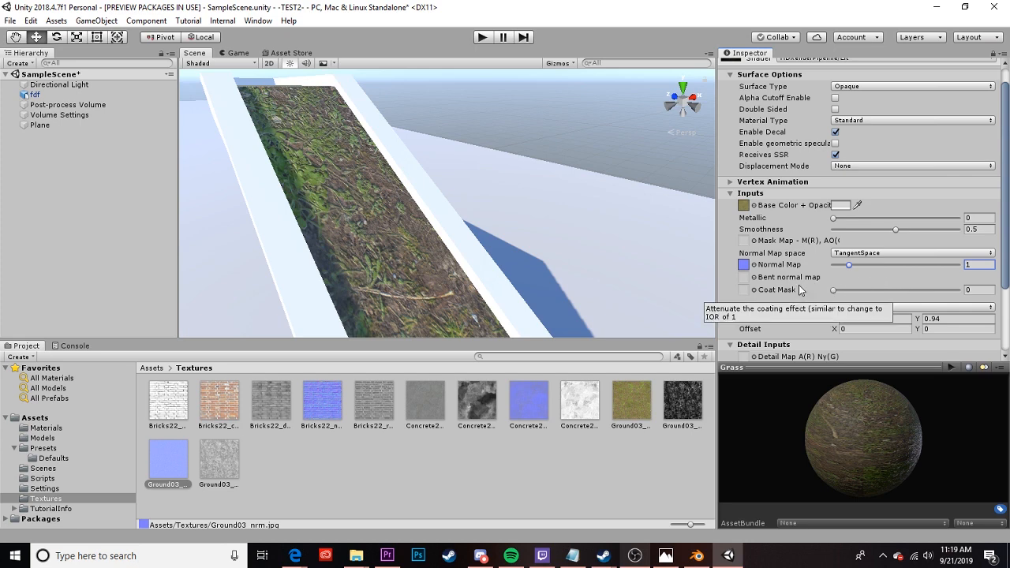
mouse_move(789, 278)
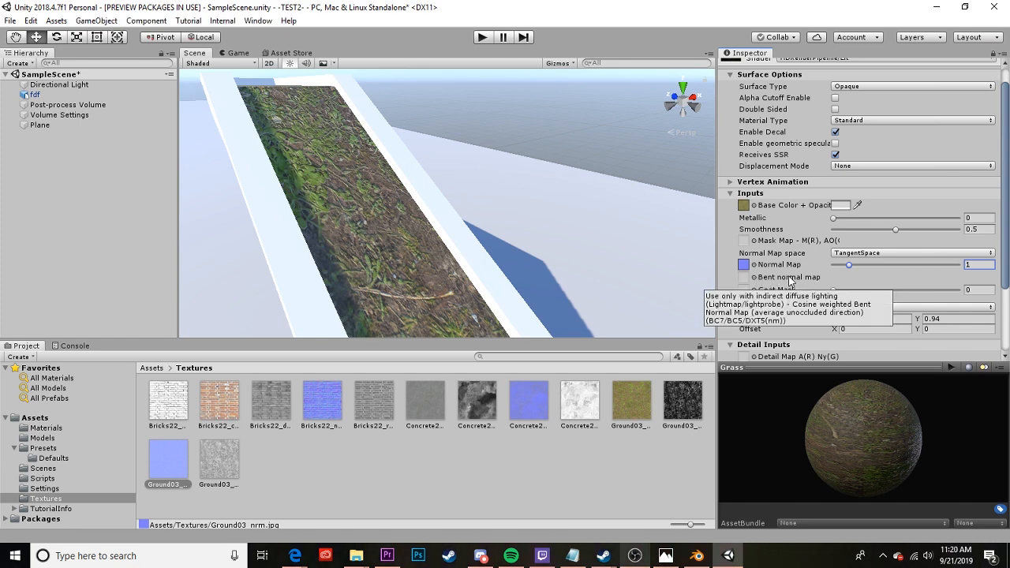
mouse_move(776, 291)
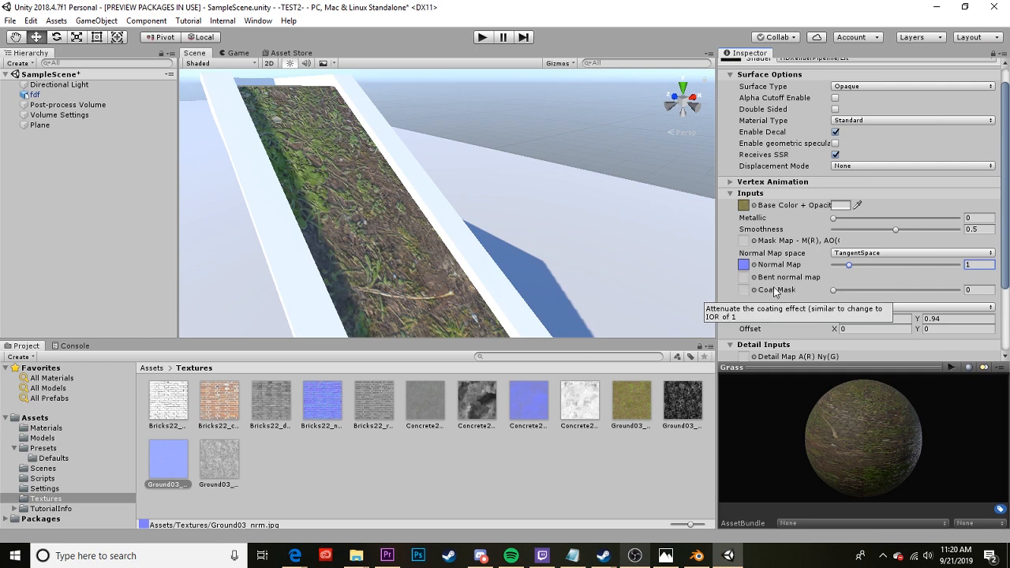
mouse_move(785, 277)
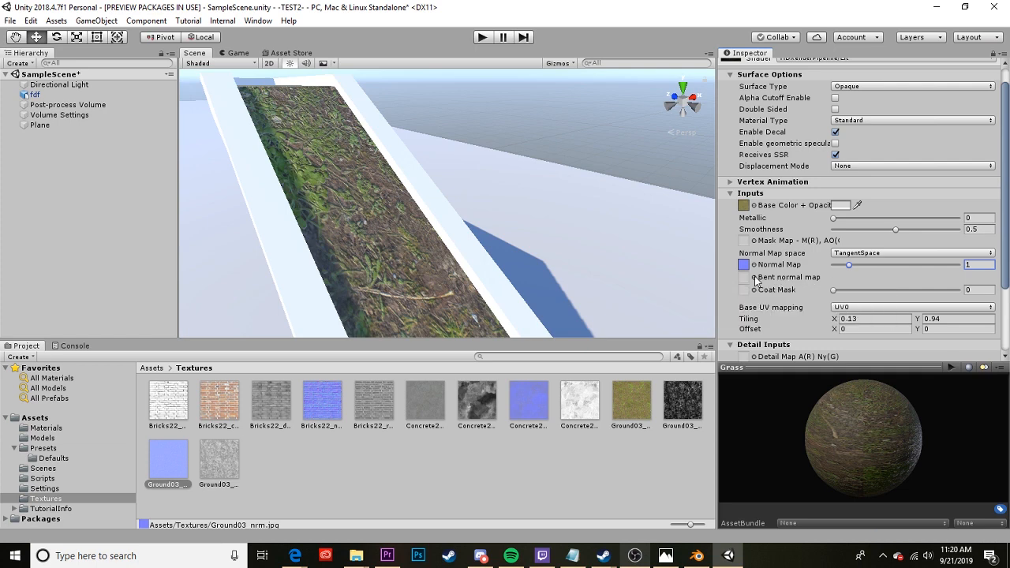
mouse_move(789, 278)
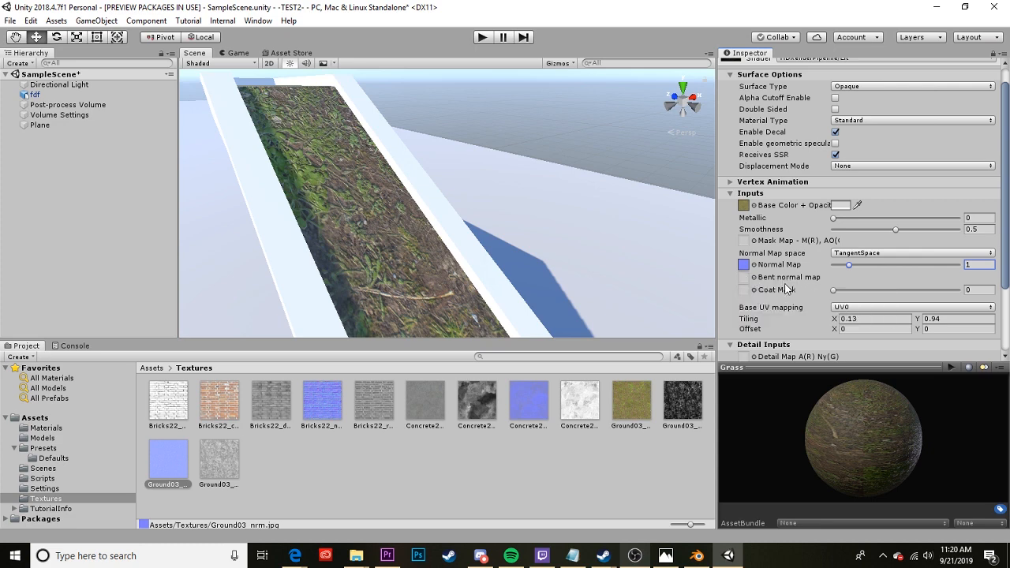
scroll("down", 3)
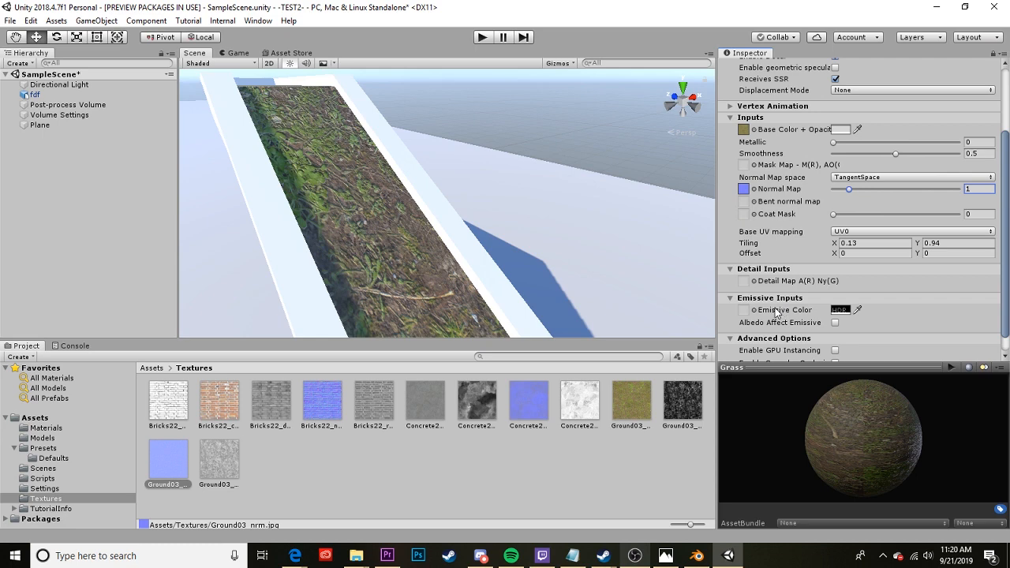
mouse_move(782, 309)
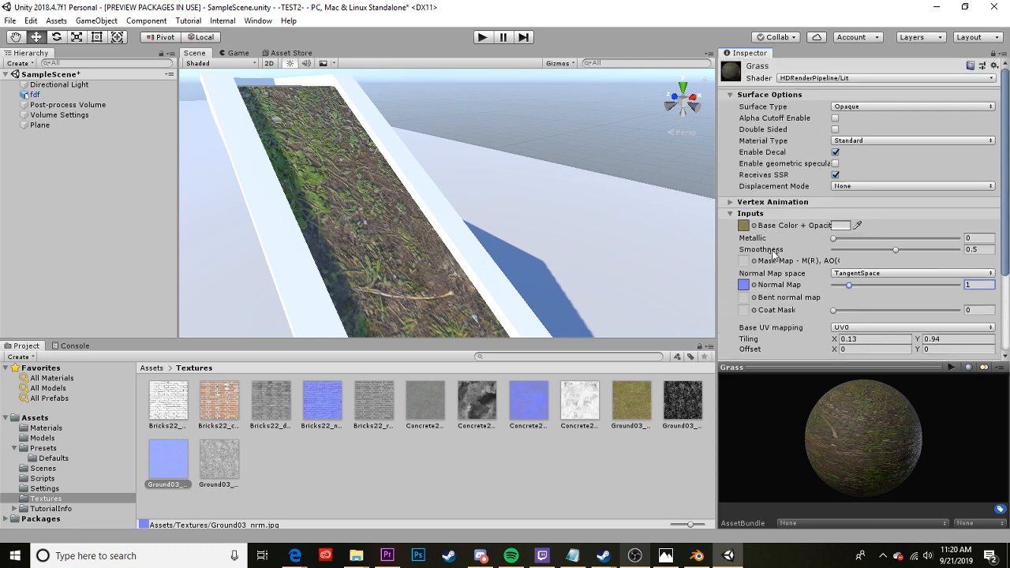
mouse_move(765, 260)
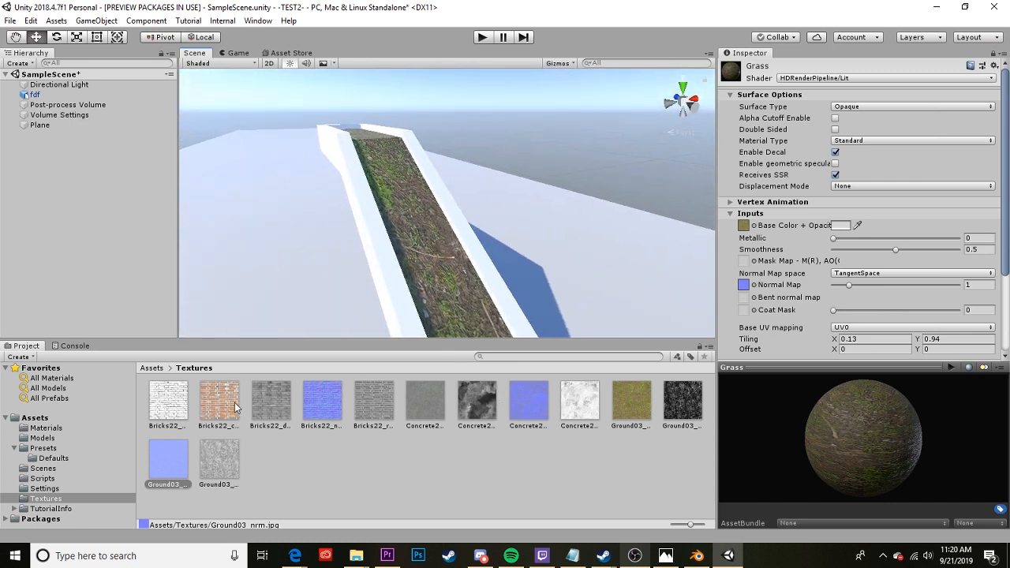
left_click(322, 401)
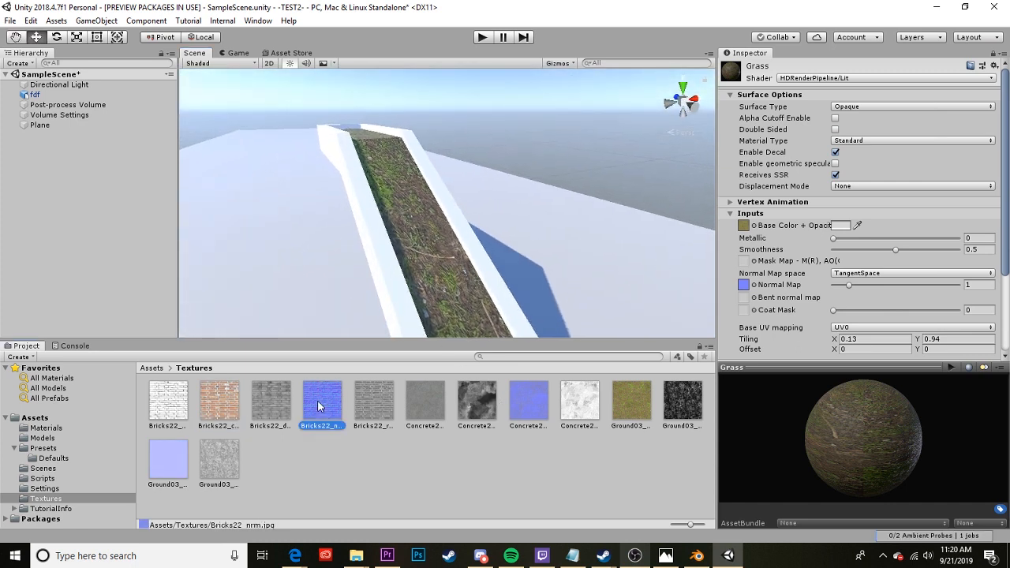
left_click(425, 404)
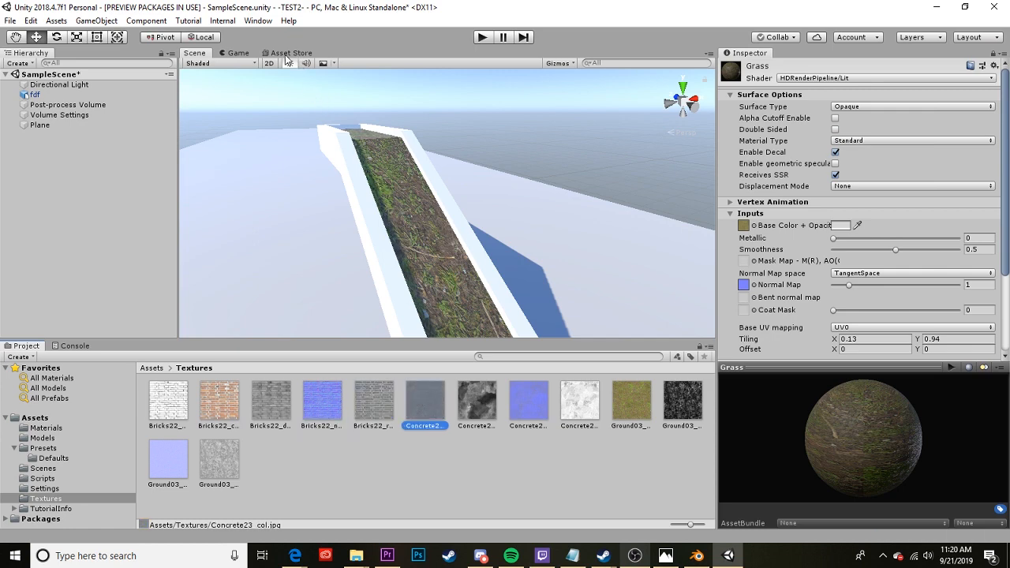
left_click(290, 54)
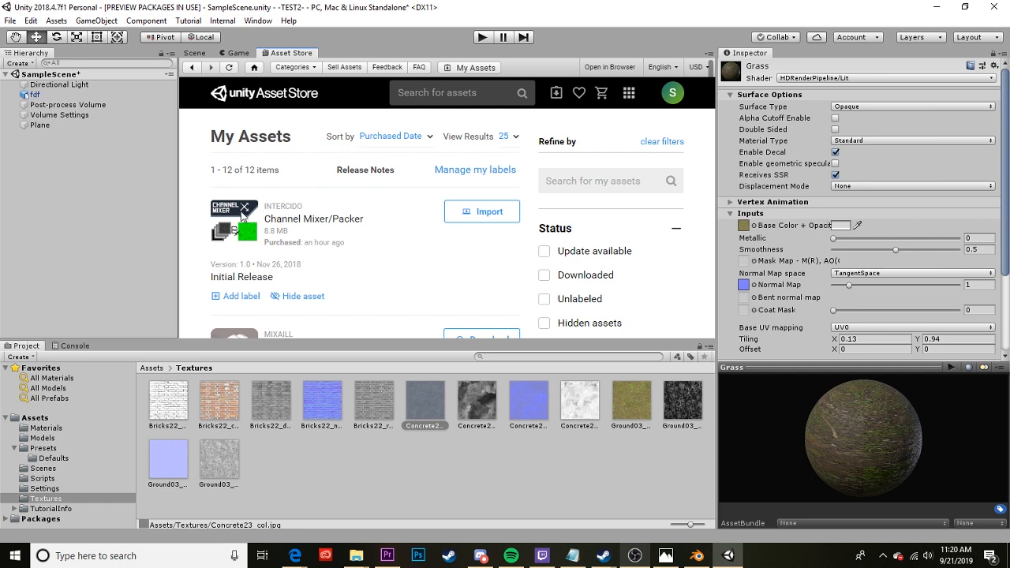
mouse_move(483, 212)
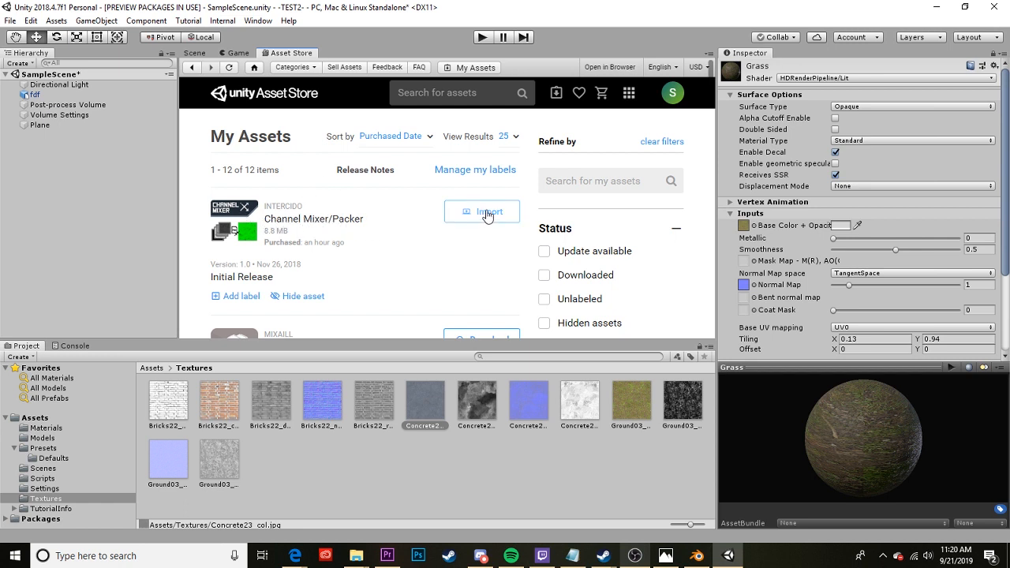
mouse_move(474, 218)
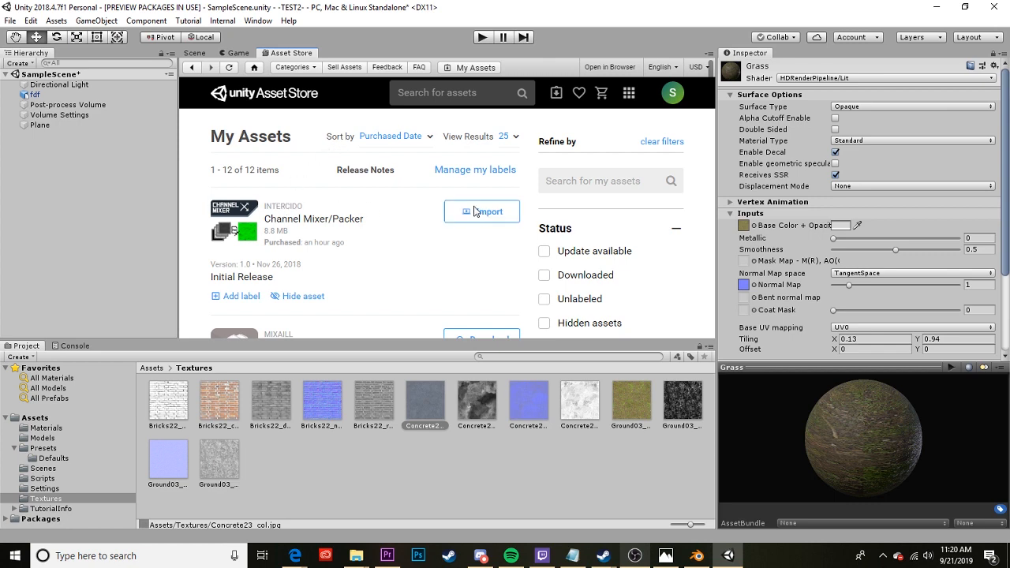
Import all files of the Channel Mixer/Packer package from My Assets into the project
left_click(483, 212)
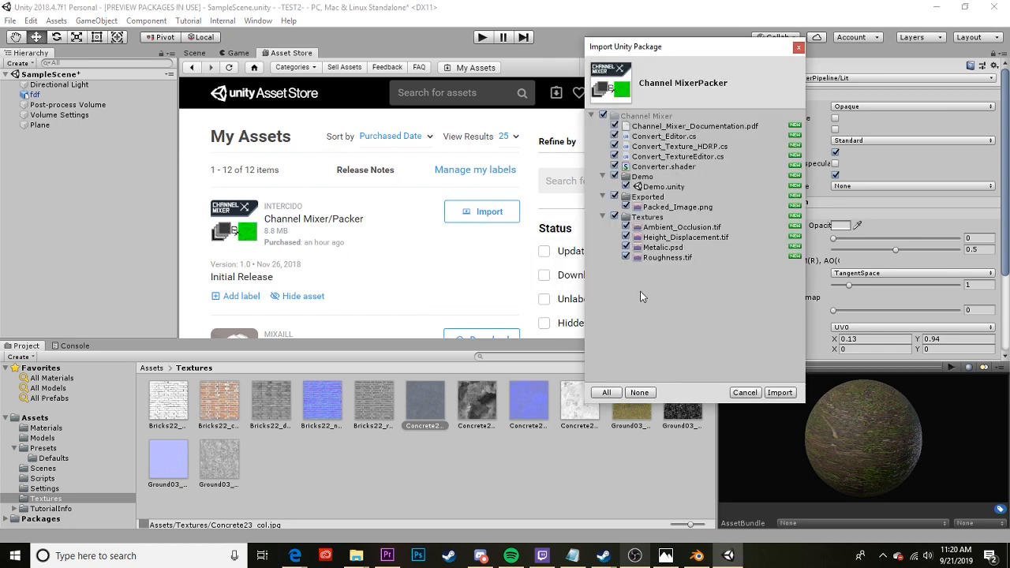
left_click(780, 391)
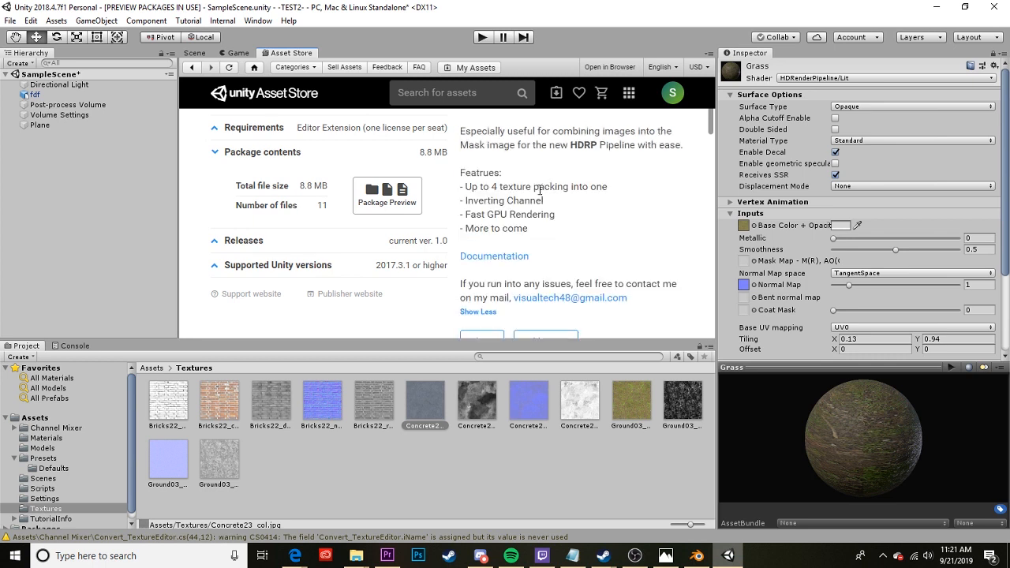
mouse_move(493, 261)
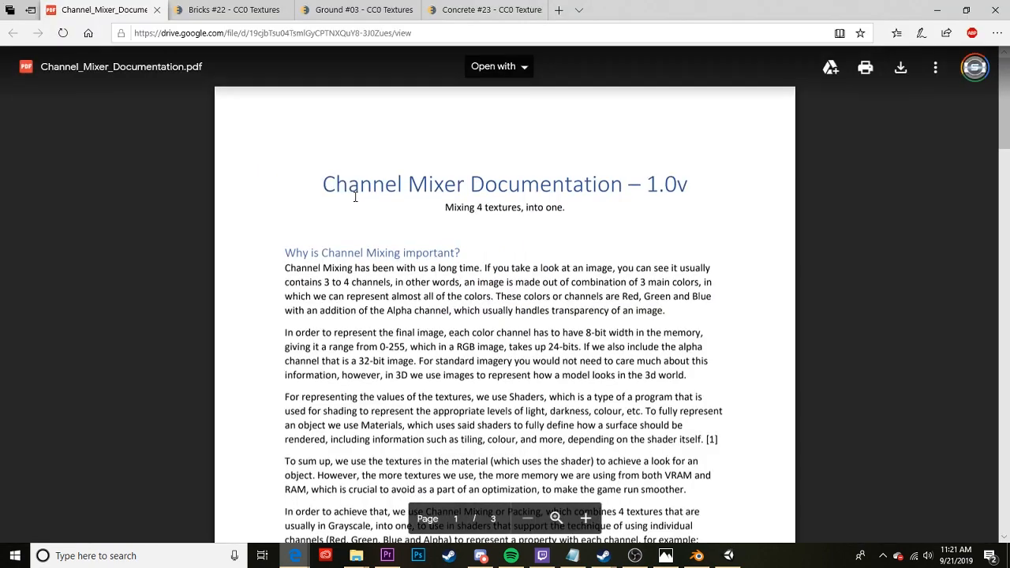
Scroll through the Channel Mixer PDF's HDRP mask map example and Get Started pages
scroll("down", 3)
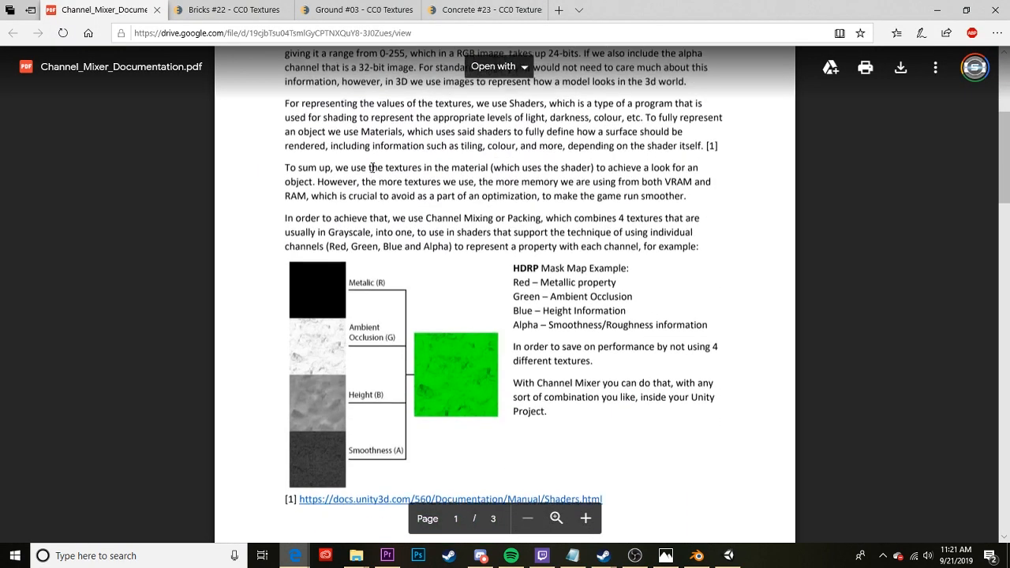
scroll("down", 3)
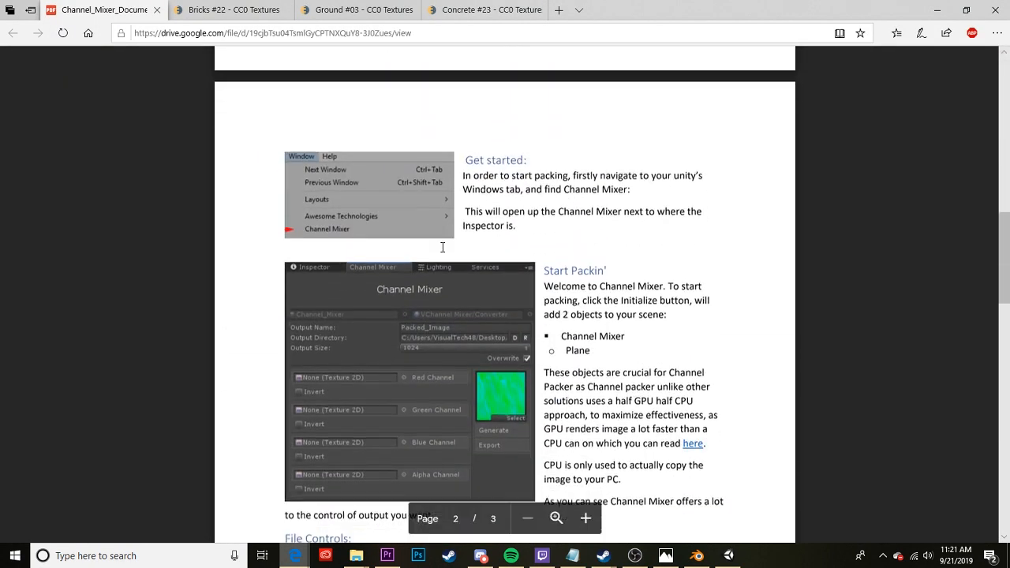
scroll("up", 3)
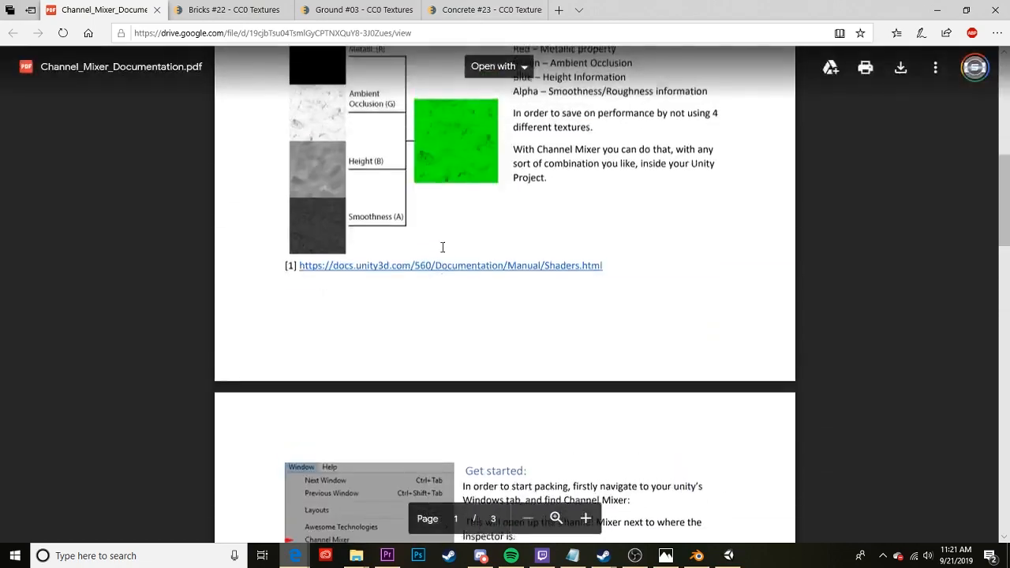
scroll("up", 3)
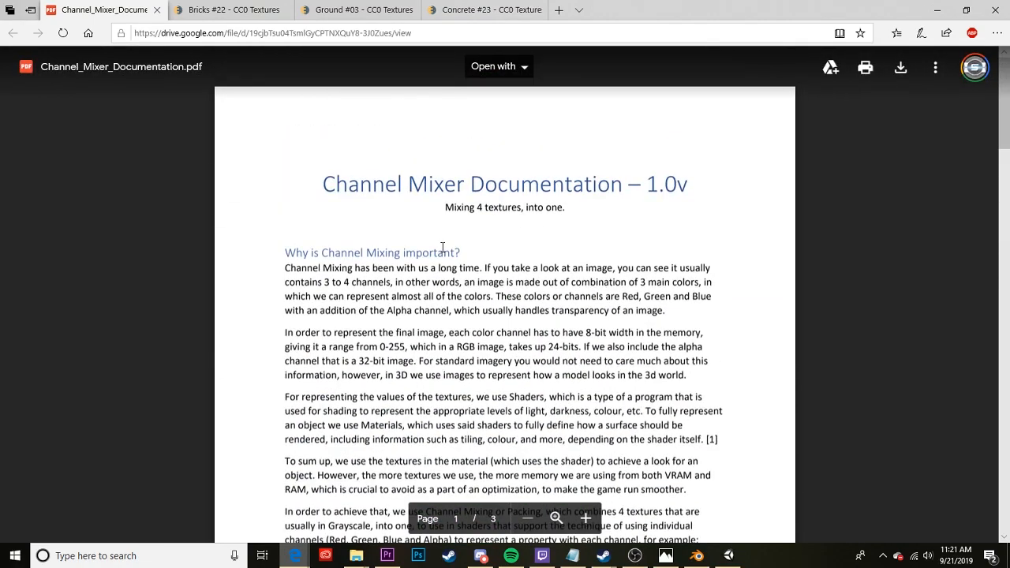
scroll("down", 3)
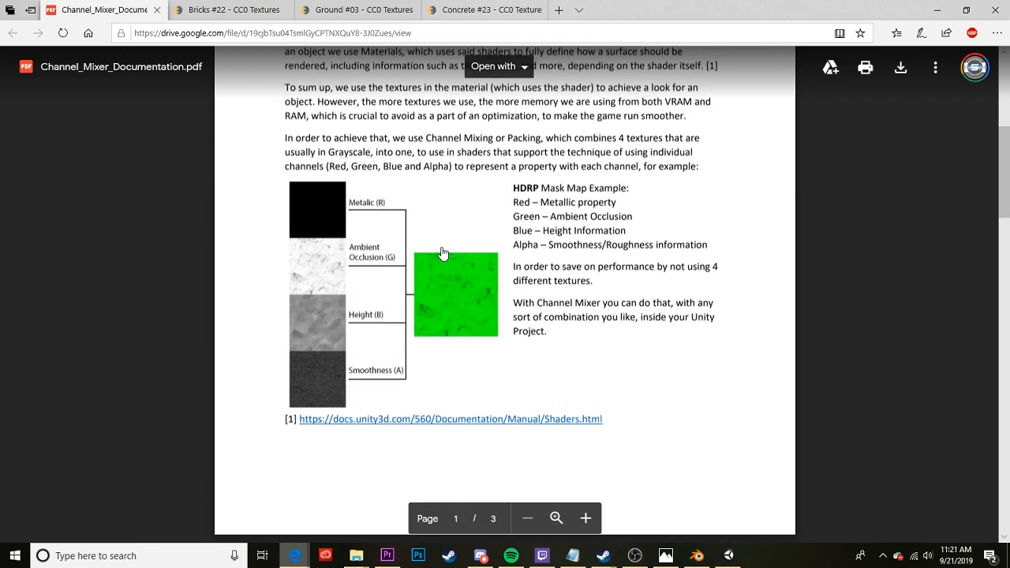
mouse_move(287, 184)
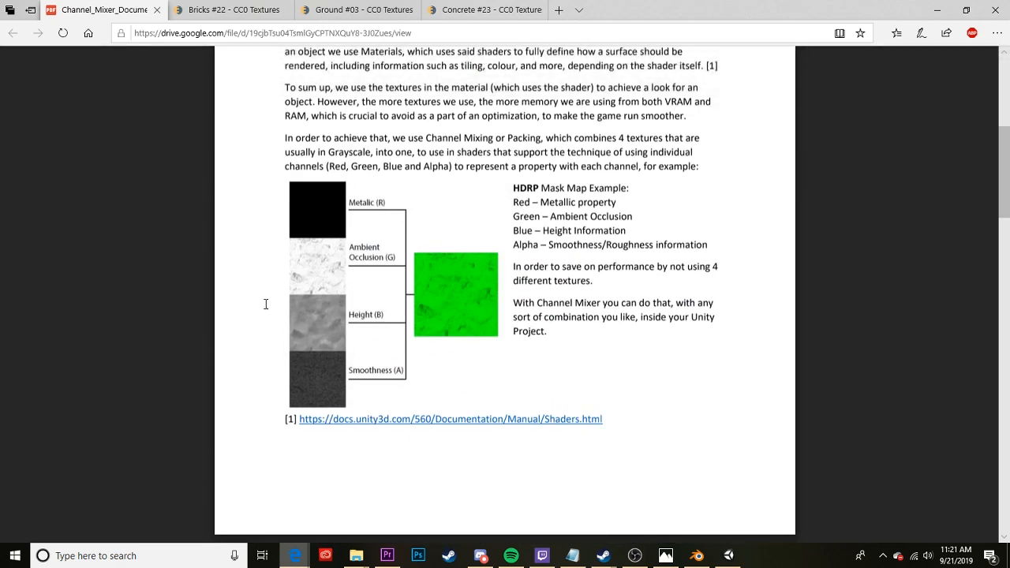
scroll("up", 3)
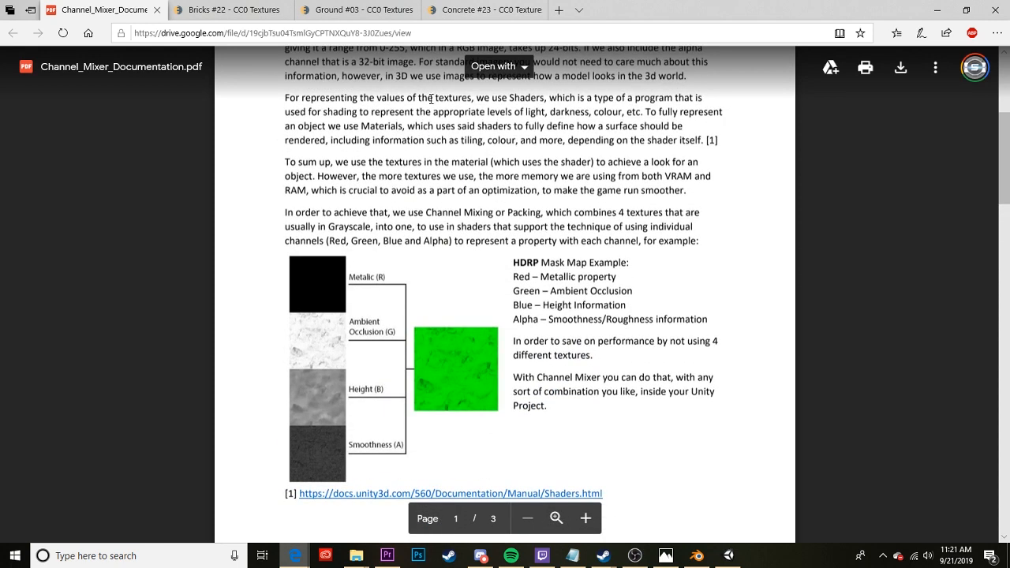
mouse_move(95, 10)
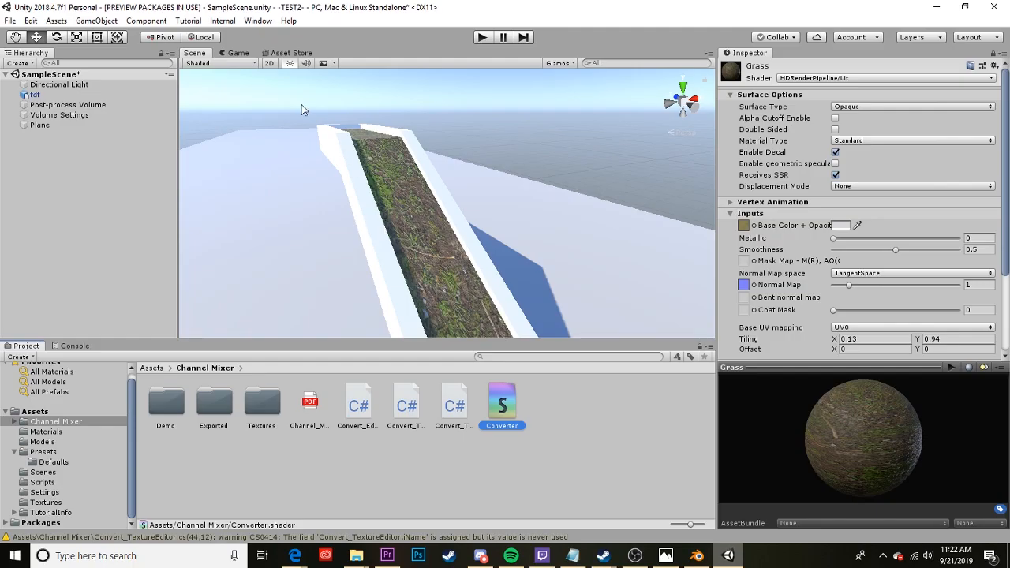
Open Window > Channel Mixer and initialize it to get the RGBA channel slots
left_click(257, 19)
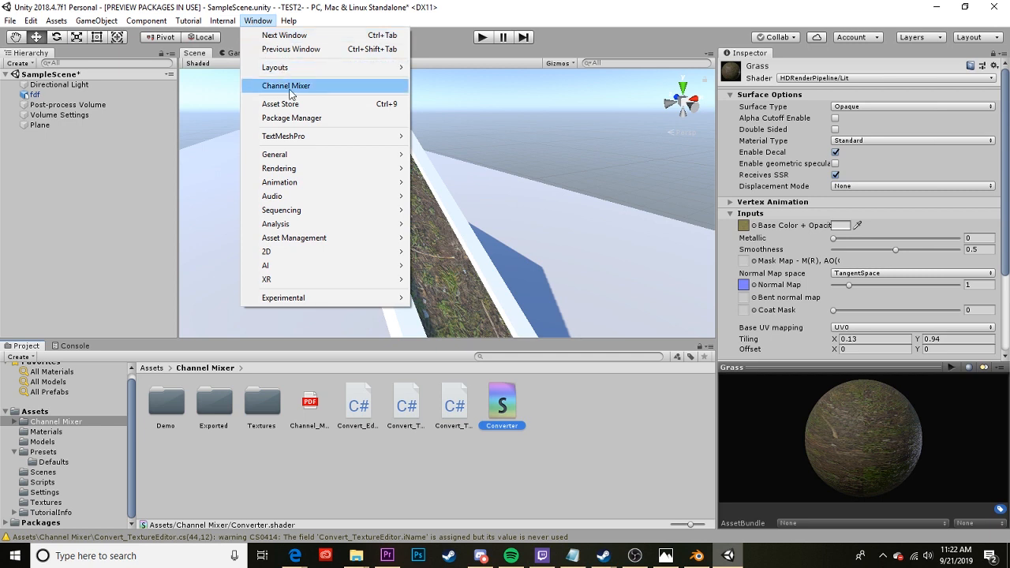
left_click(286, 85)
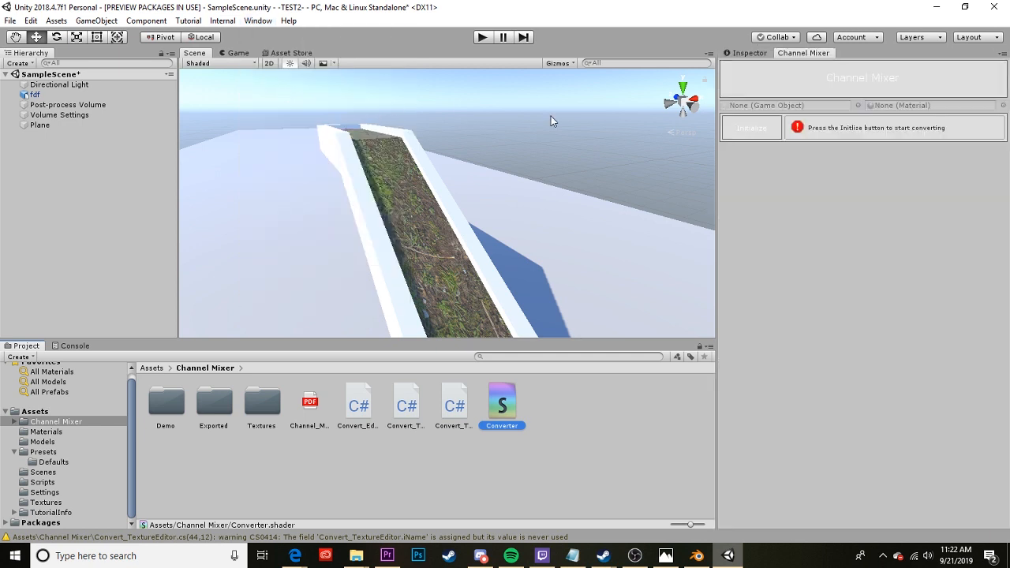
mouse_move(95, 356)
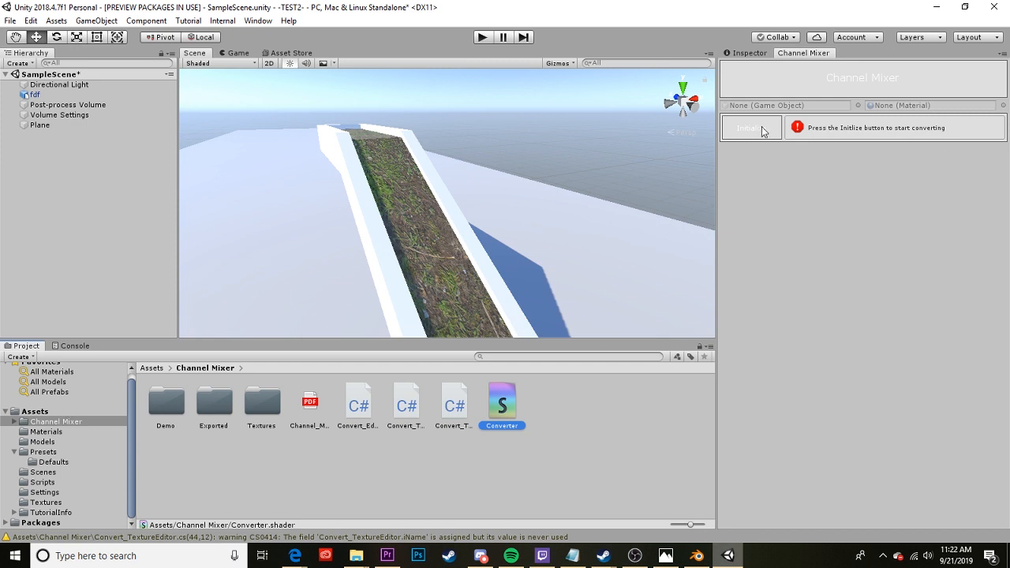
left_click(752, 126)
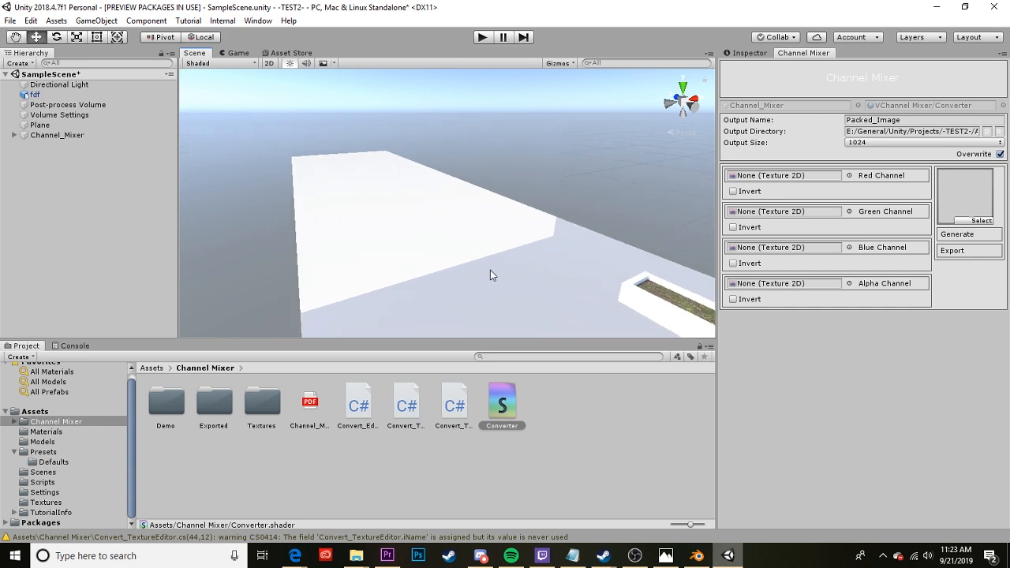
mouse_move(44, 505)
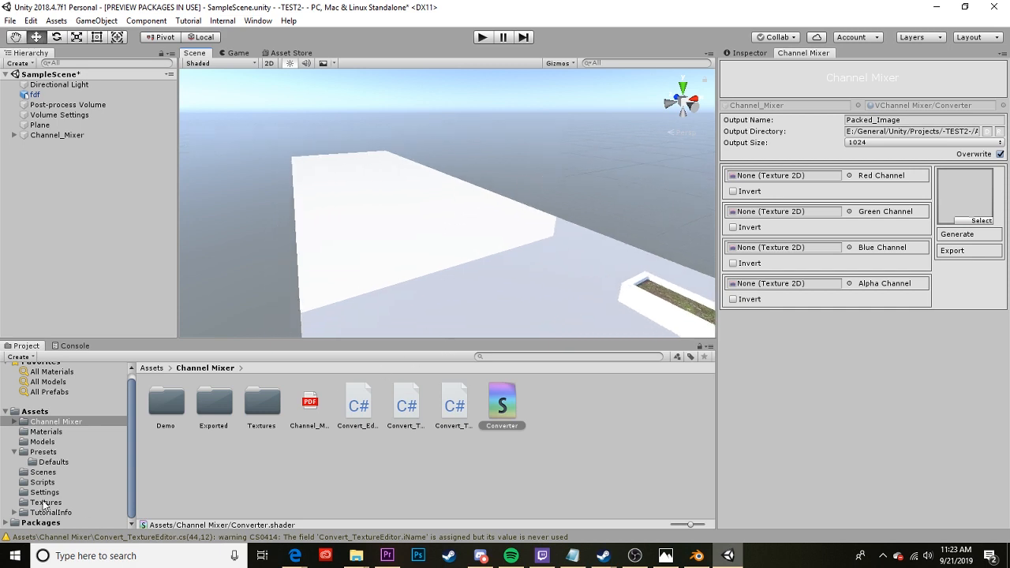
Browse the Textures folder, inspecting the ground, concrete and brick maps for packing
left_click(47, 502)
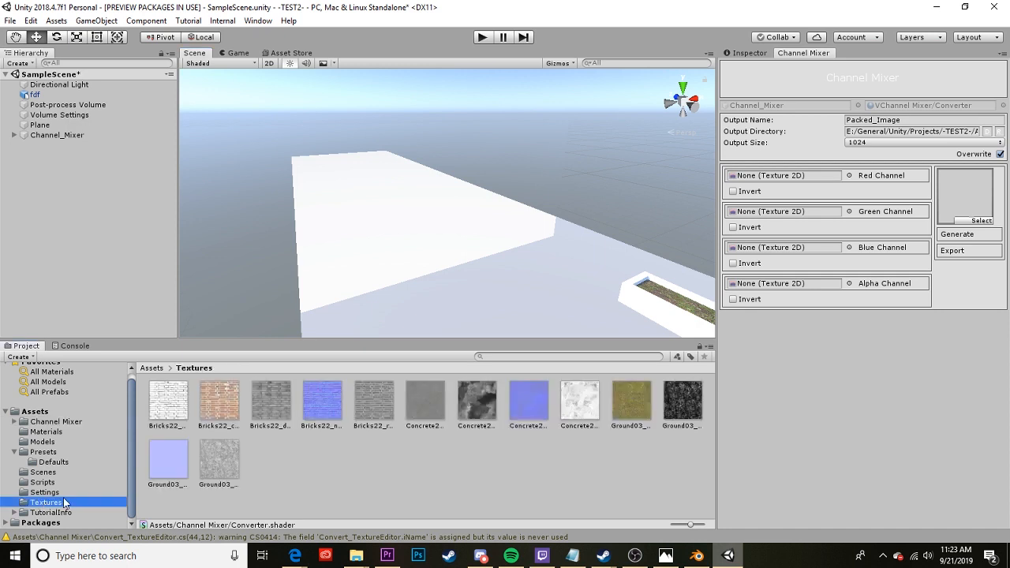
mouse_move(66, 503)
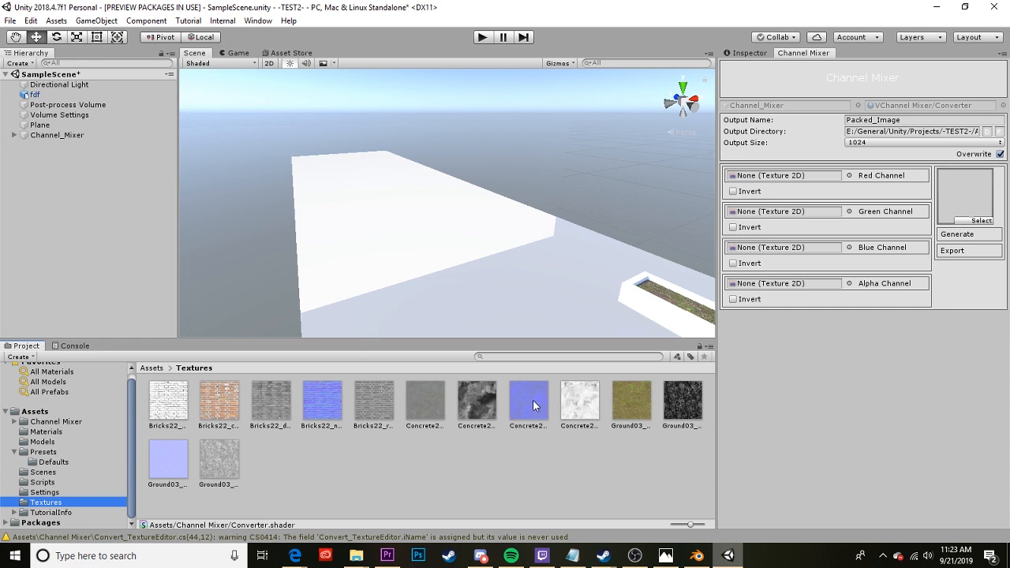
mouse_move(702, 414)
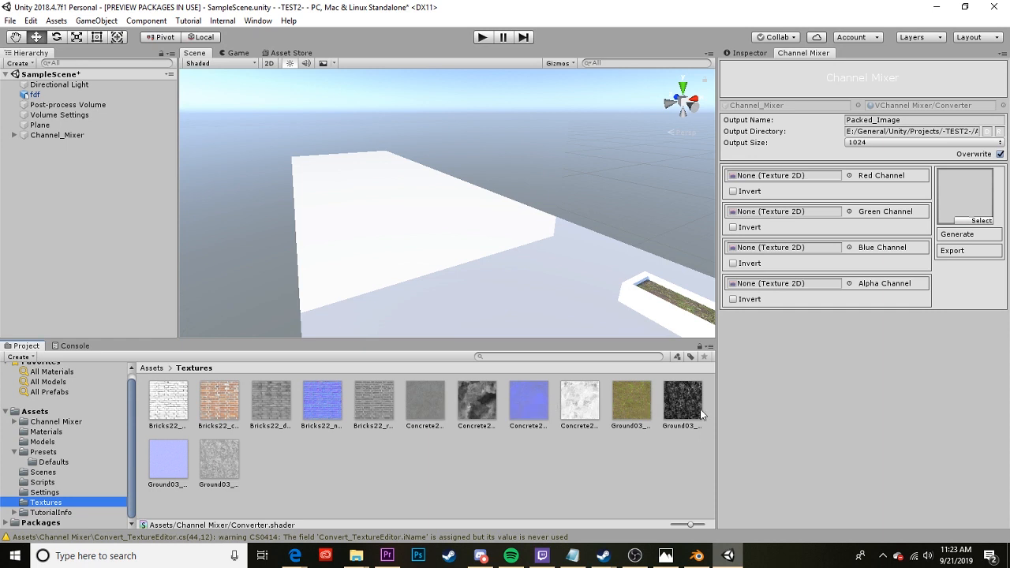
left_click(682, 398)
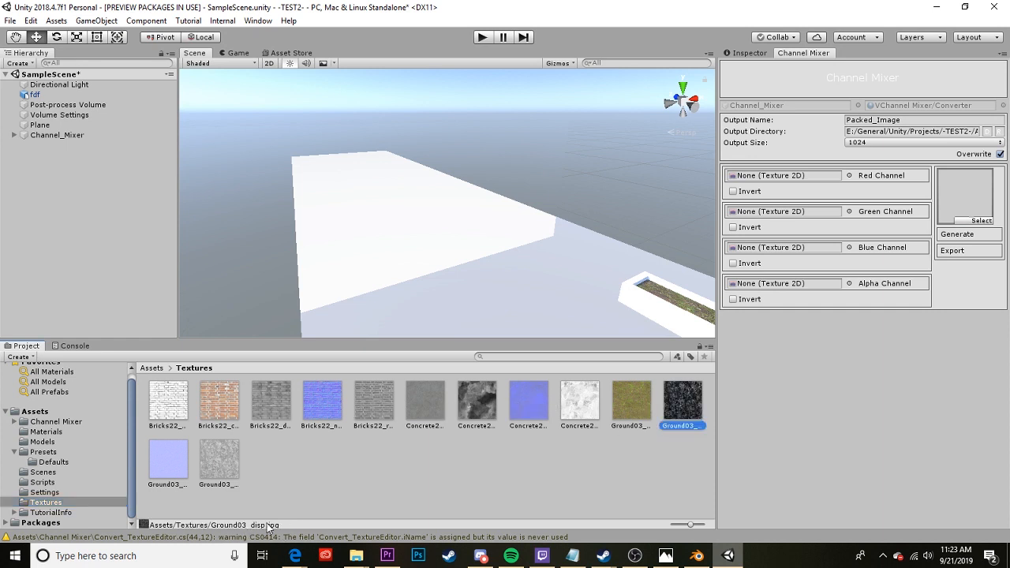
left_click(218, 461)
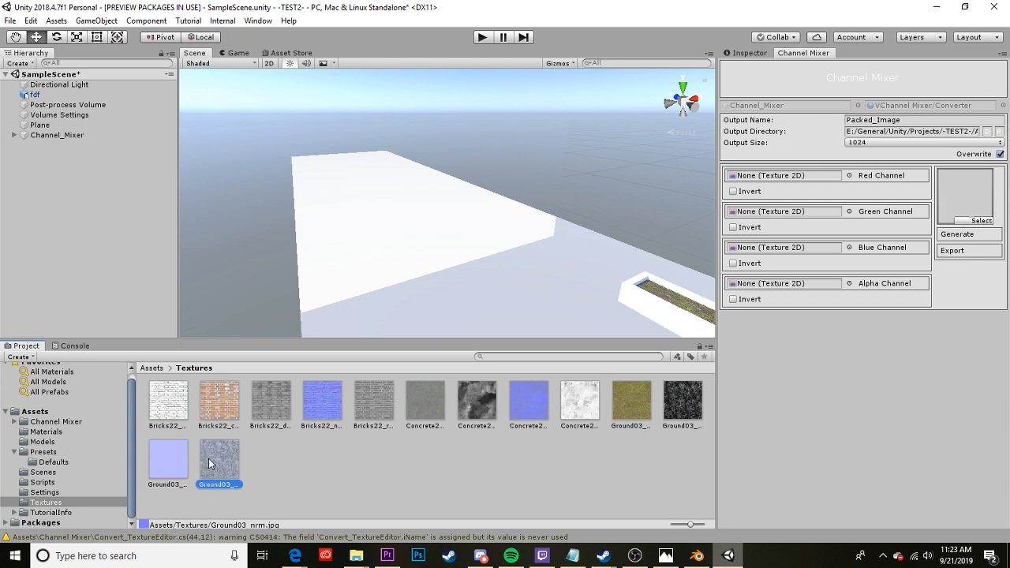
left_click(578, 404)
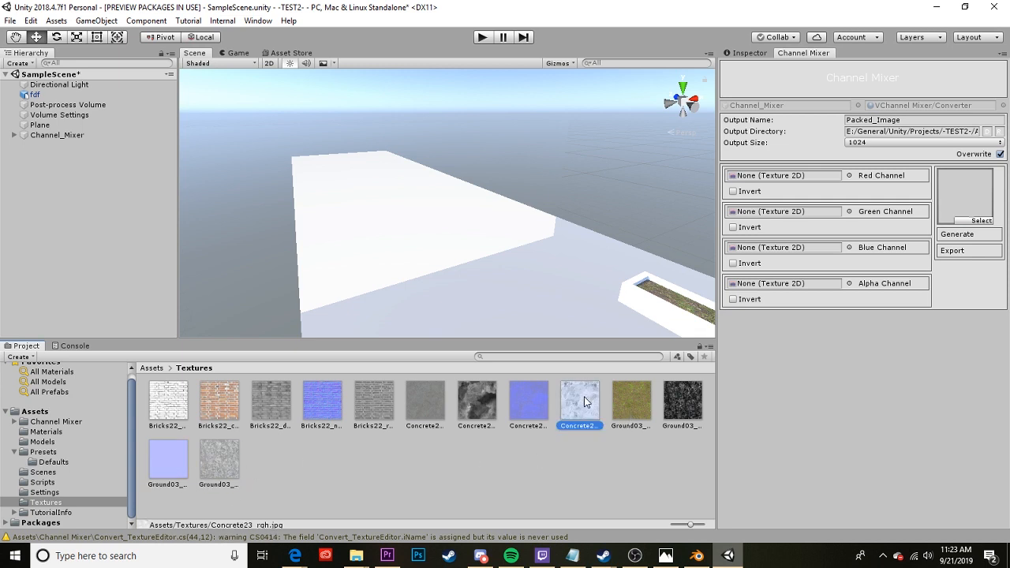
left_click(167, 398)
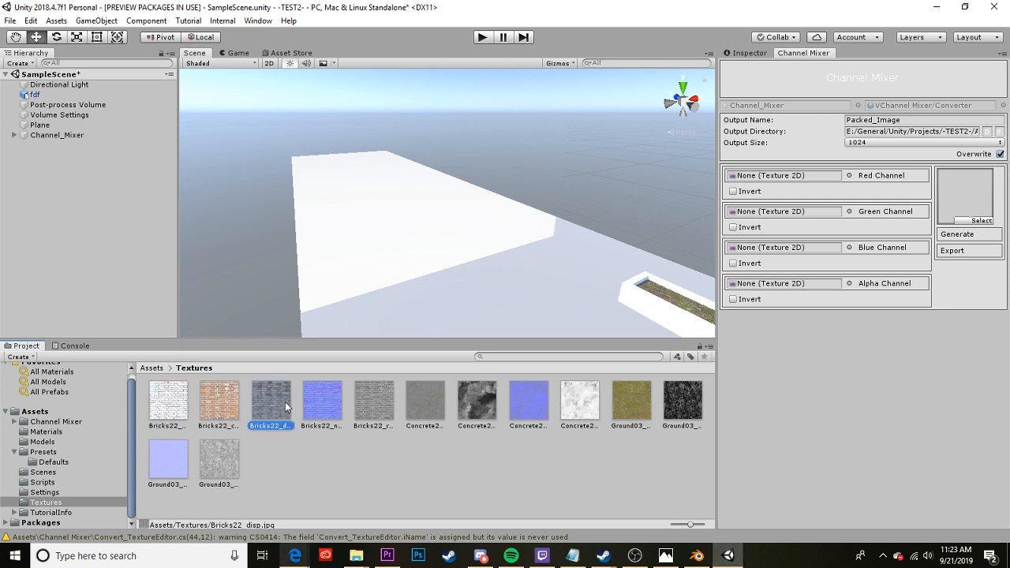
left_click(425, 401)
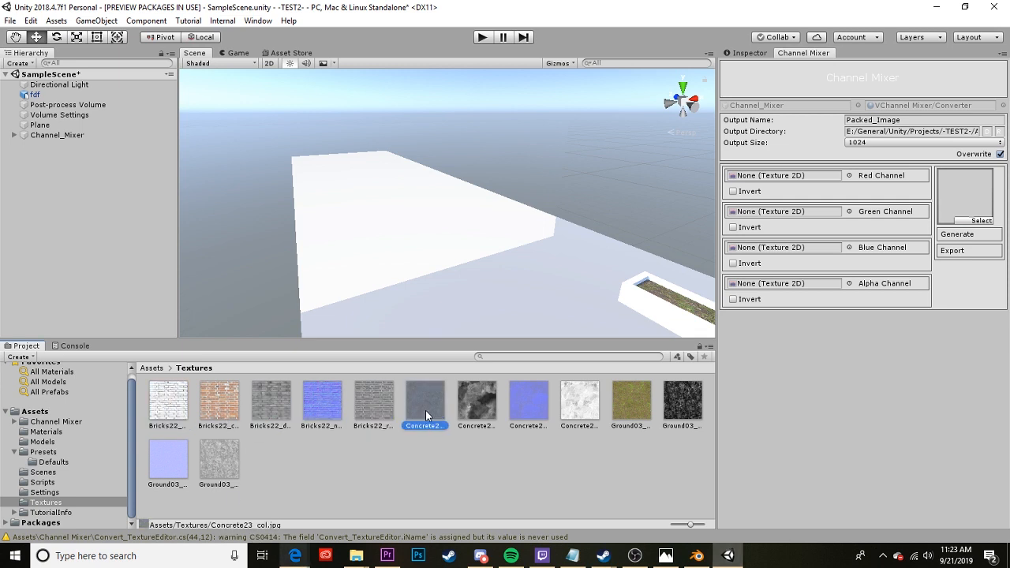
left_click(373, 398)
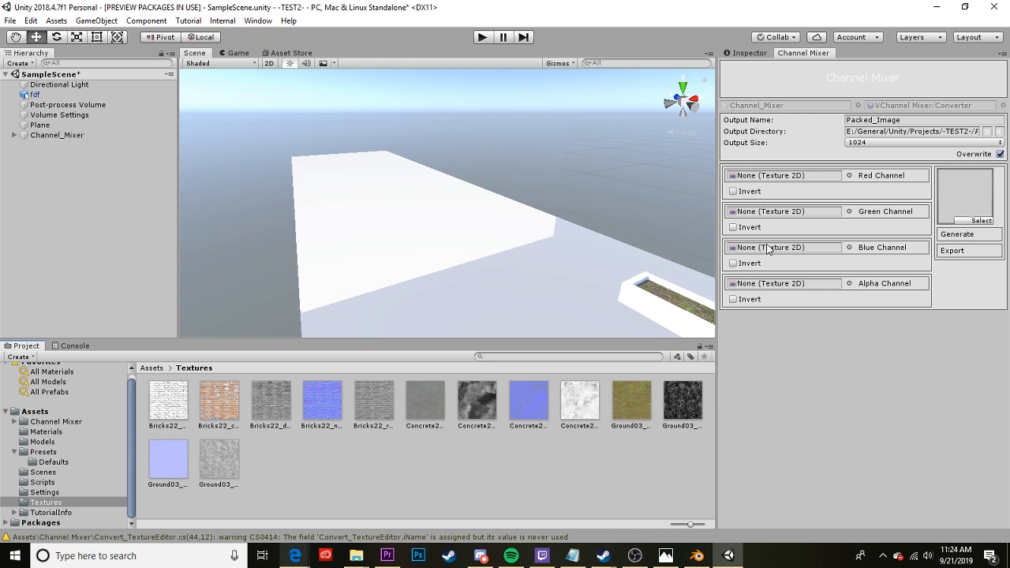
mouse_move(183, 482)
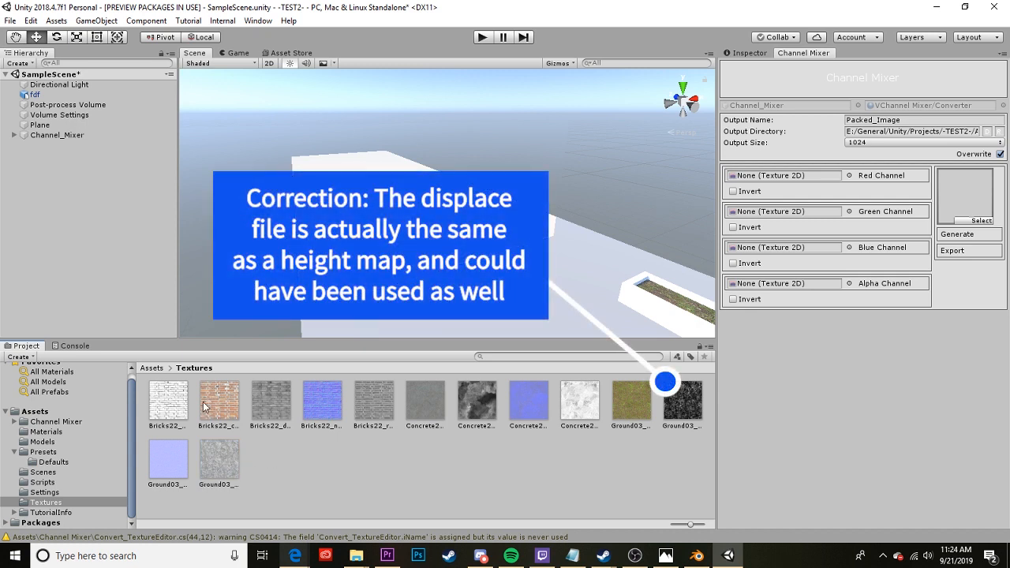
mouse_move(218, 466)
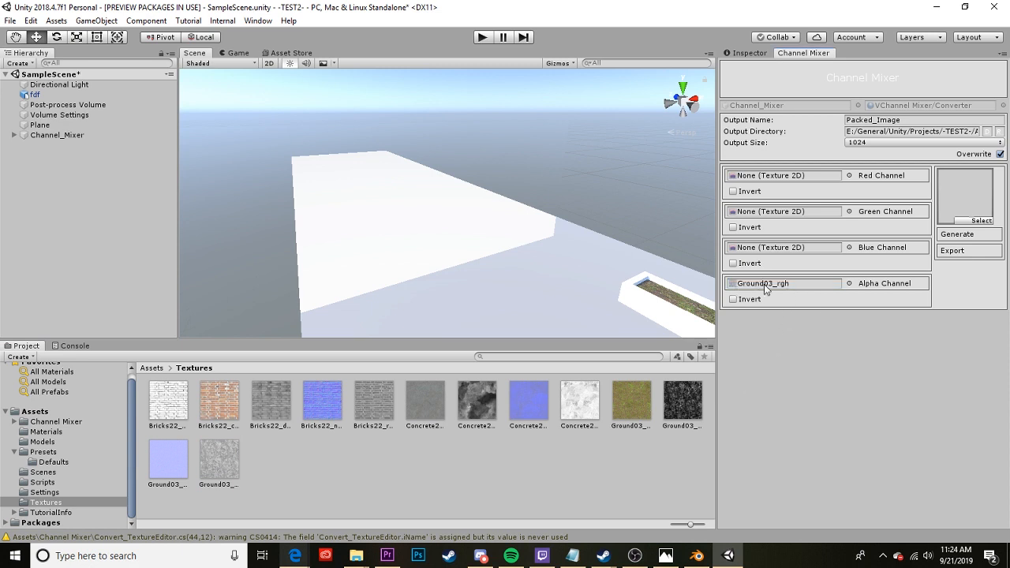
mouse_move(574, 409)
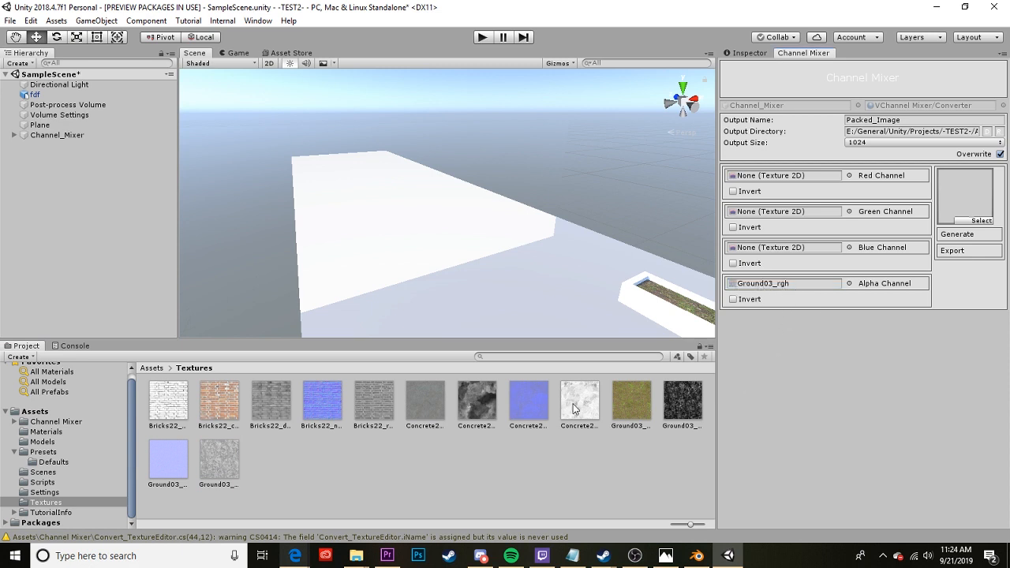
mouse_move(306, 466)
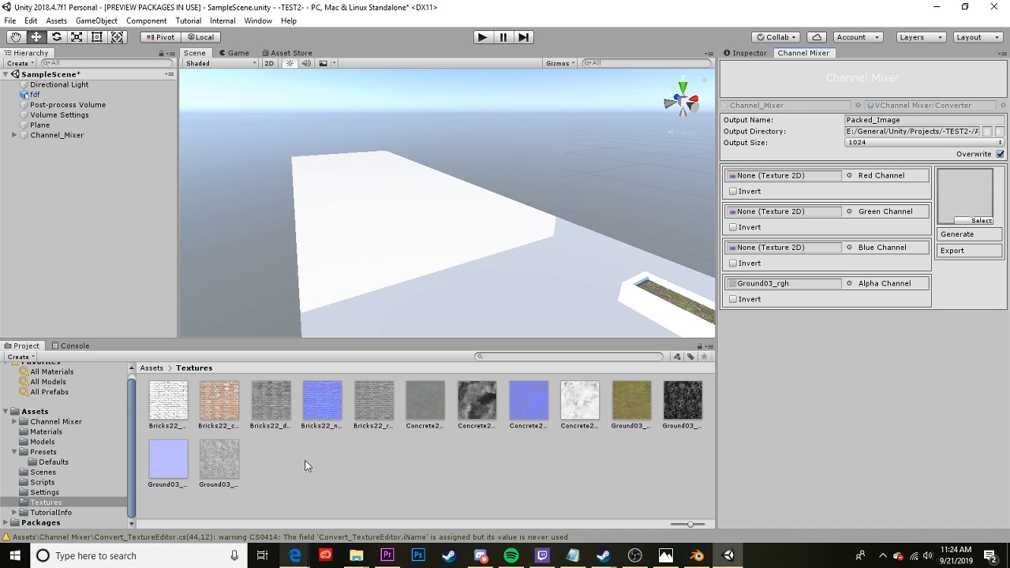
left_click(167, 398)
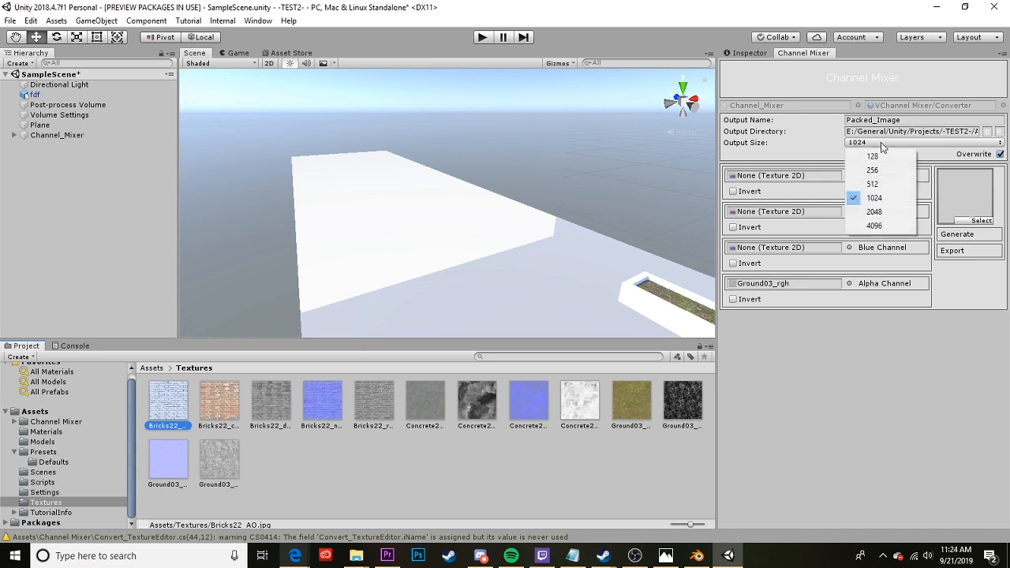
Raise the Channel Mixer output size to 4096
left_click(874, 211)
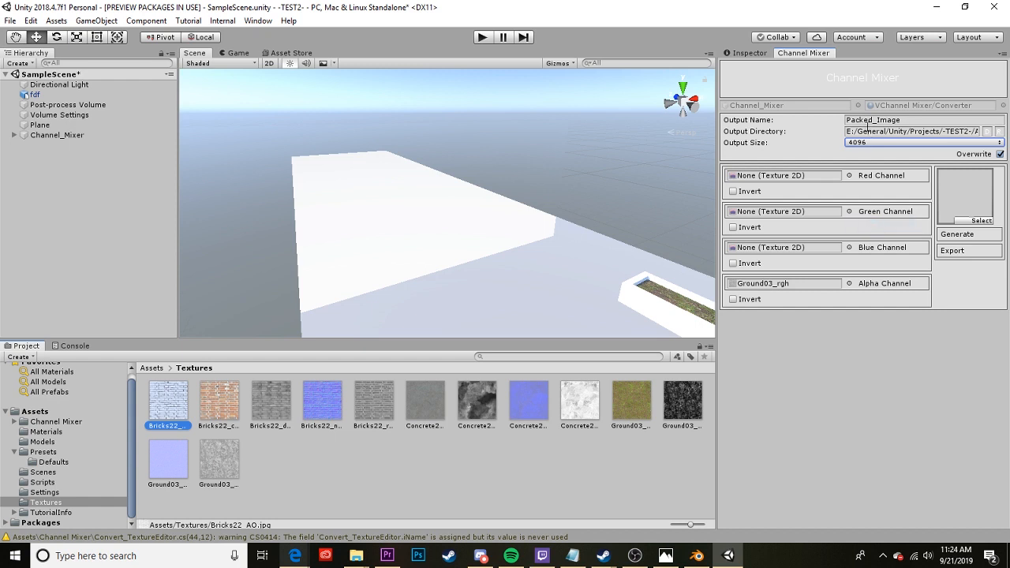
mouse_move(777, 142)
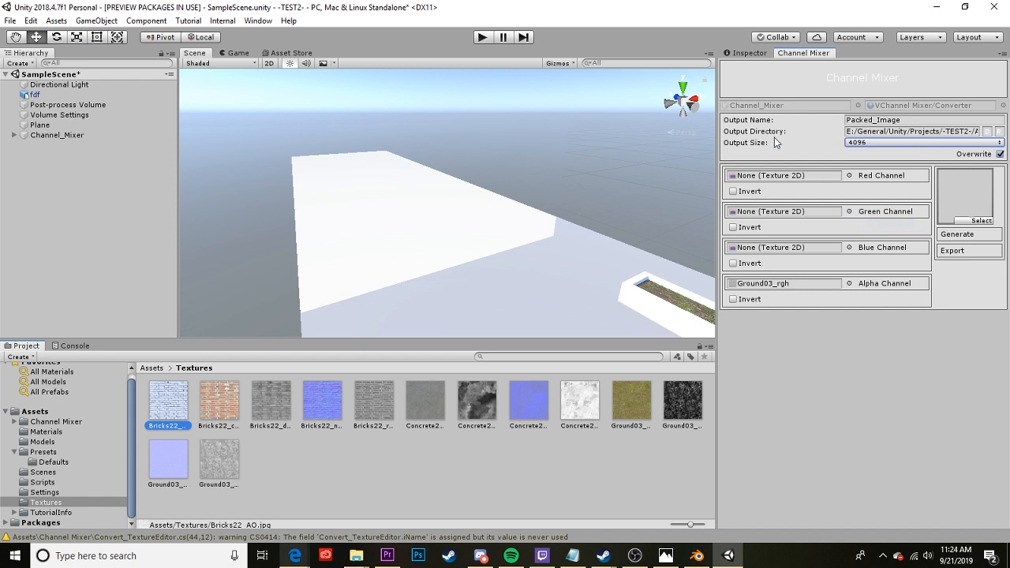
mouse_move(963, 240)
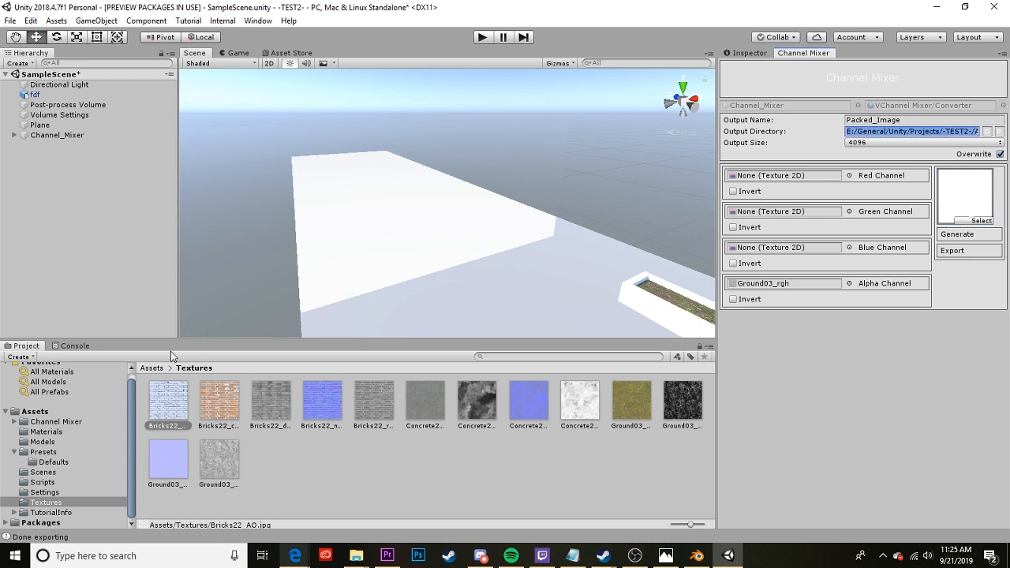
mouse_move(174, 357)
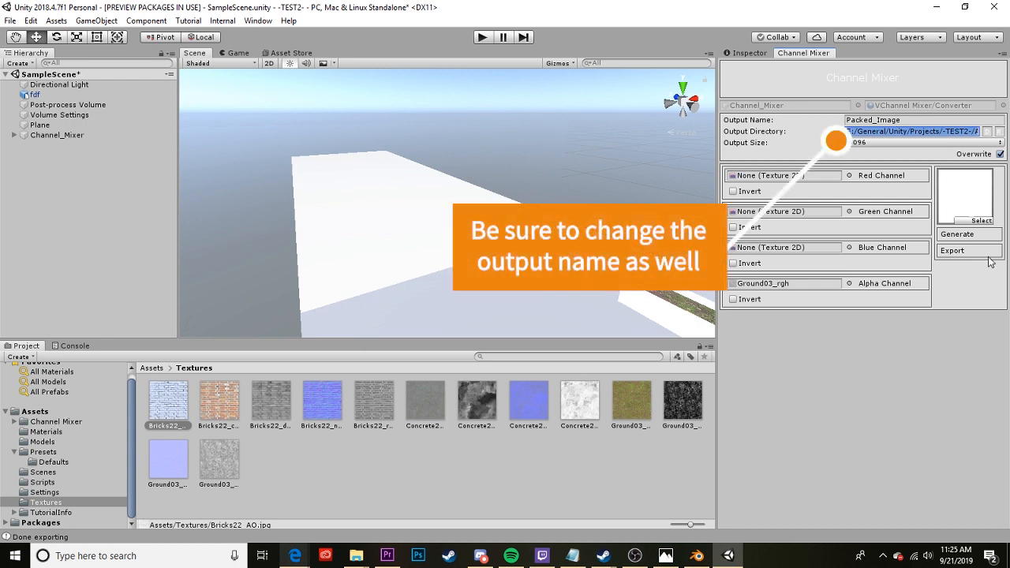
Browse Assets > Channel Mixer into the Exported folder holding the new Packed_Image
left_click(60, 420)
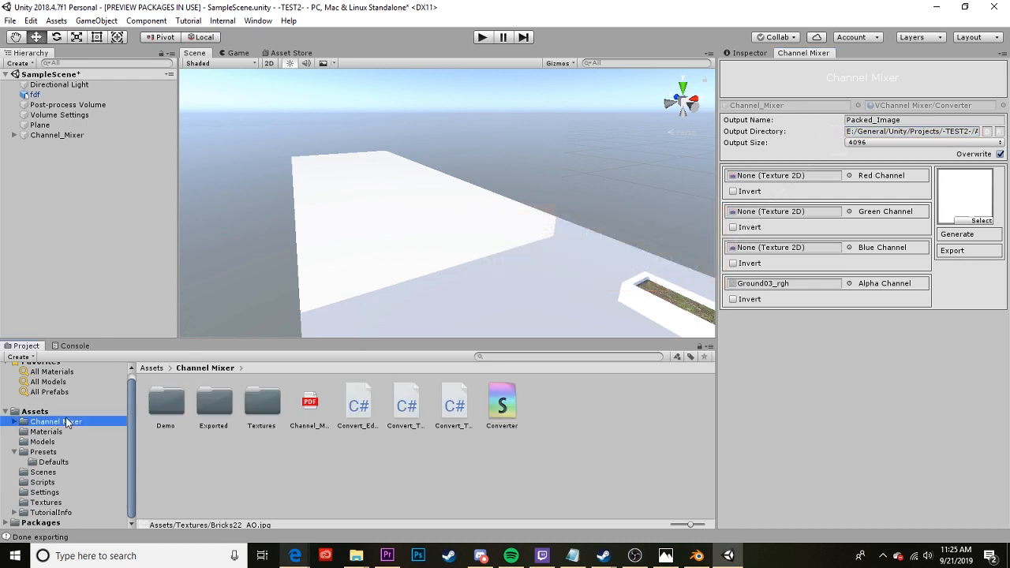
double_click(262, 401)
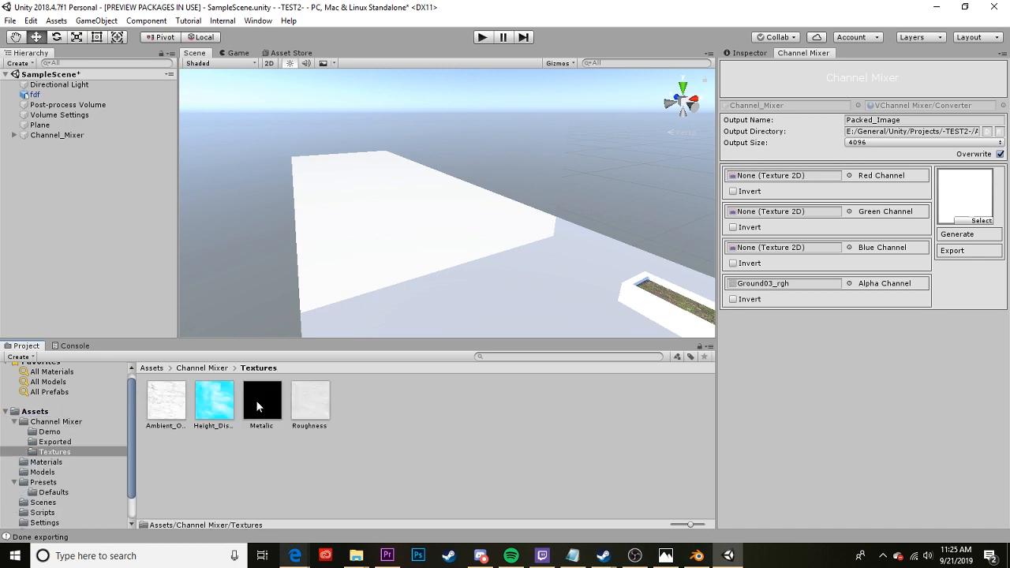
left_click(202, 368)
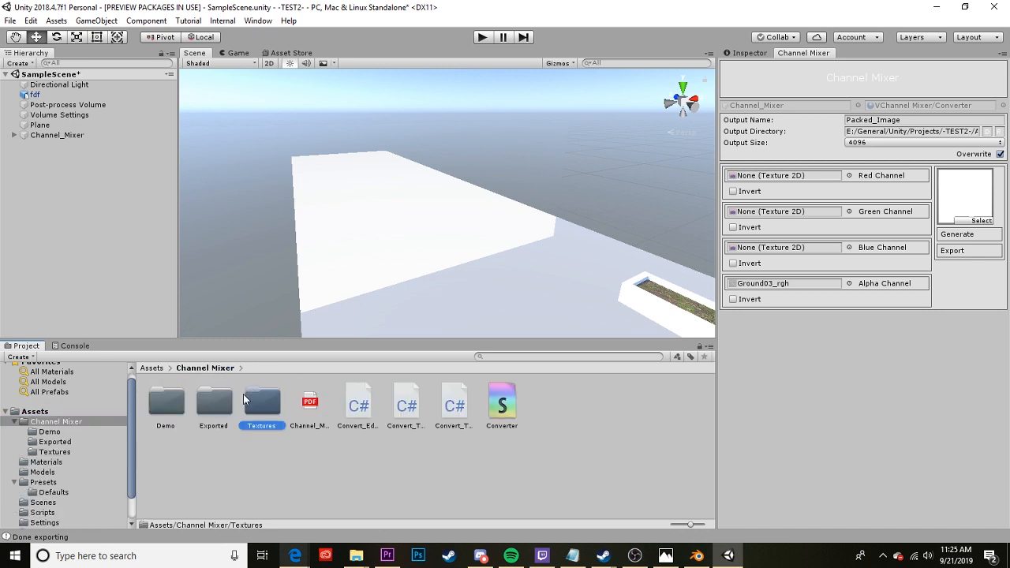
double_click(213, 401)
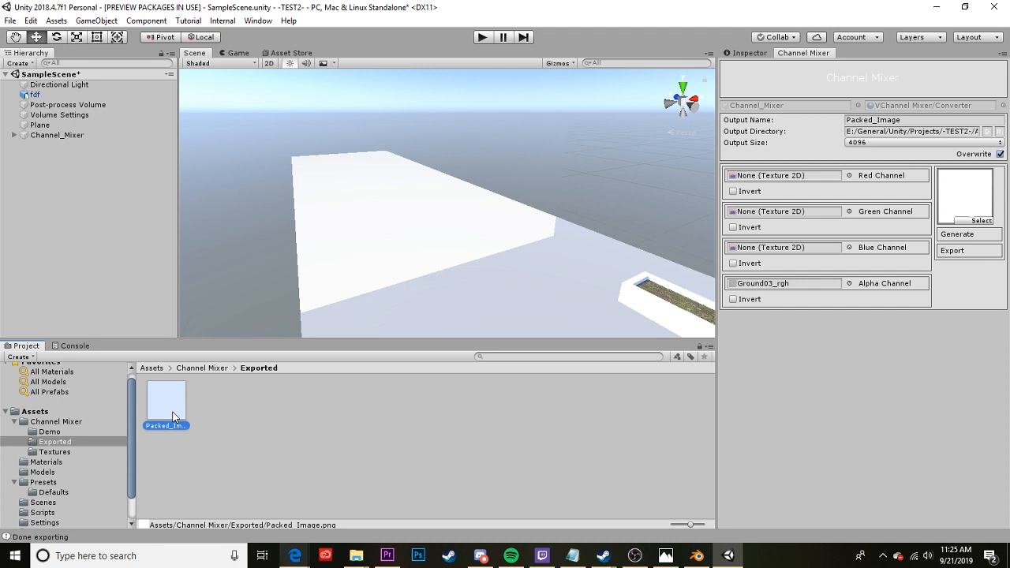
mouse_move(77, 471)
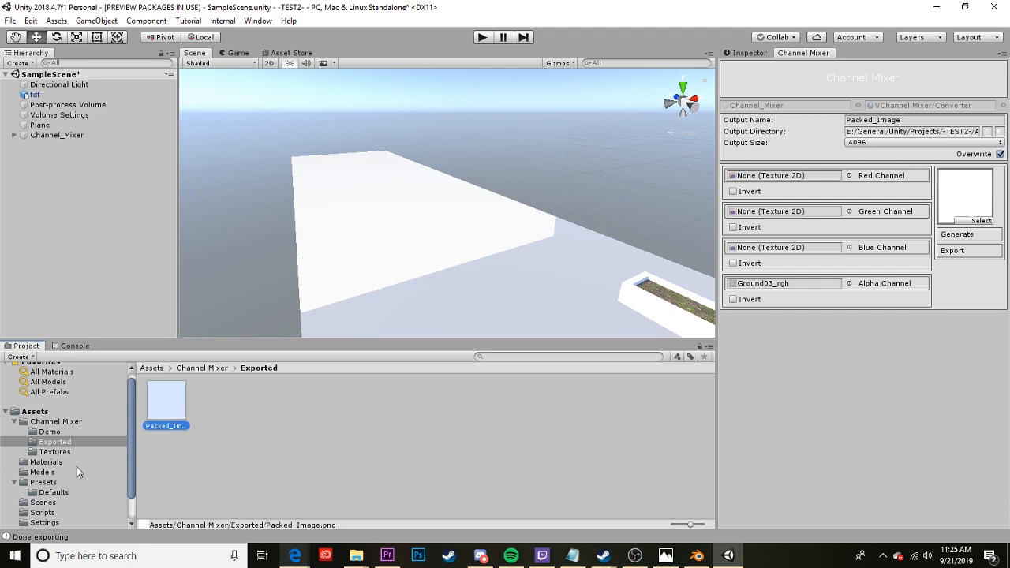
scroll("down", 3)
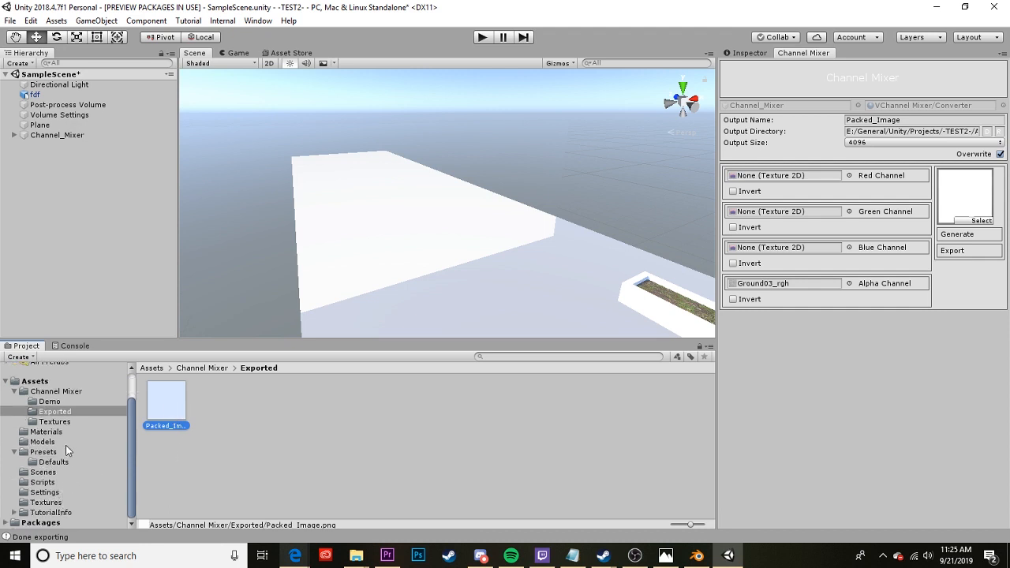
Assign the exported Packed_Image as the Grass material's Mask Map
left_click(46, 433)
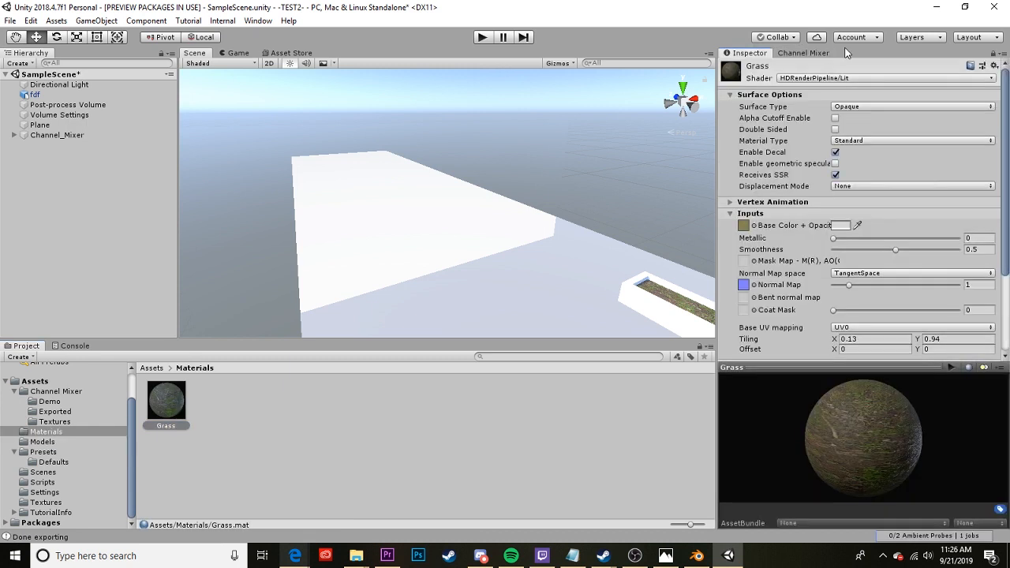
left_click(54, 421)
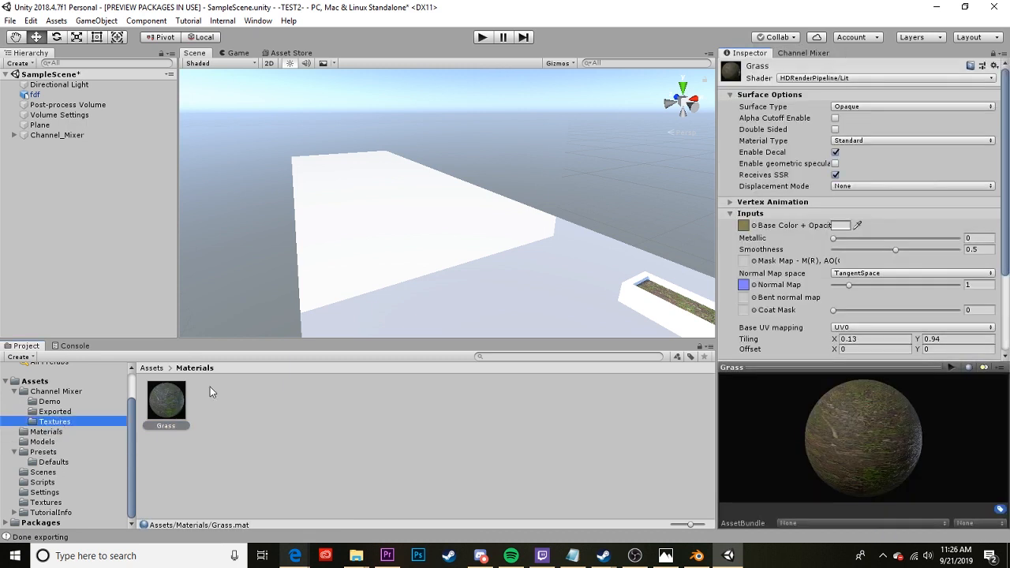
left_click(53, 411)
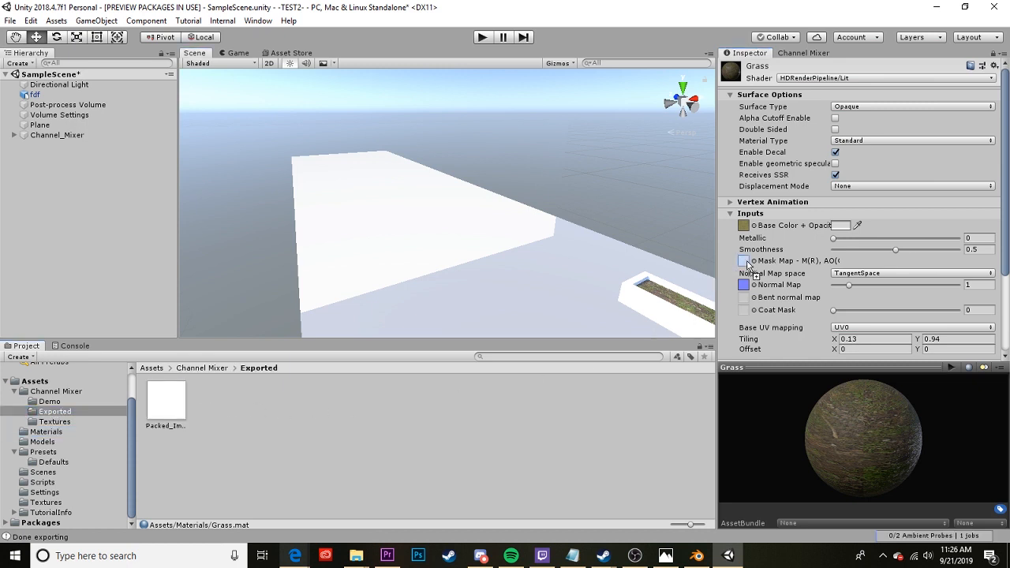
left_click(748, 261)
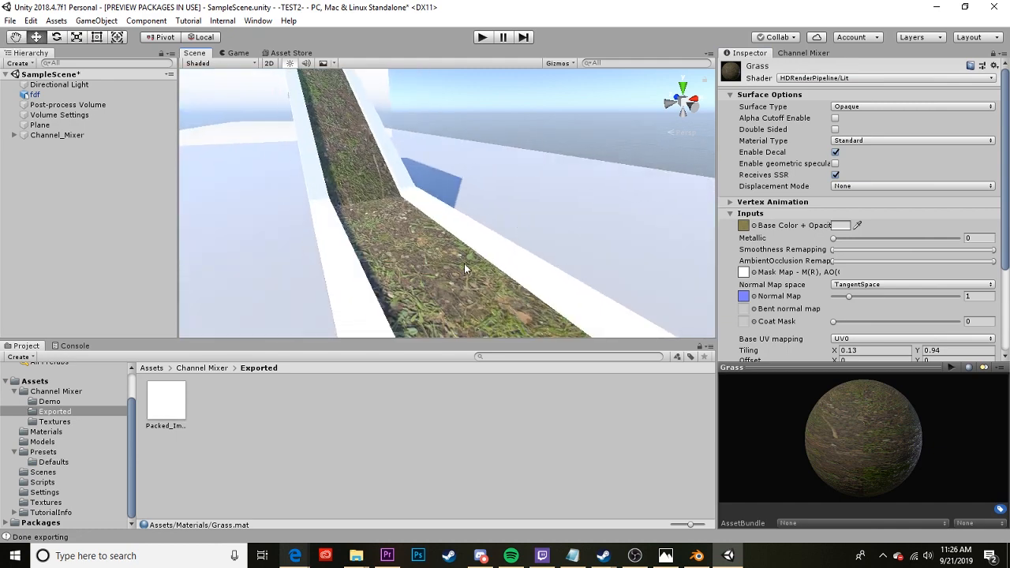
Inspect the grassy ledge and tweak the Grass material's Metallic slider
left_click_drag(466, 268, 375, 243)
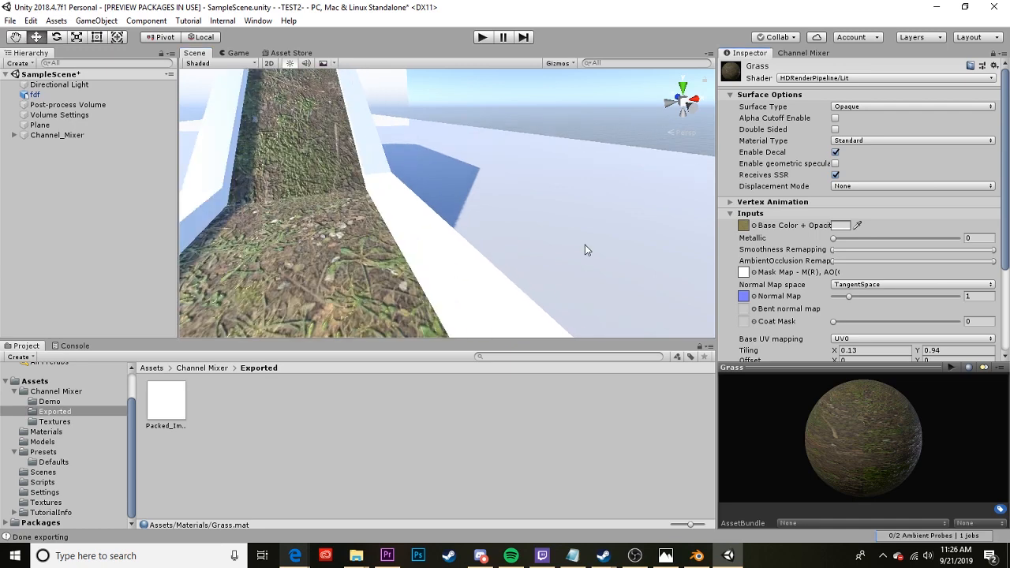
mouse_move(833, 243)
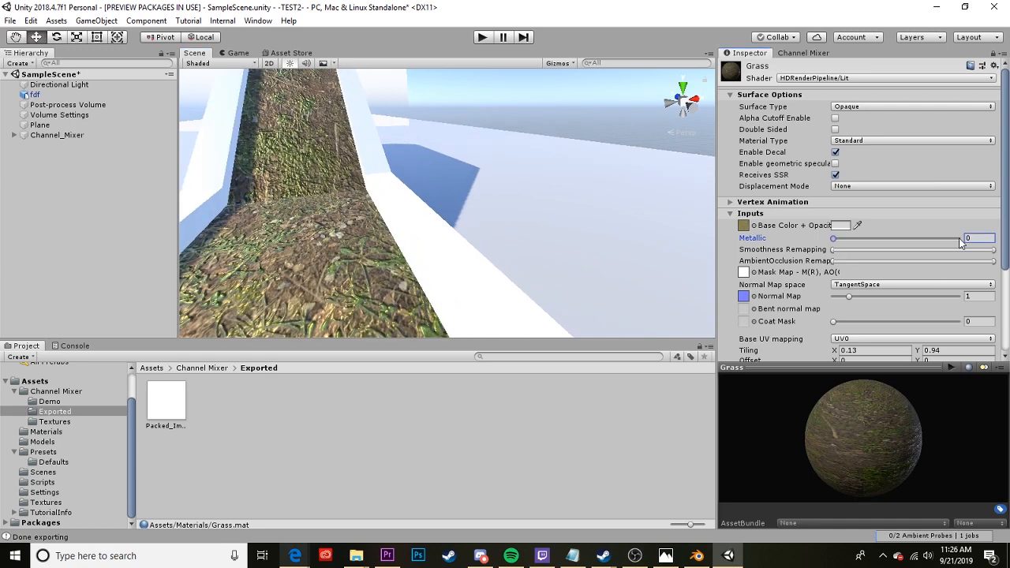
left_click_drag(834, 239, 960, 238)
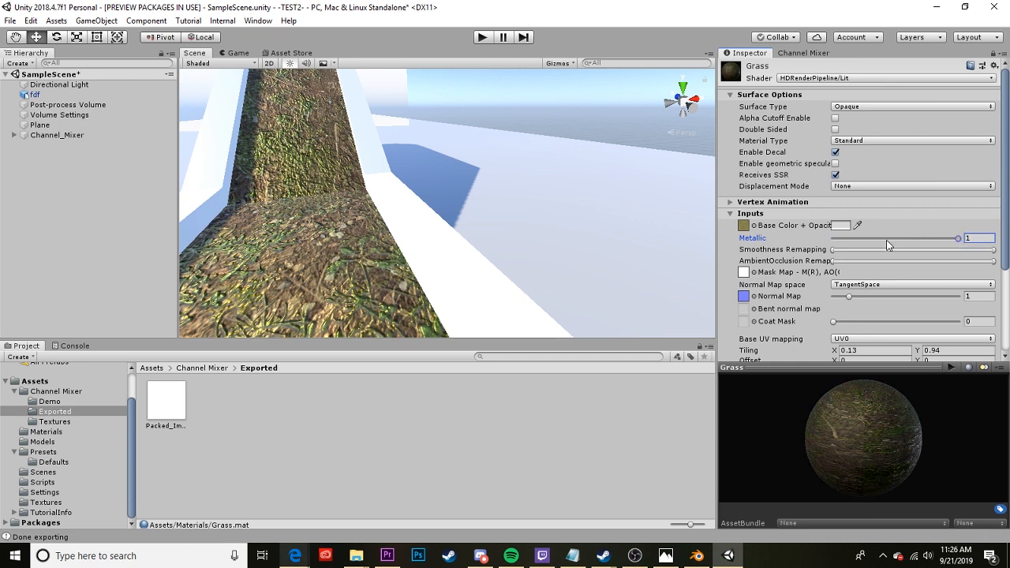
left_click_drag(960, 239, 887, 238)
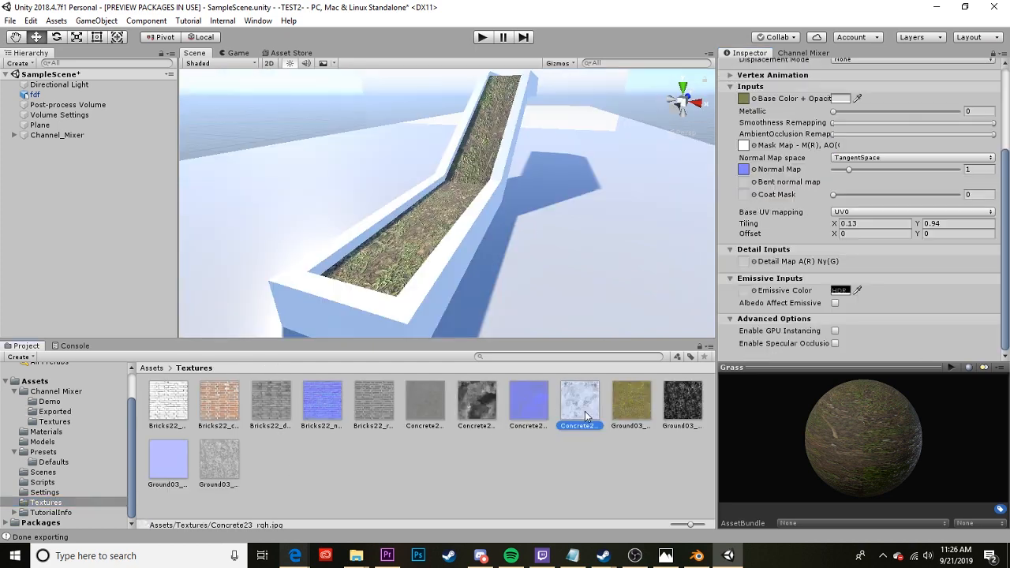
mouse_move(695, 417)
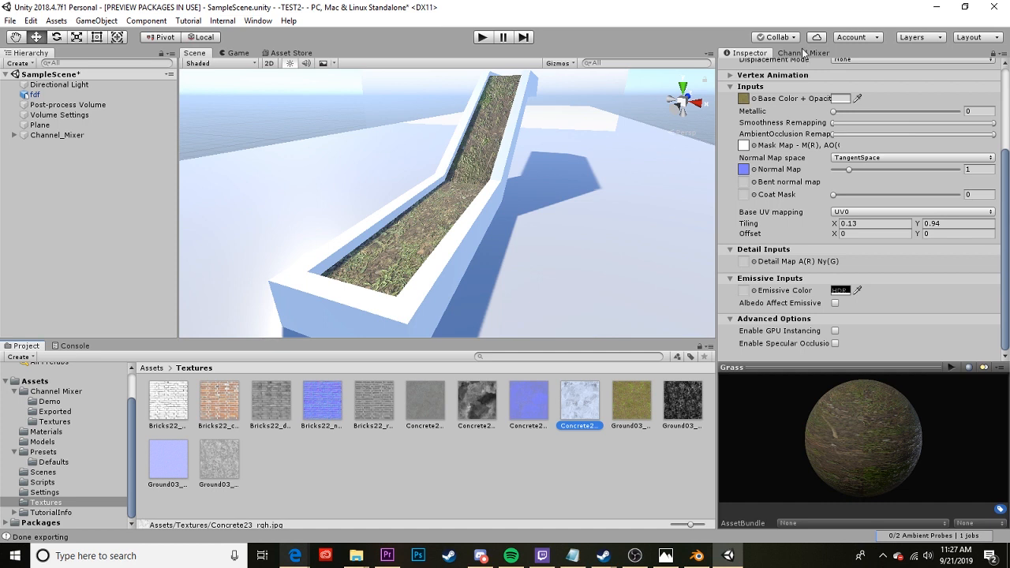
Give the MossyGround material the MossyMud base colour texture with Tiling X 0.07
left_click(805, 54)
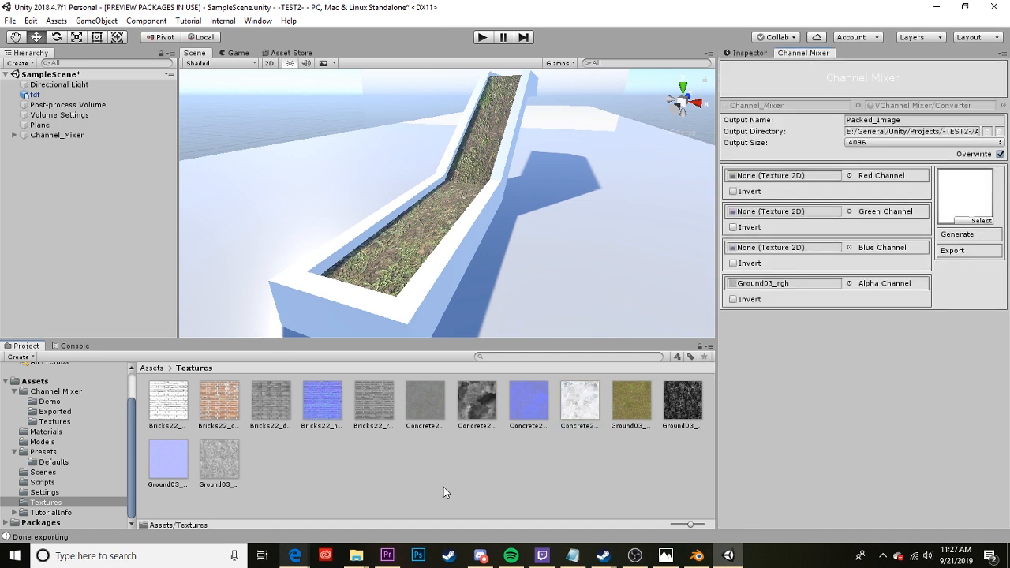
left_click(44, 431)
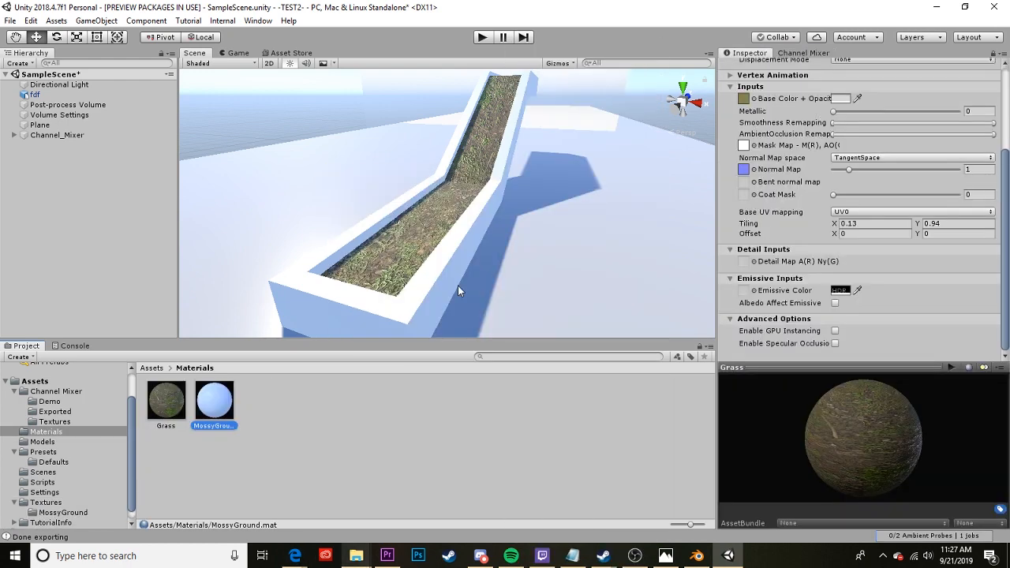
mouse_move(69, 497)
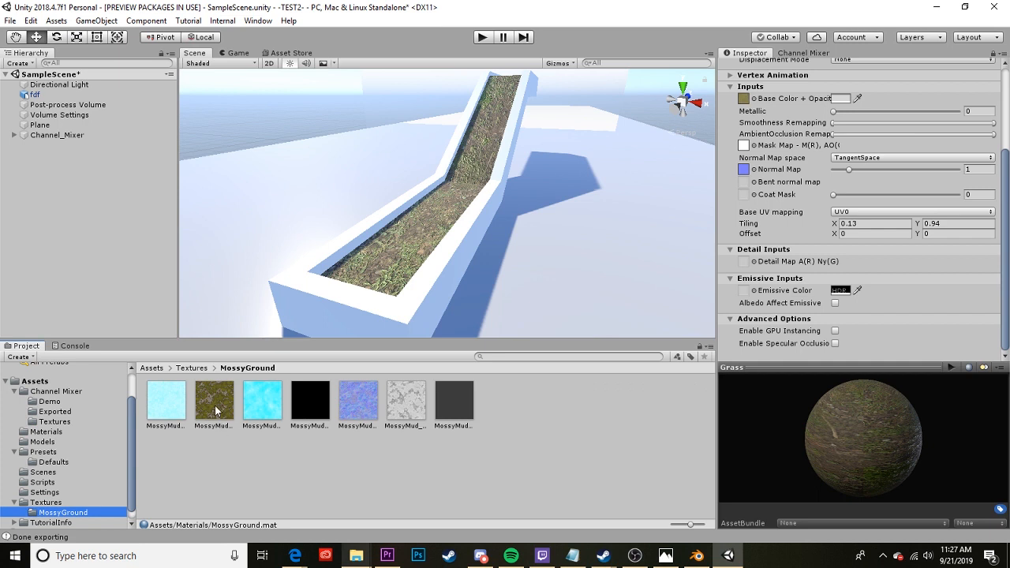
mouse_move(228, 411)
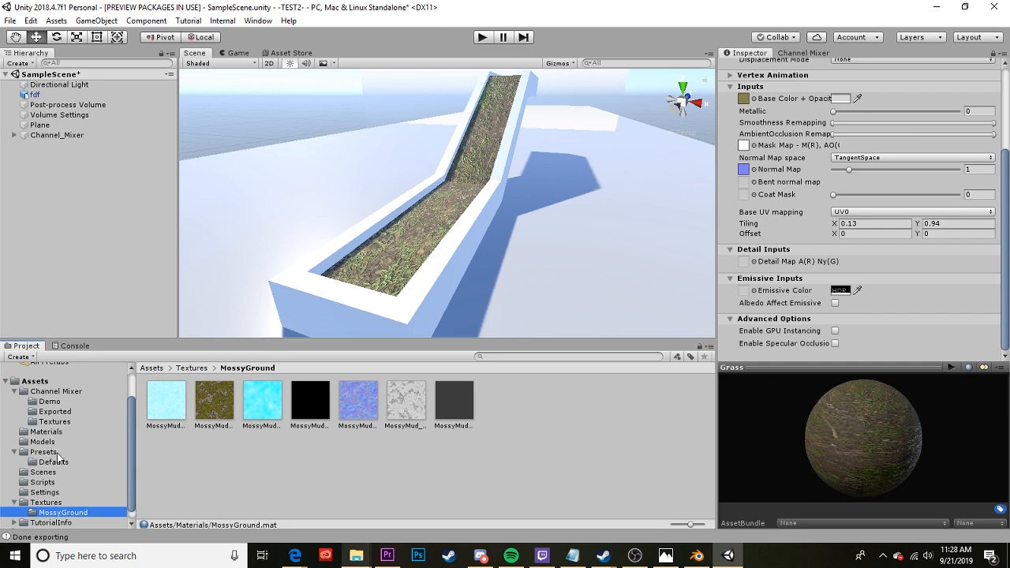
left_click(44, 433)
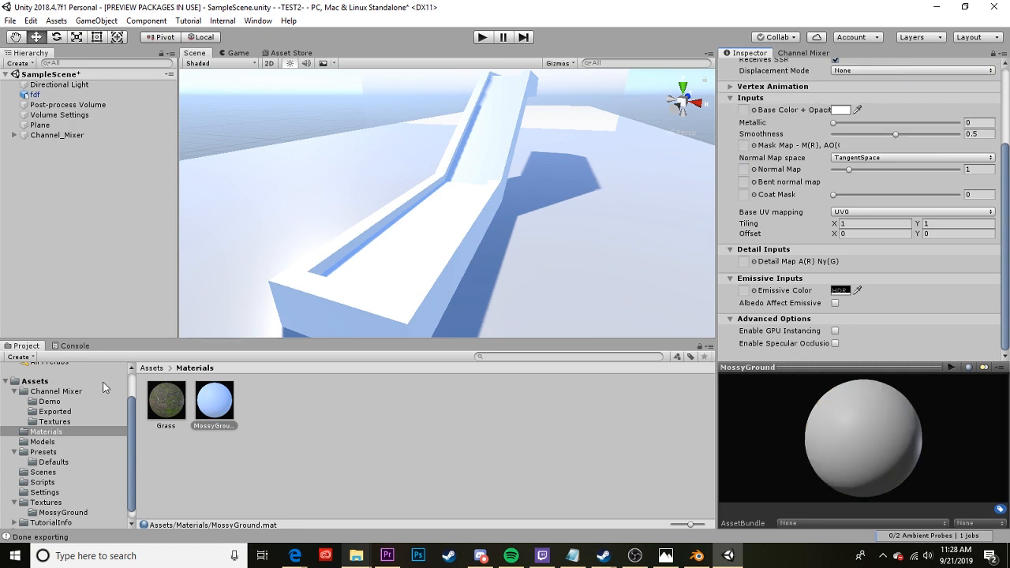
left_click(63, 511)
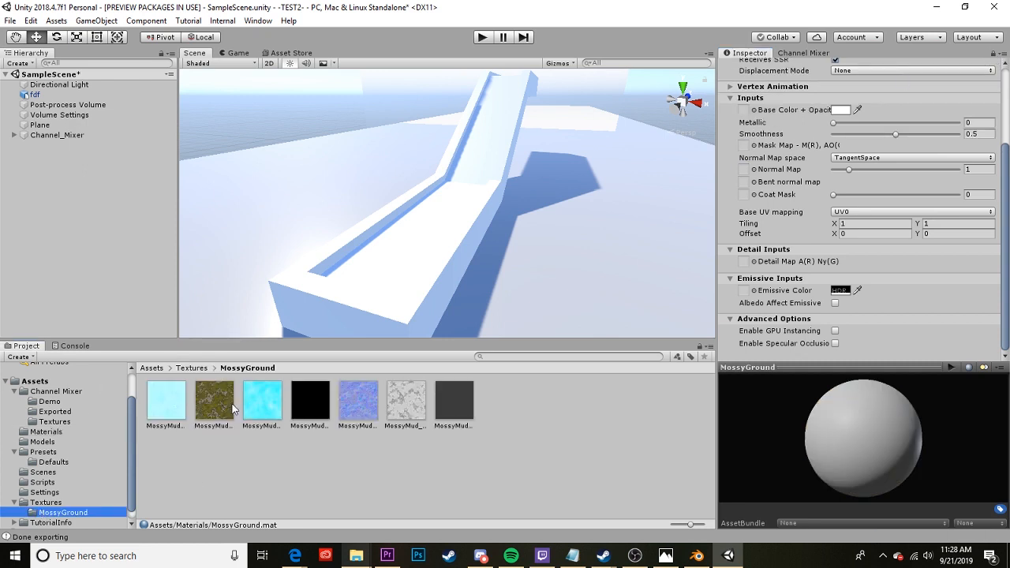
left_click(745, 111)
type("0.07")
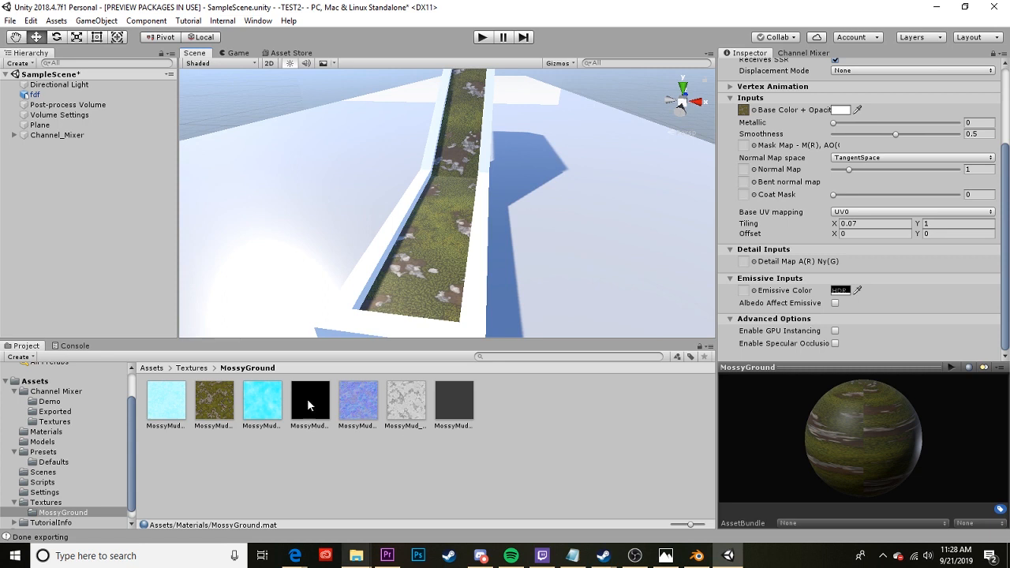
Assign MossyMud_normal as the MossyGround normal map at strength 0.39
left_click(356, 401)
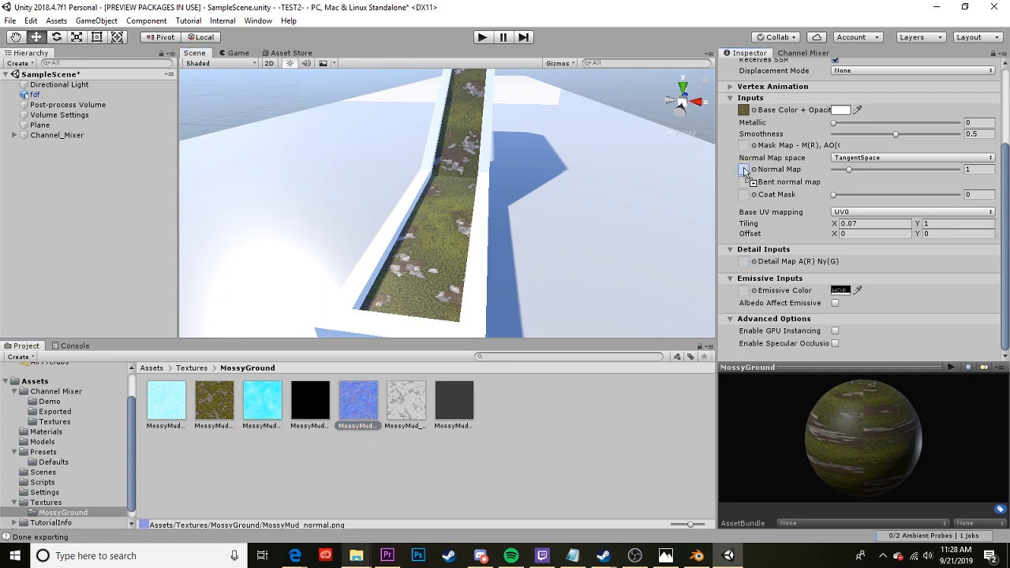
left_click(744, 168)
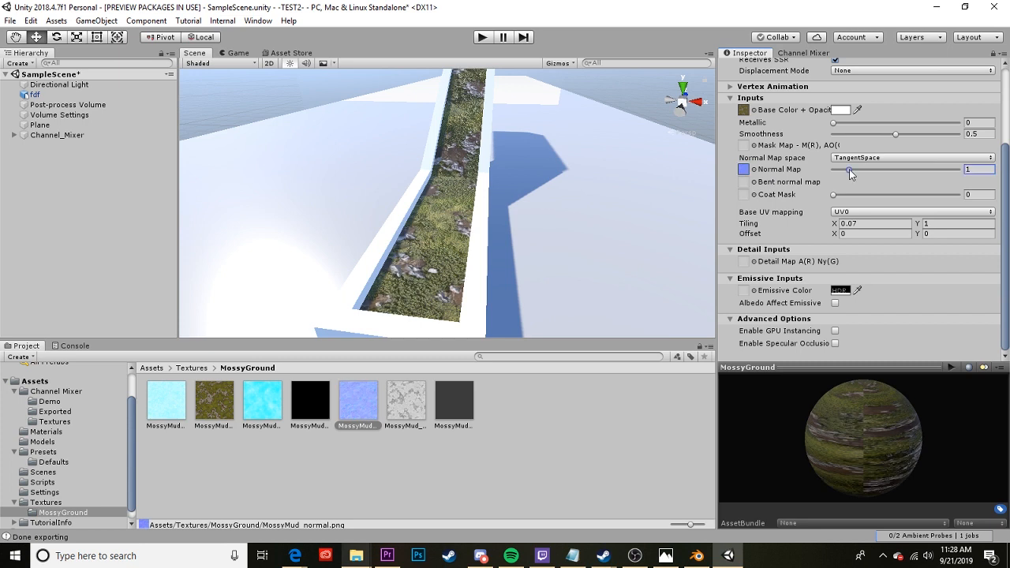
left_click_drag(850, 169, 843, 169)
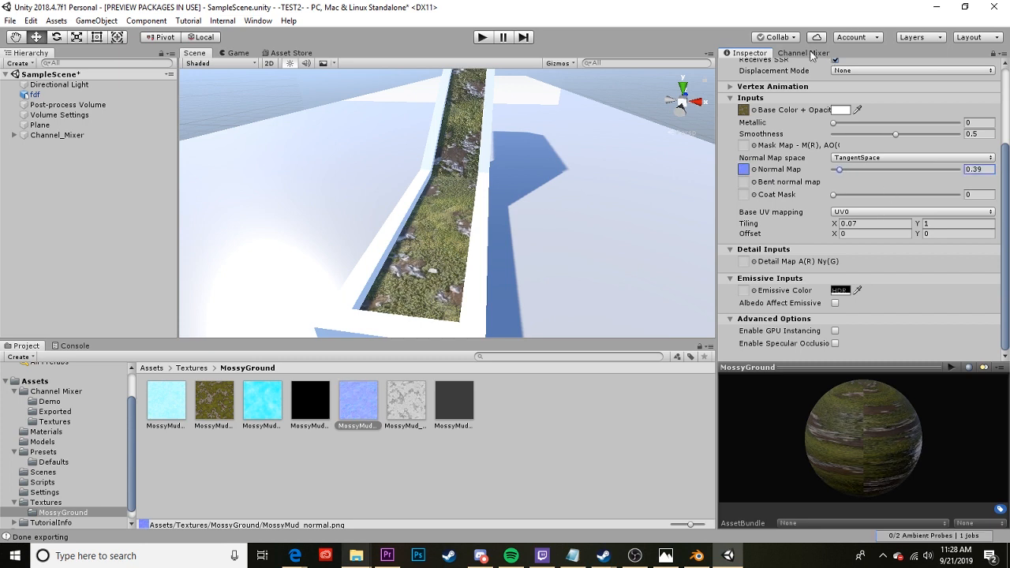
Load MossyMud metallic, ambient occlusion, height and roughness into the Red, Green, Blue and Alpha channels
left_click(804, 54)
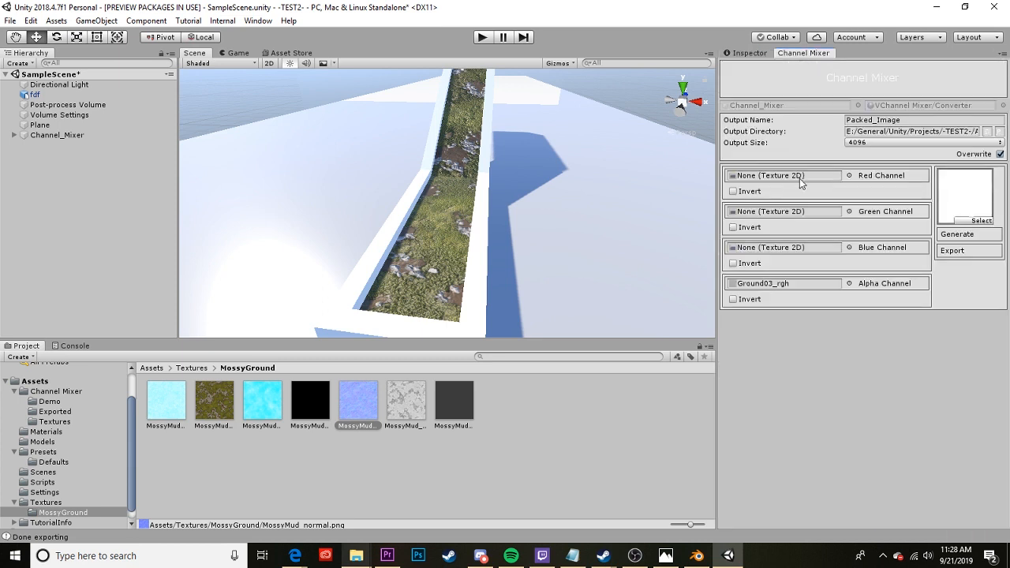
mouse_move(781, 177)
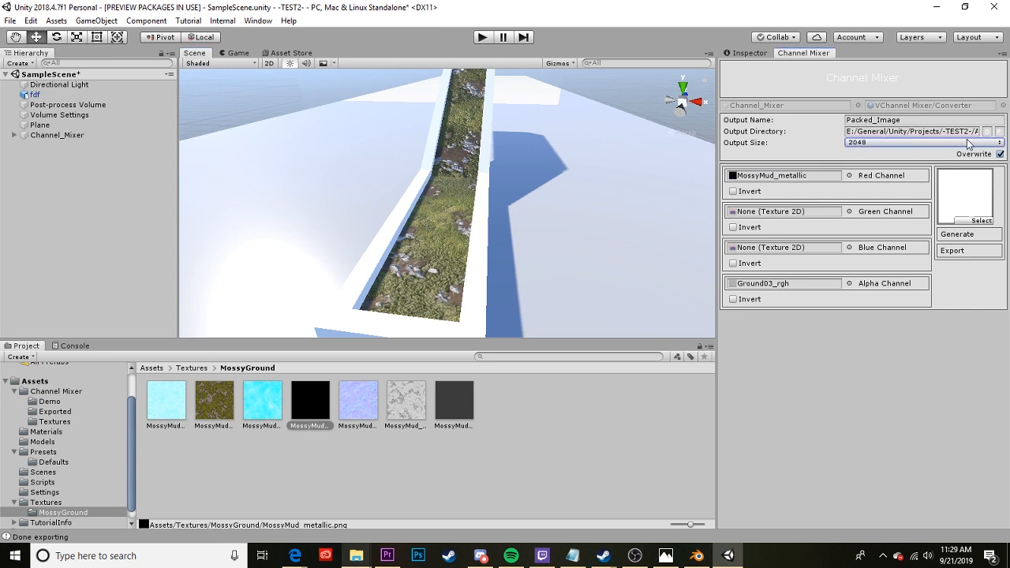
mouse_move(365, 404)
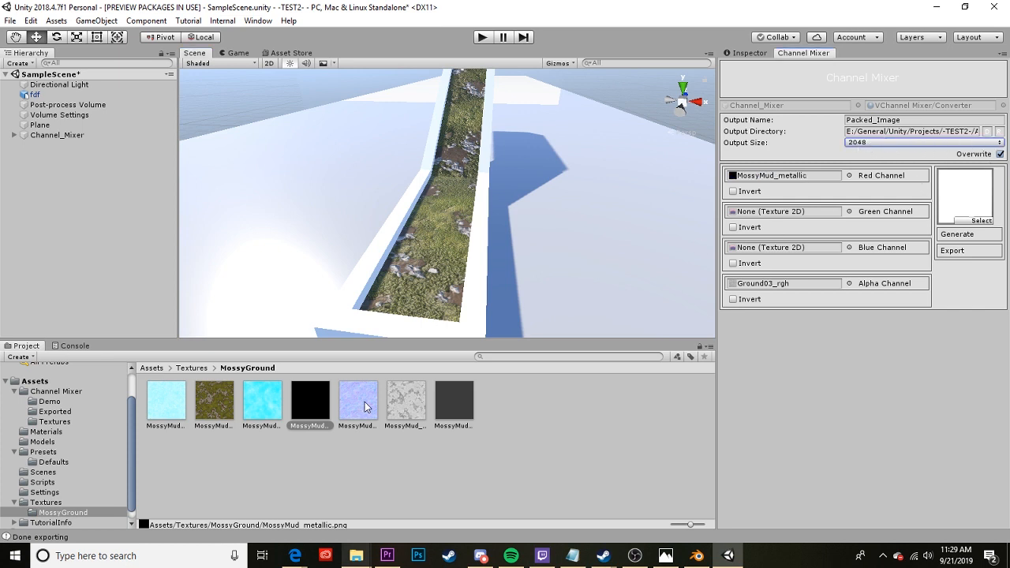
mouse_move(180, 407)
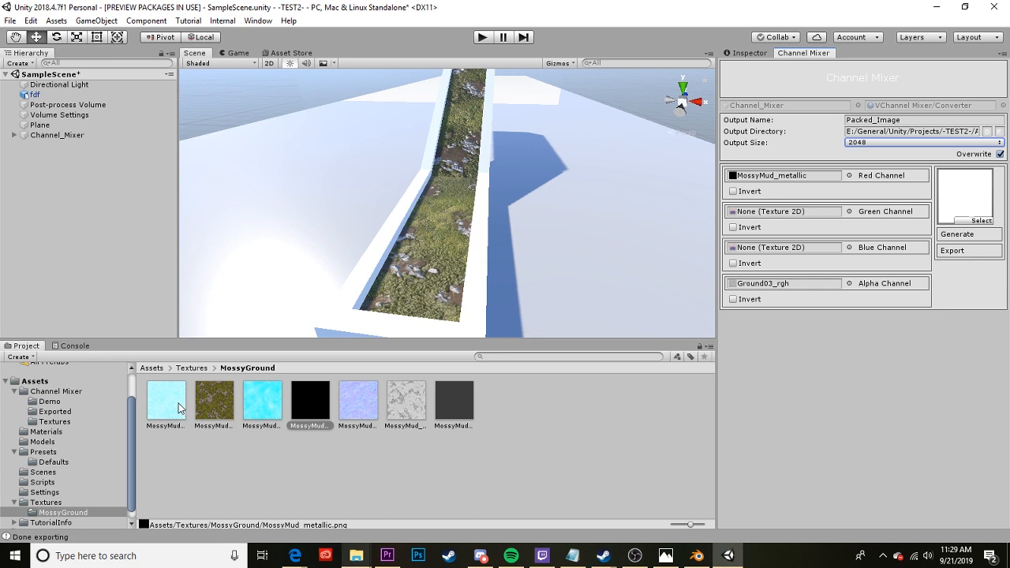
left_click(166, 397)
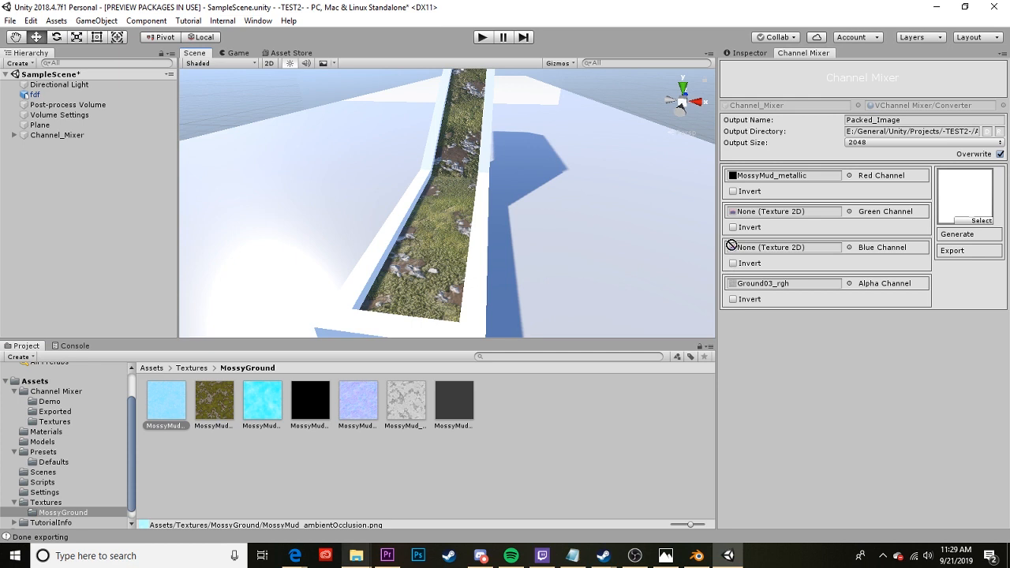
mouse_move(778, 212)
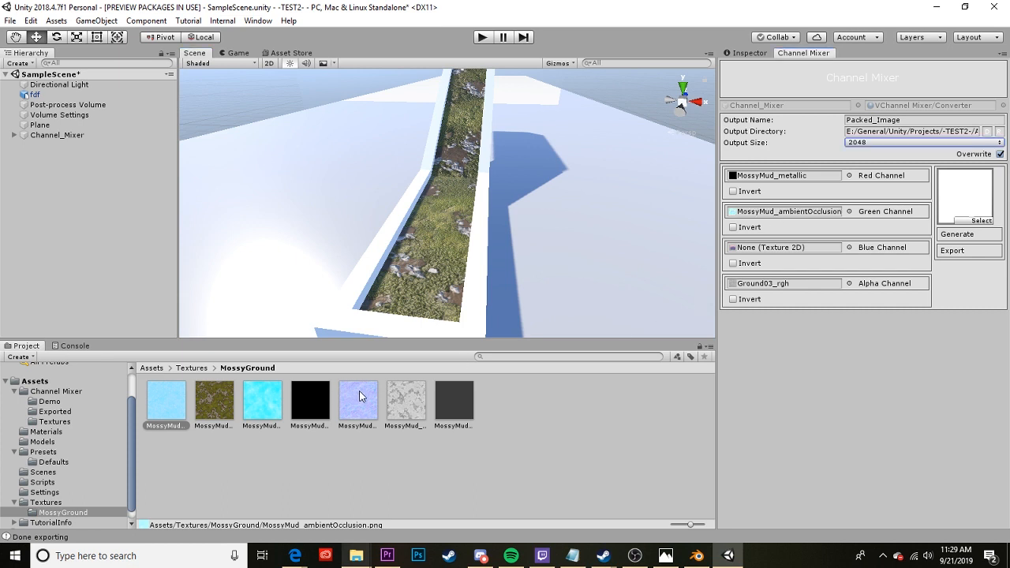
left_click(262, 401)
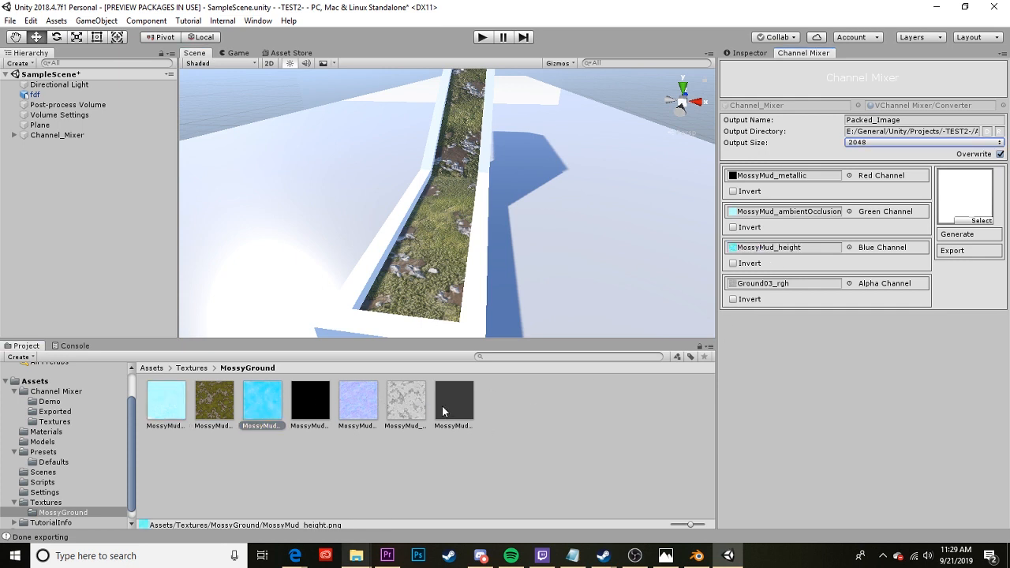
left_click(406, 401)
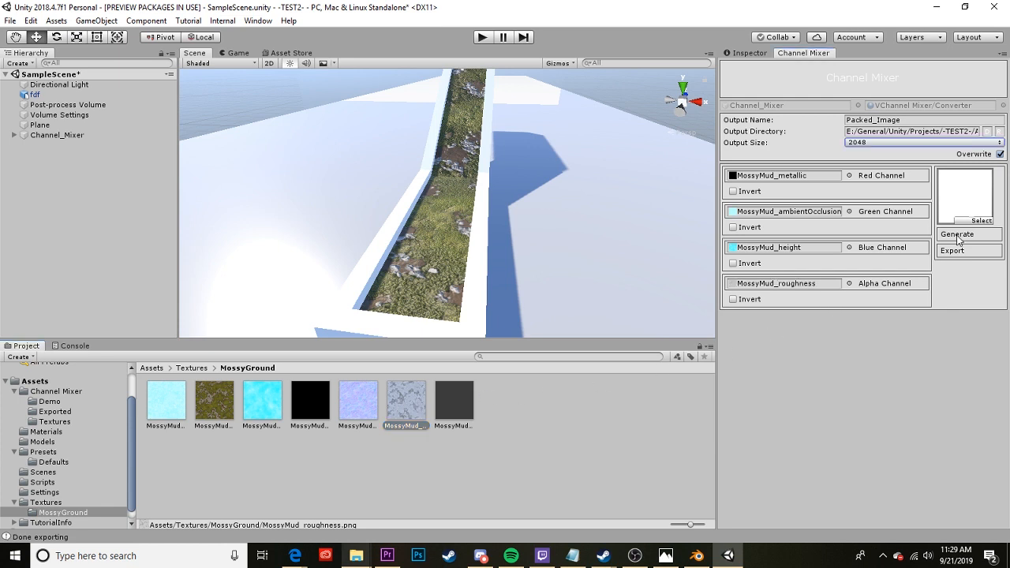
Generate the packed image and export it with Output Name 'MossyGround'
left_click(969, 233)
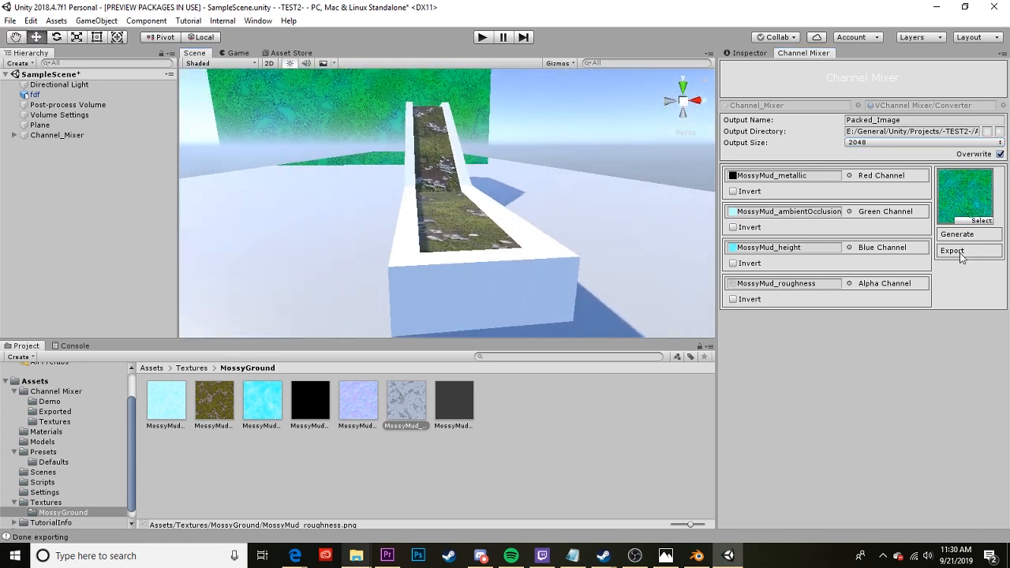
left_click(953, 251)
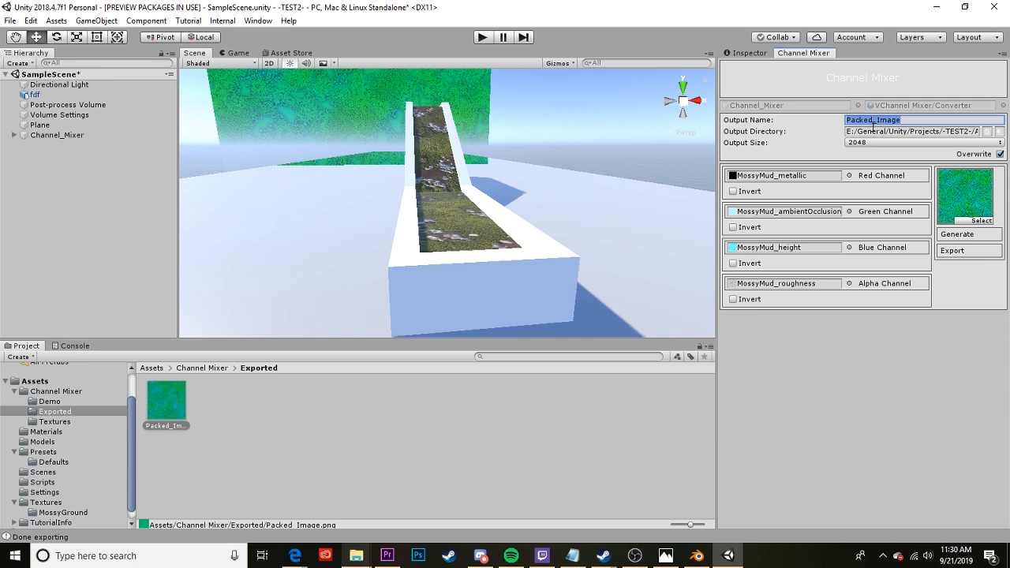
type("MossyGr")
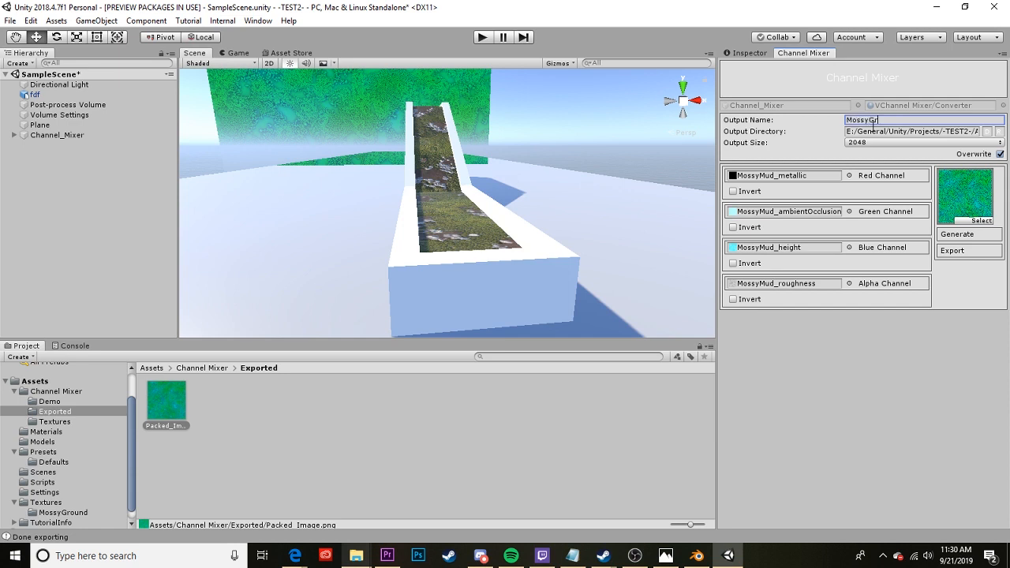
type("ound")
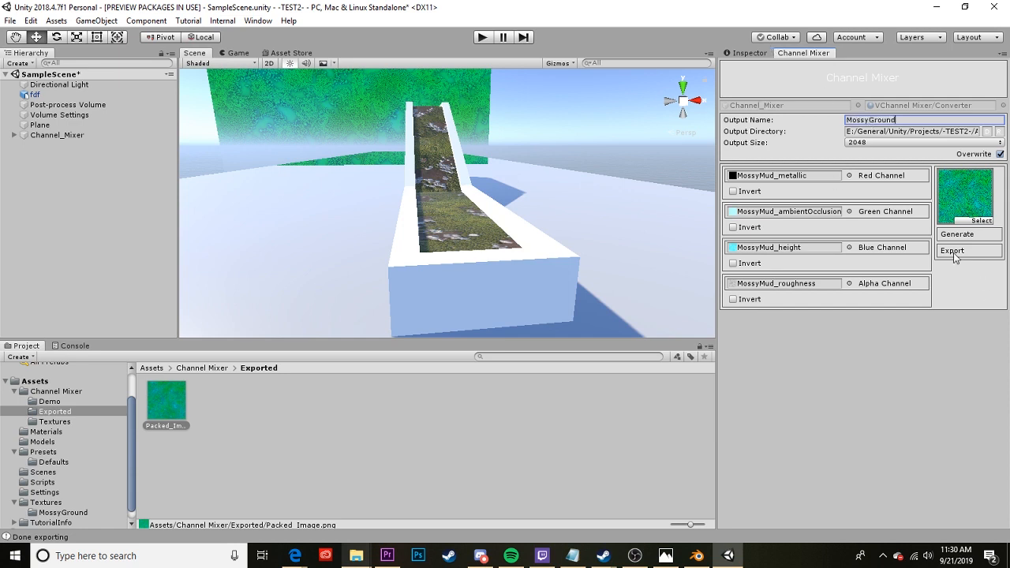
left_click(969, 250)
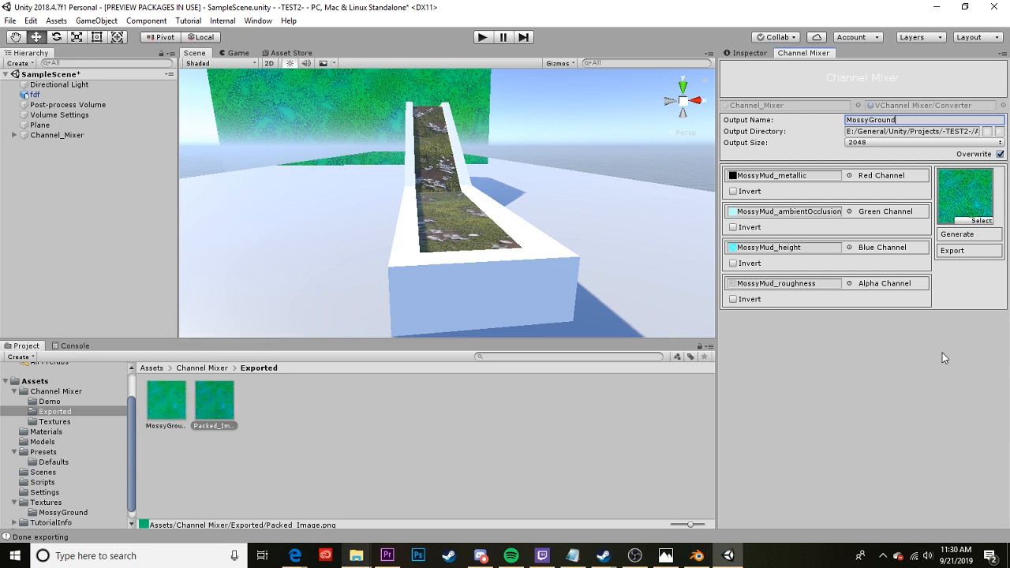
left_click(166, 403)
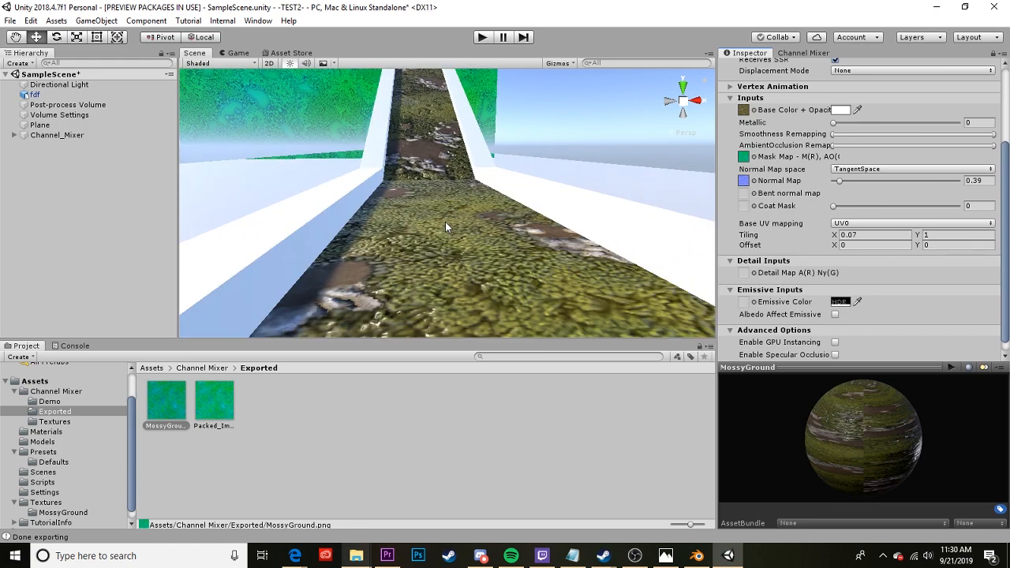
Set the packed MossyGround image as Mask Map and adjust the Smoothness Remapping range
left_click_drag(445, 228, 471, 244)
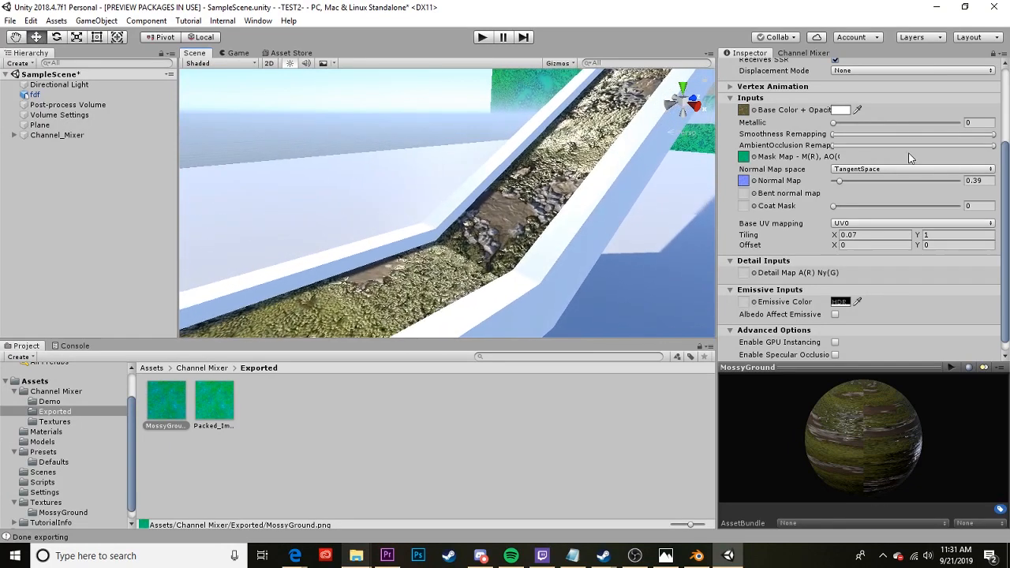
left_click_drag(831, 133, 947, 133)
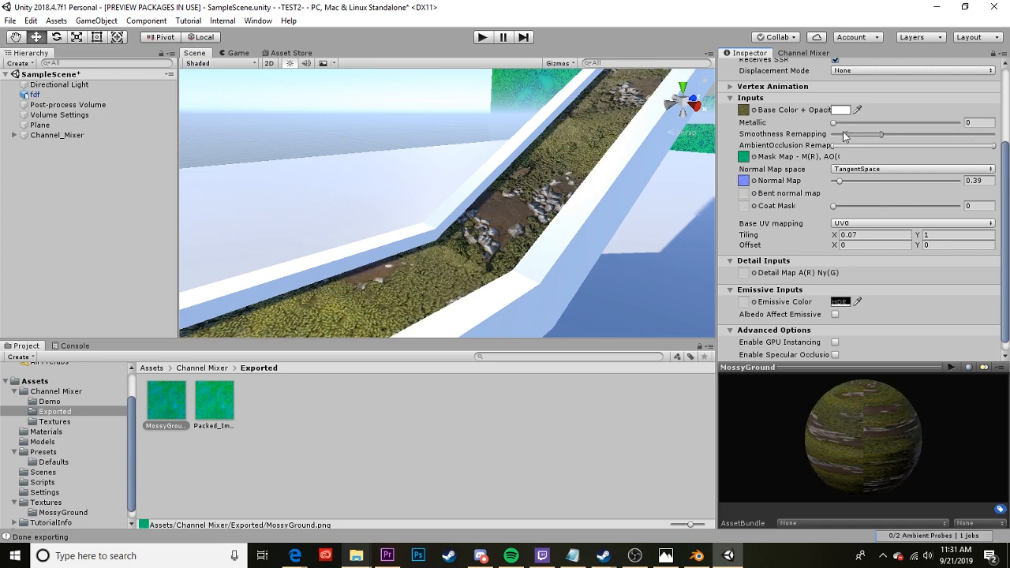
mouse_move(938, 141)
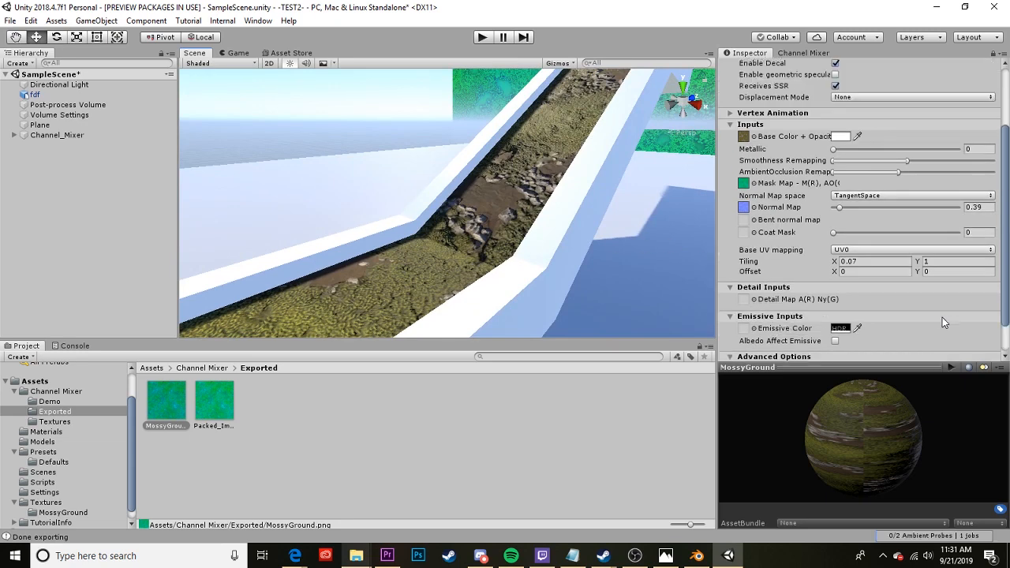
scroll("up", 3)
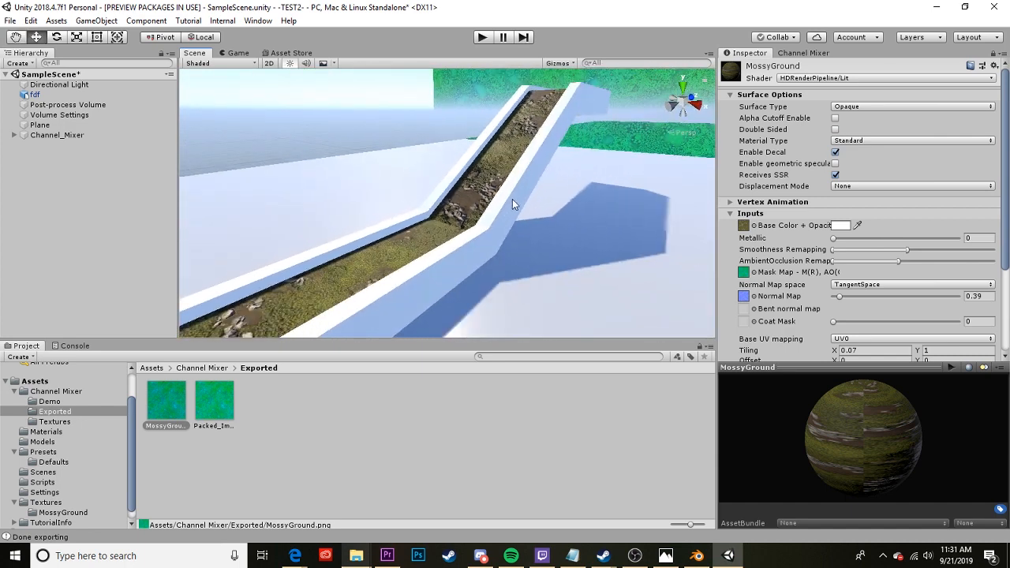
left_click(913, 107)
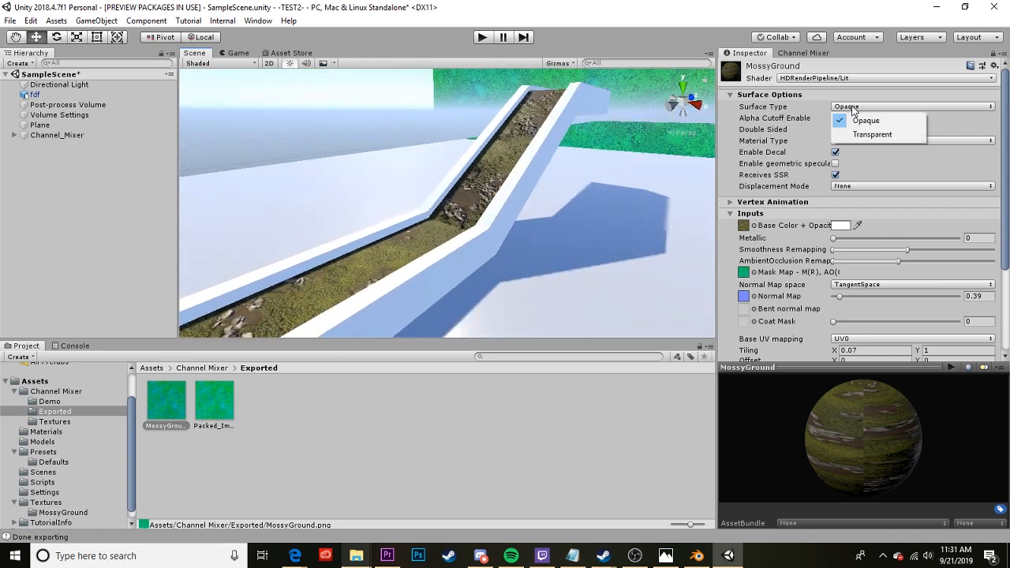
left_click(913, 141)
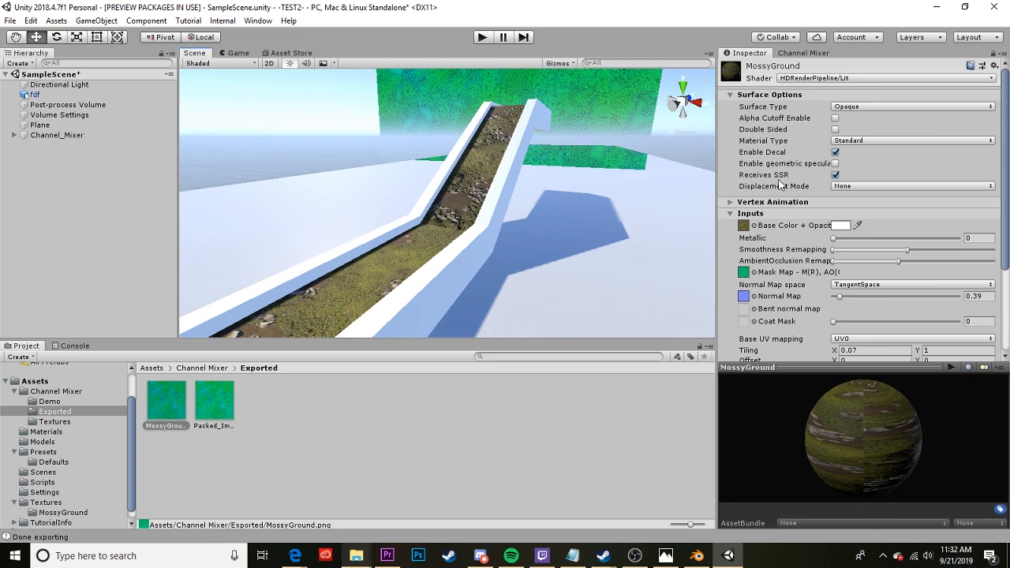
mouse_move(350, 272)
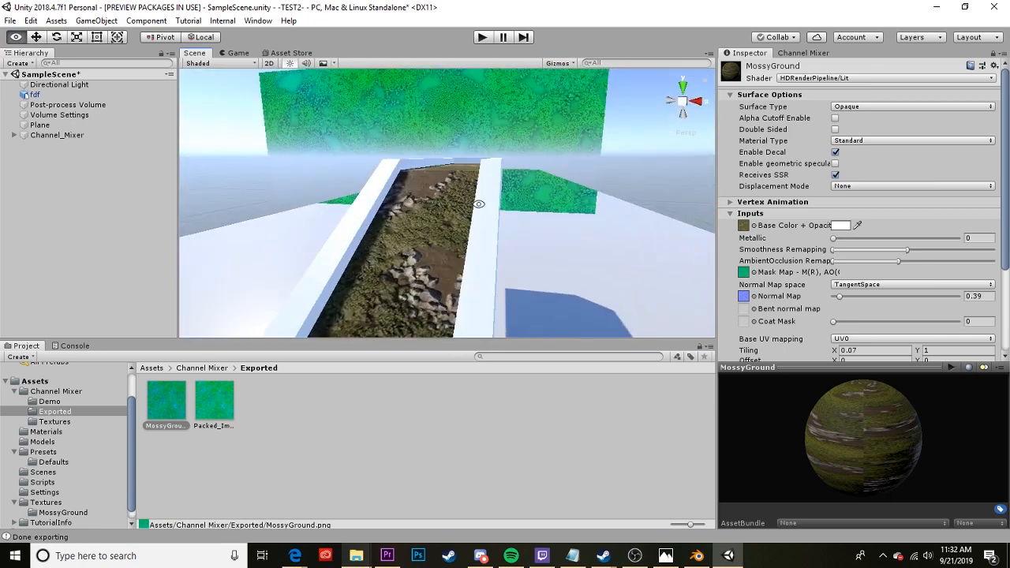
left_click_drag(480, 204, 417, 215)
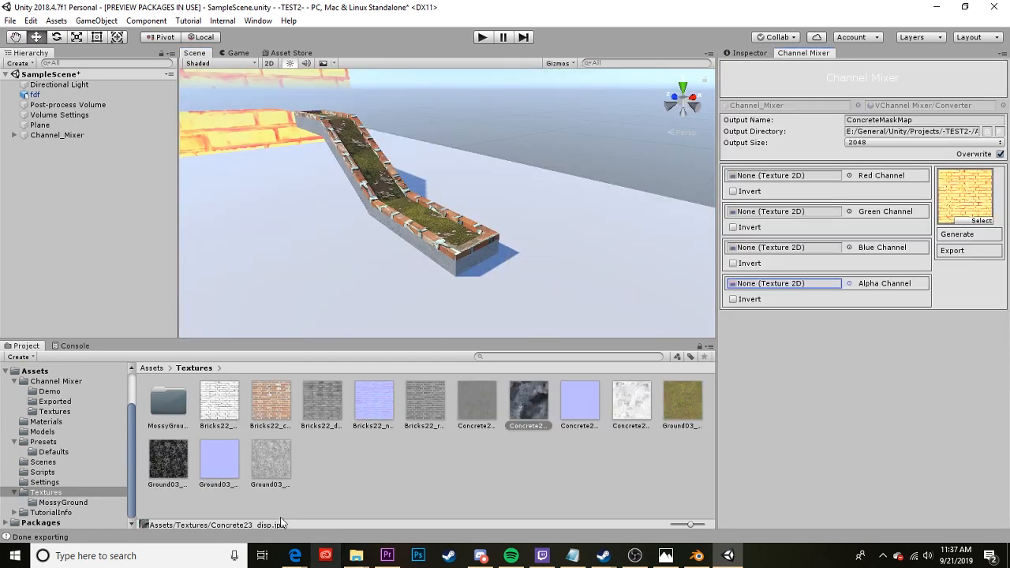
mouse_move(540, 401)
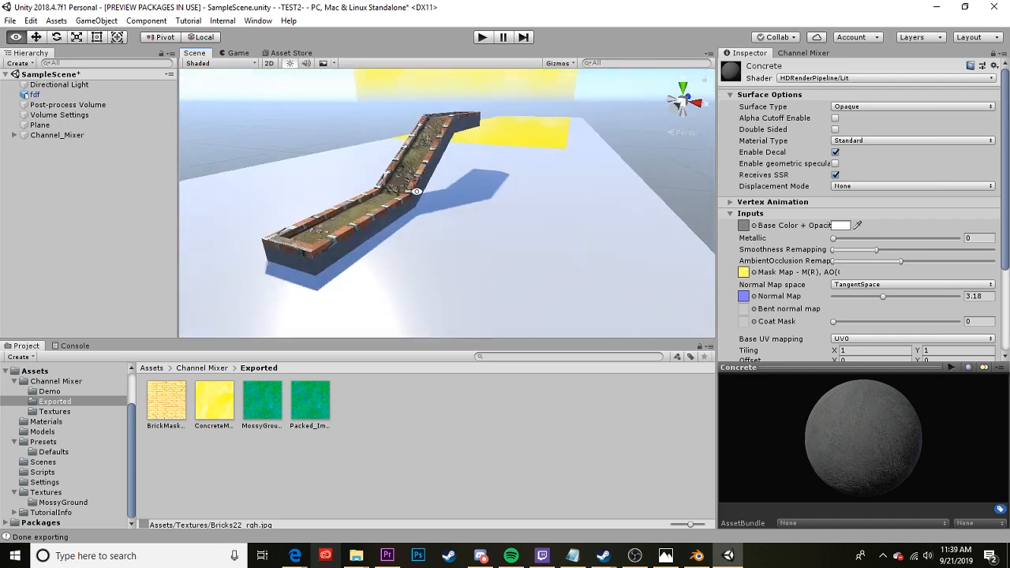
left_click_drag(419, 189, 442, 200)
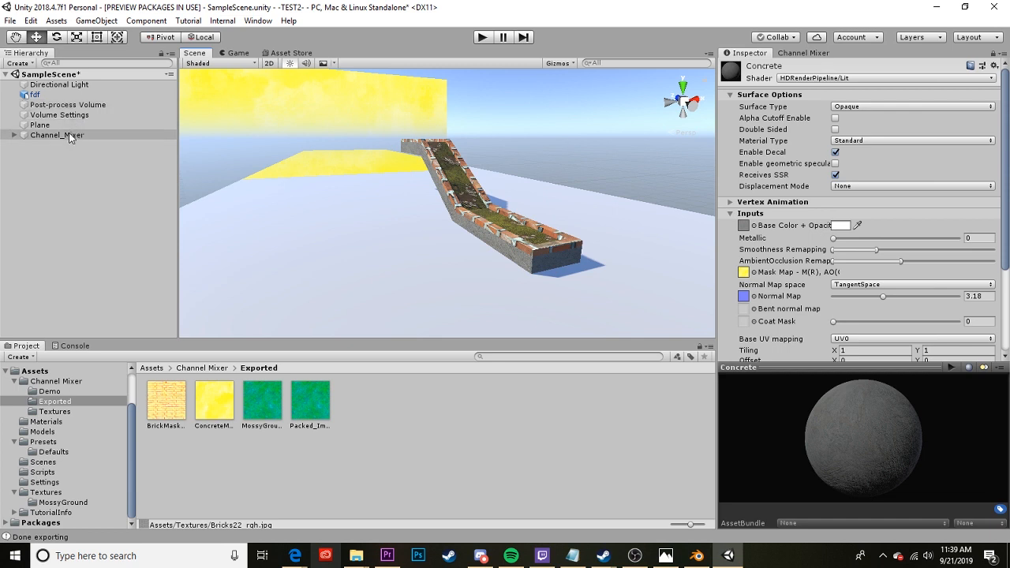
Select the Channel_Mixer object to show its Transform, Camera and Convert_Texture_HDRP components
left_click(57, 136)
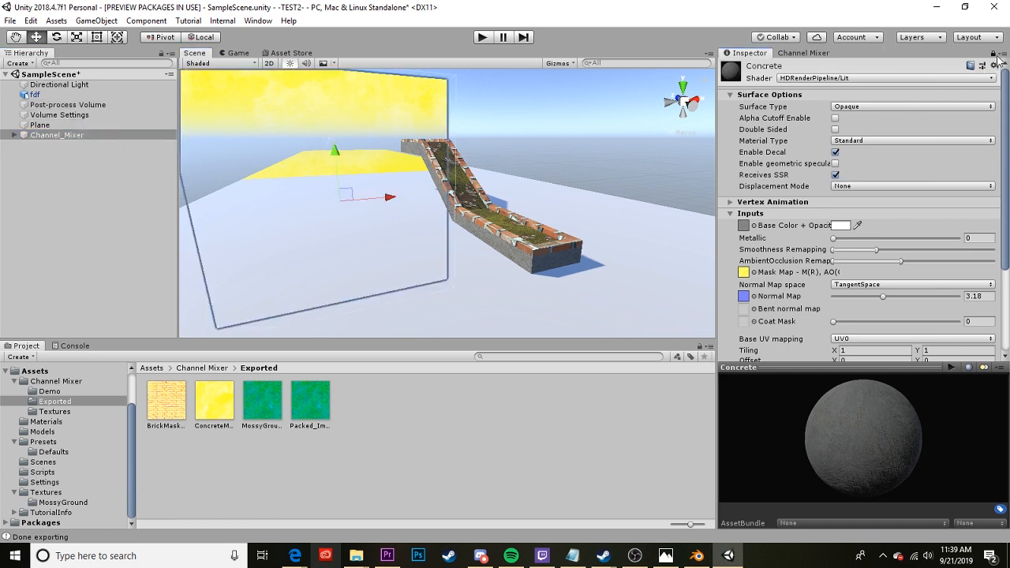
left_click(57, 135)
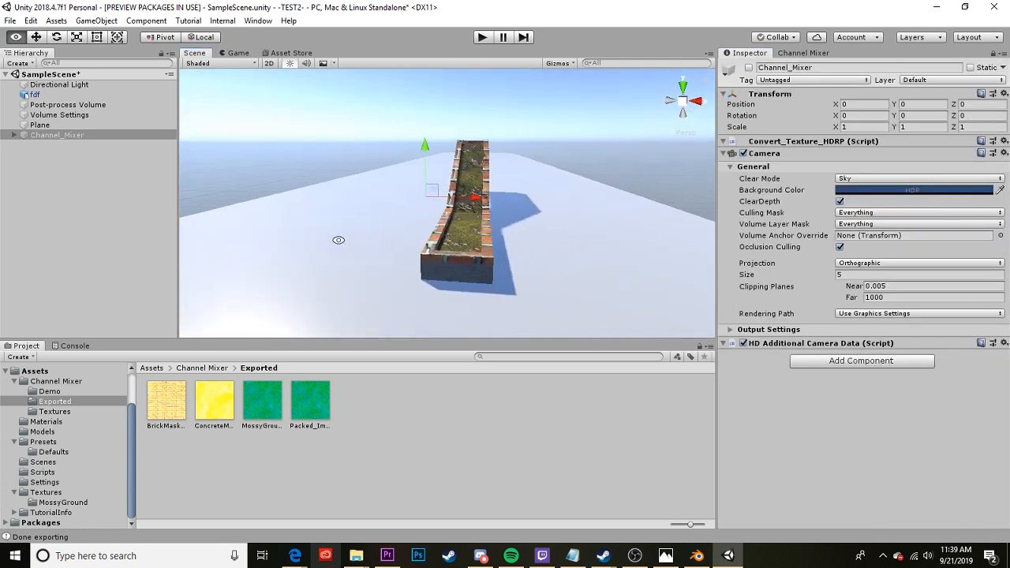
left_click(290, 54)
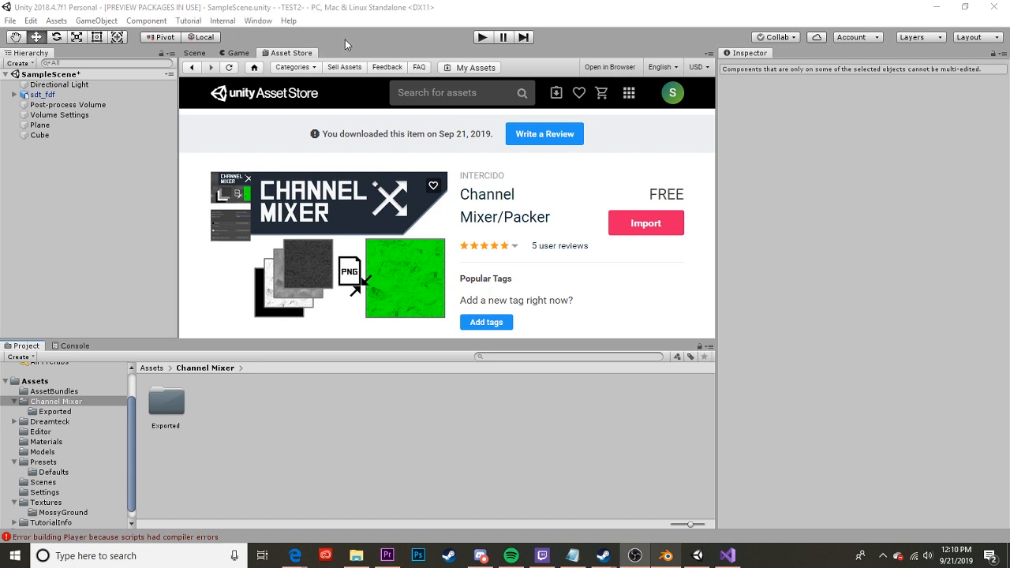
mouse_move(382, 149)
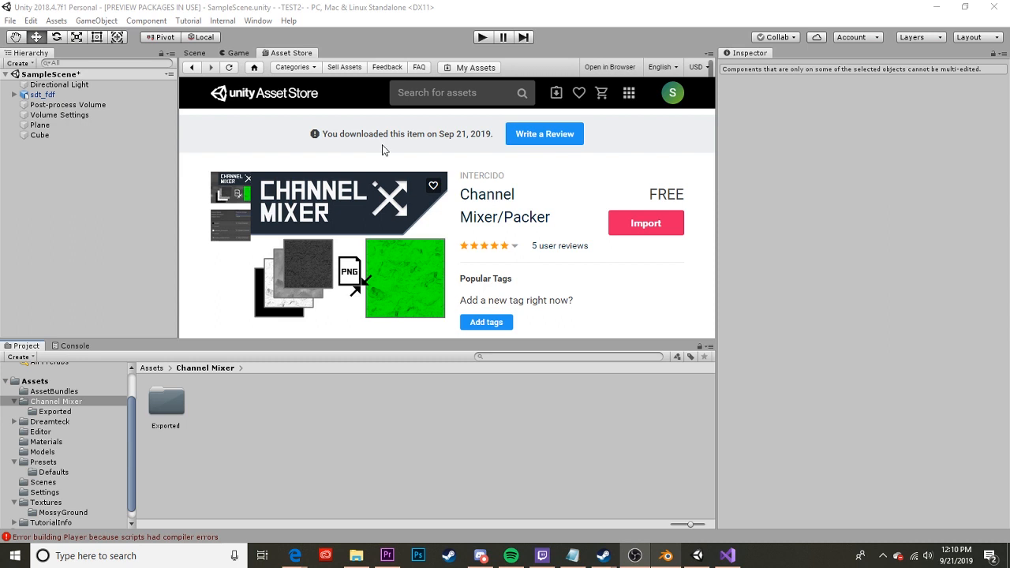
mouse_move(66, 420)
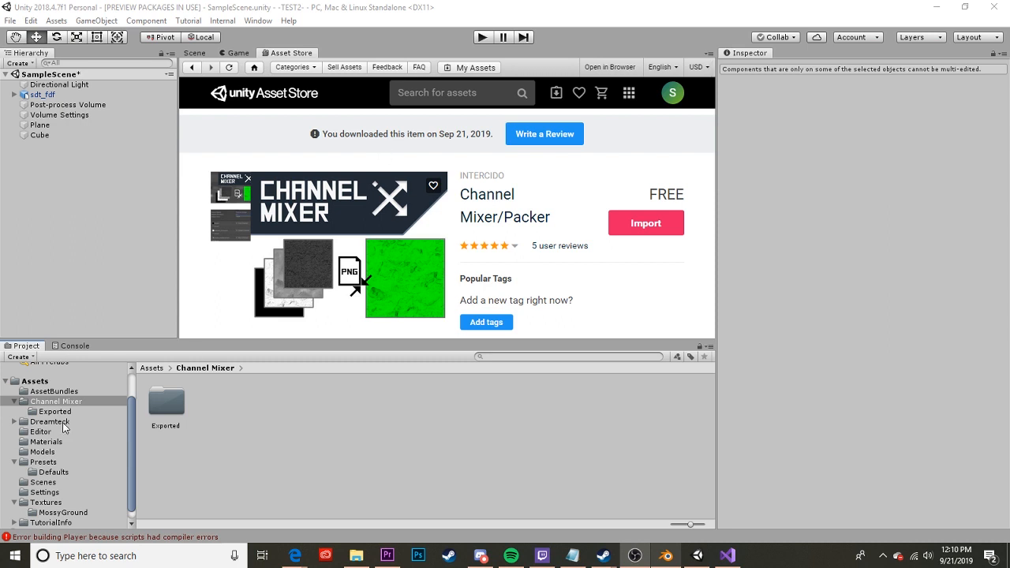
Check the Channel Mixer, Exported and Textures folders while scrolling the Asset Store page
left_click(55, 401)
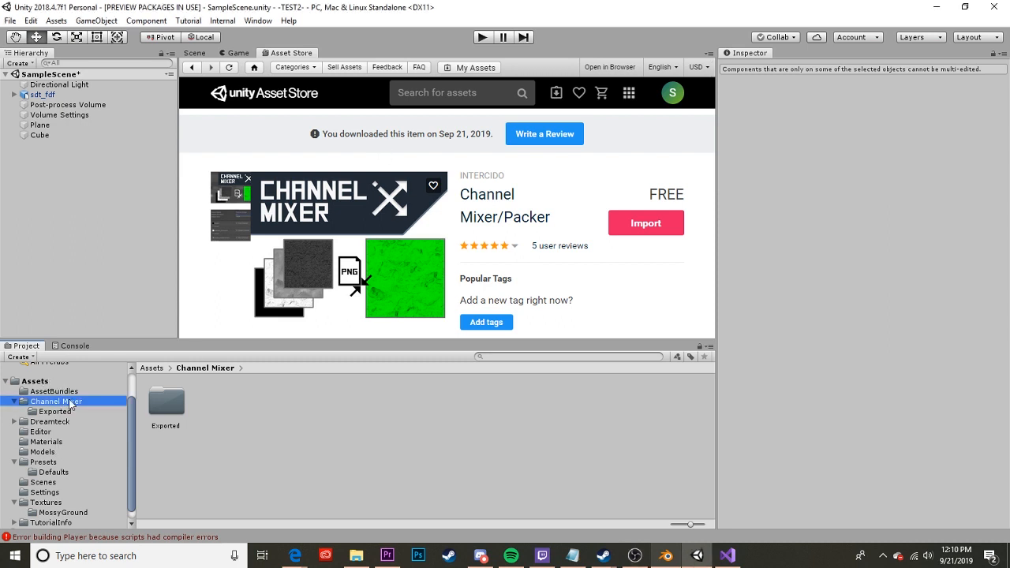
scroll("down", 3)
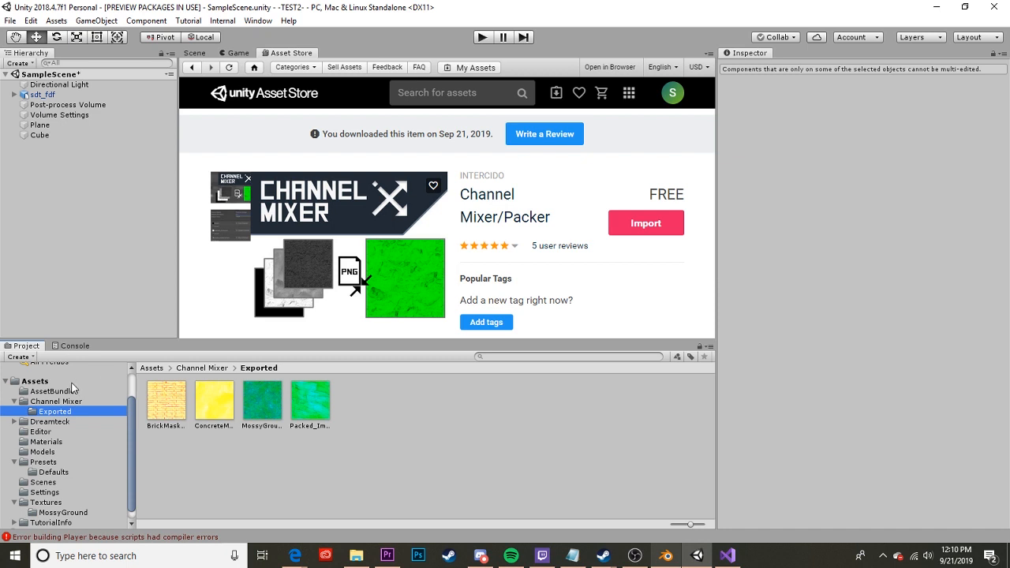
left_click(57, 392)
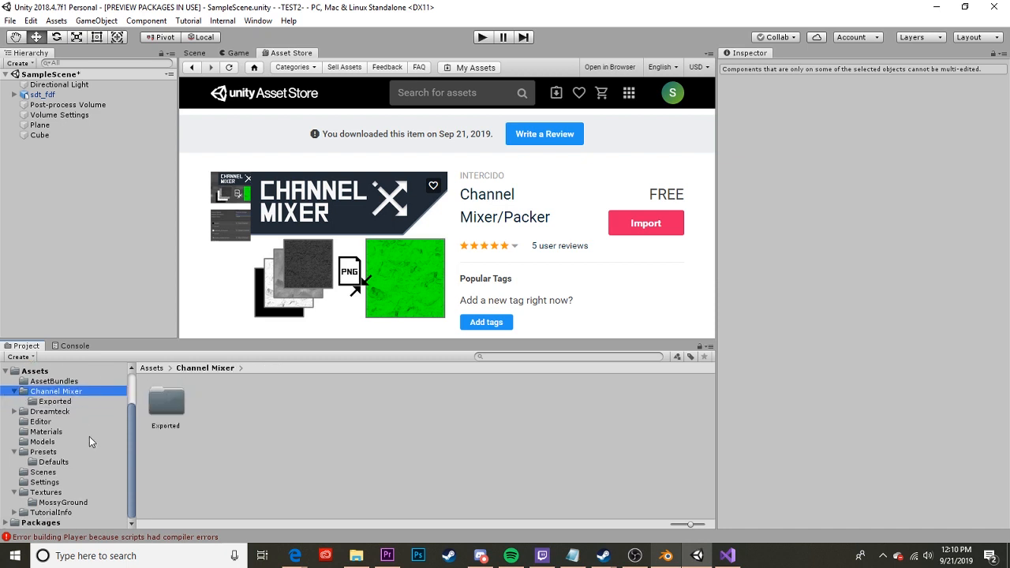
mouse_move(262, 256)
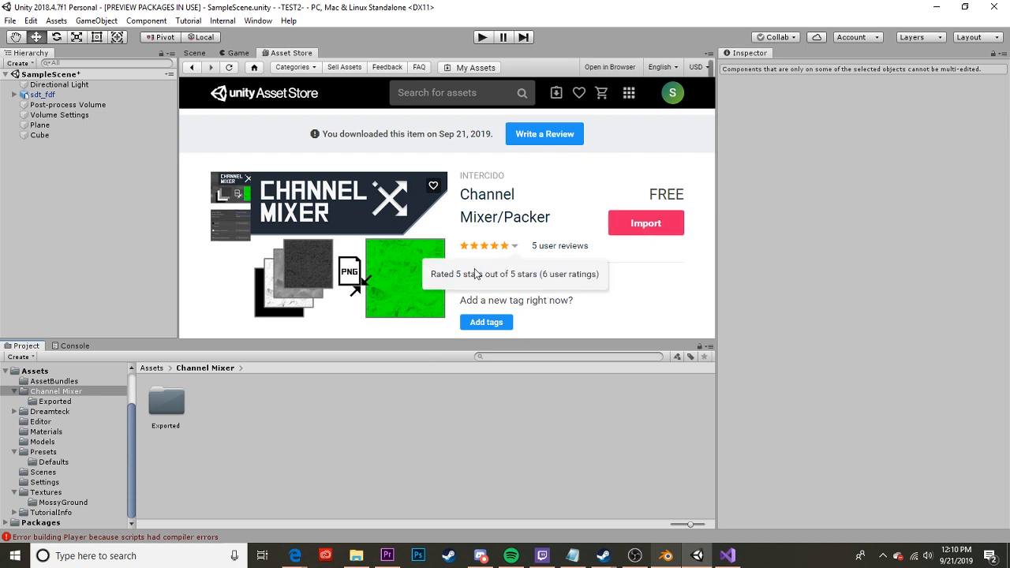
mouse_move(16, 387)
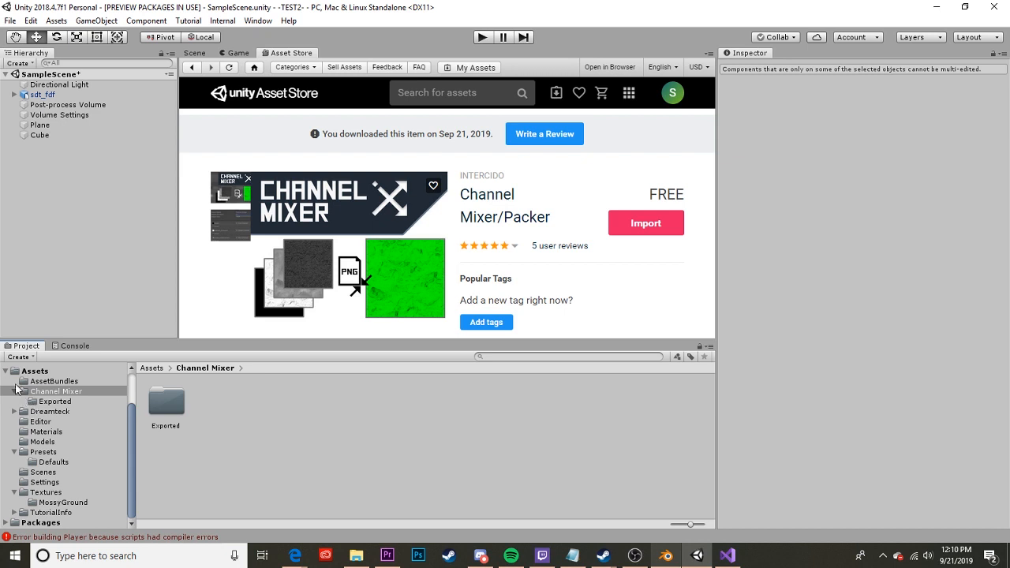
left_click(56, 401)
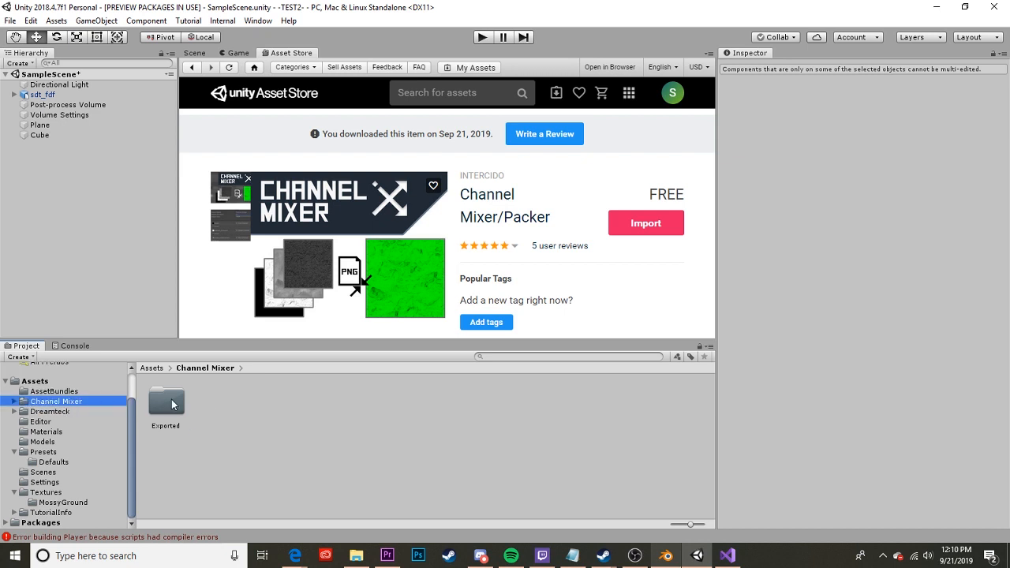
left_click(166, 403)
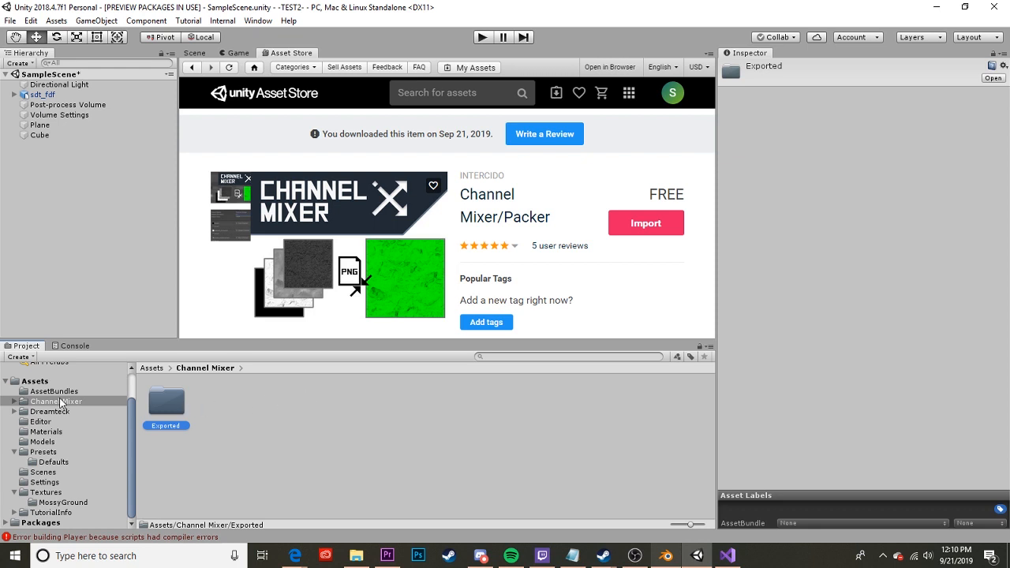
mouse_move(101, 426)
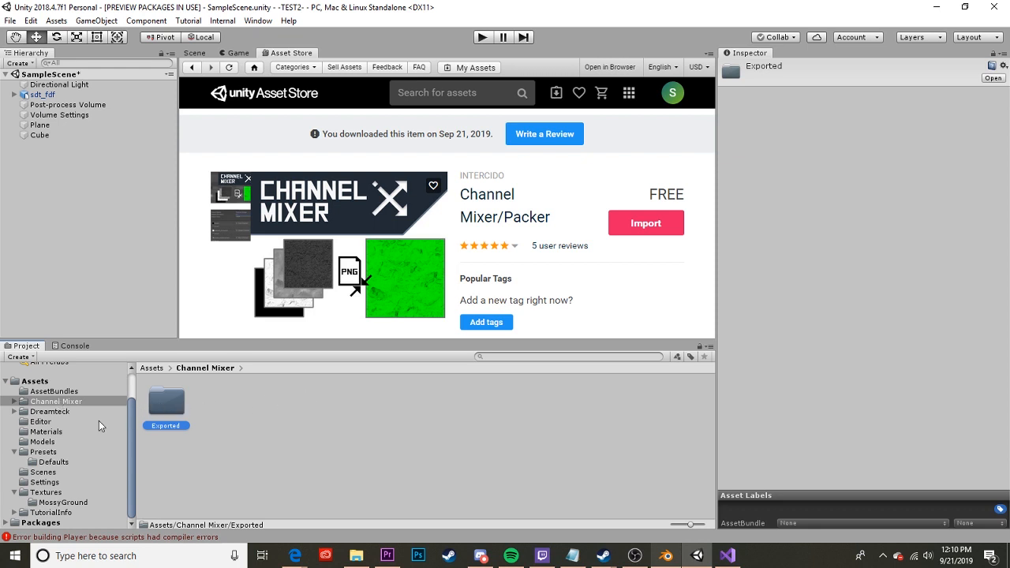
left_click(44, 492)
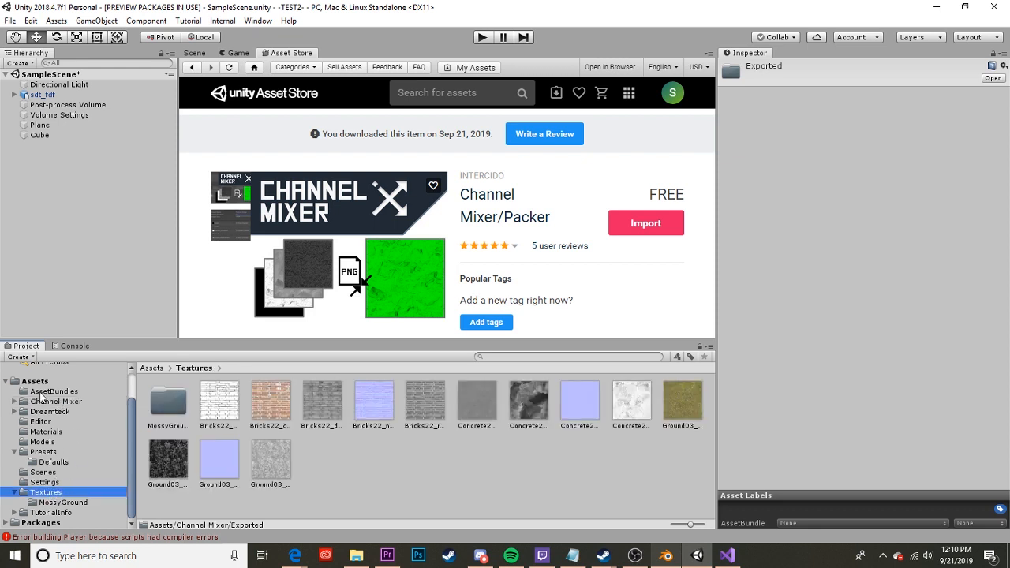
left_click(57, 401)
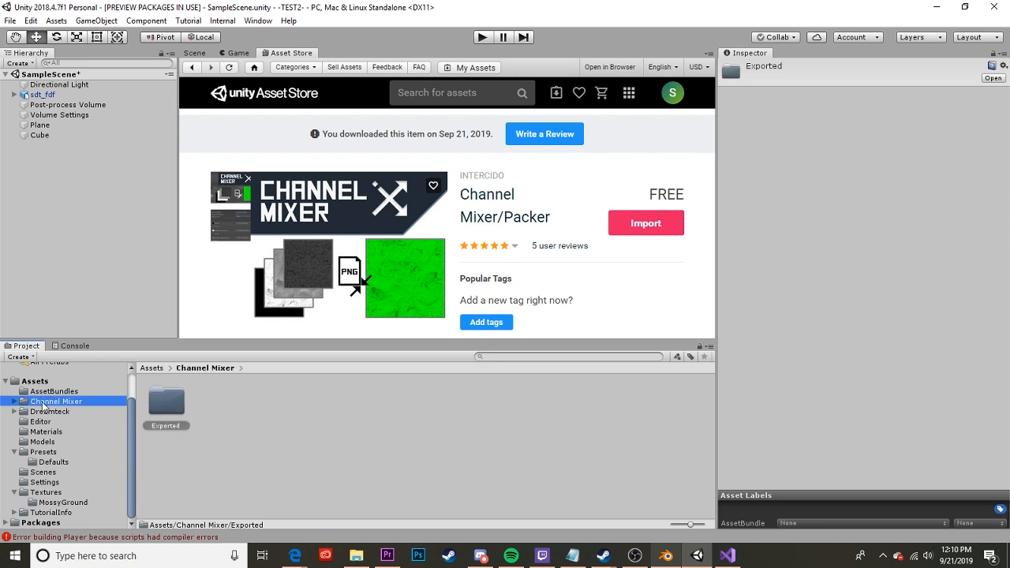
mouse_move(113, 193)
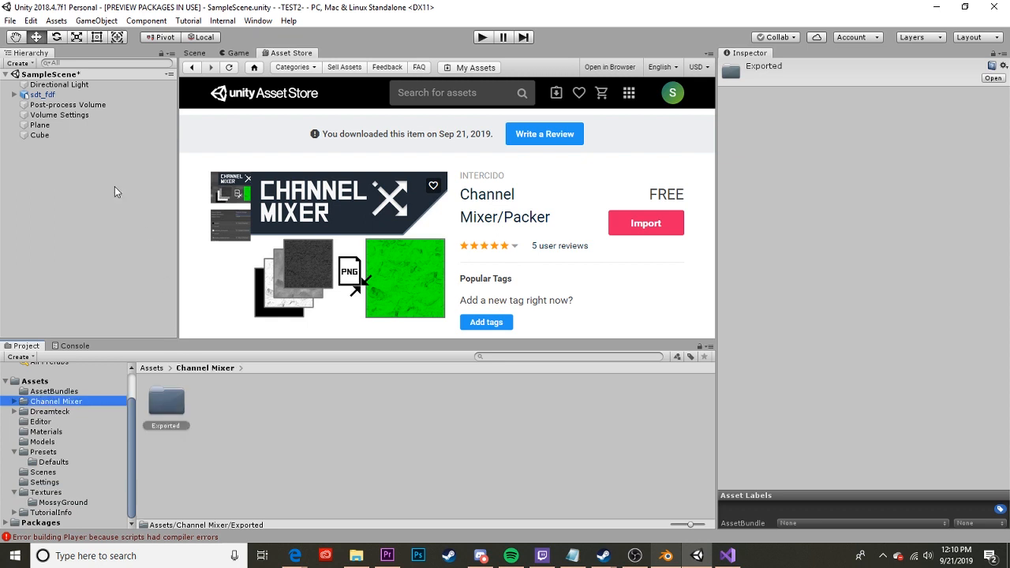
scroll("down", 3)
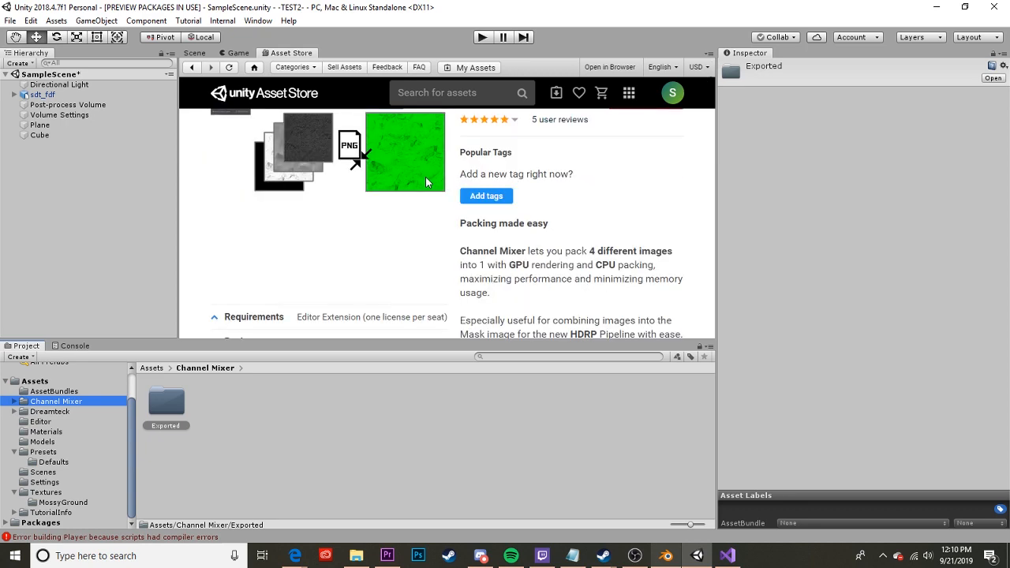
scroll("up", 3)
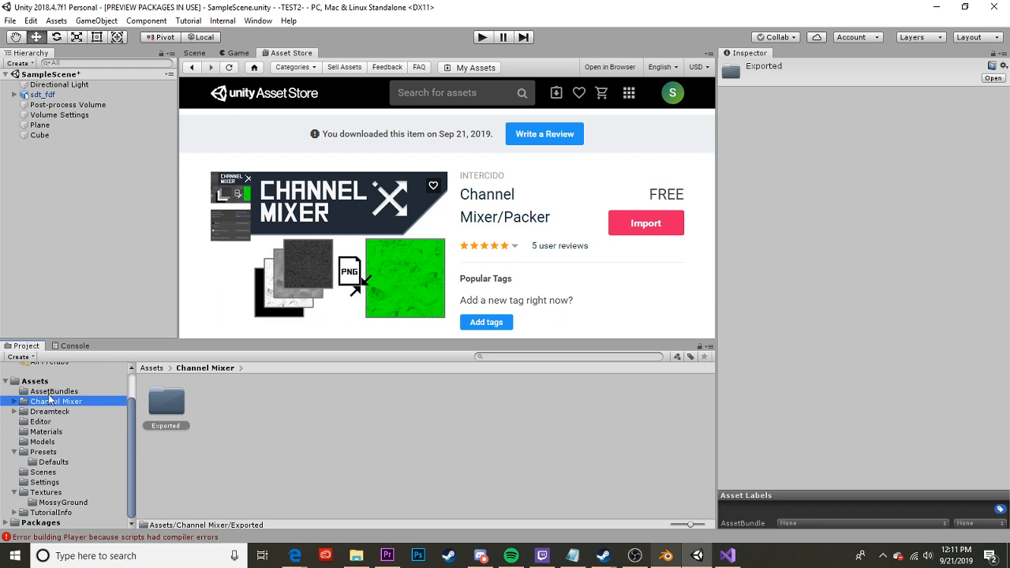
Go to Assets > Scenes and select the SampleScene file
left_click(35, 380)
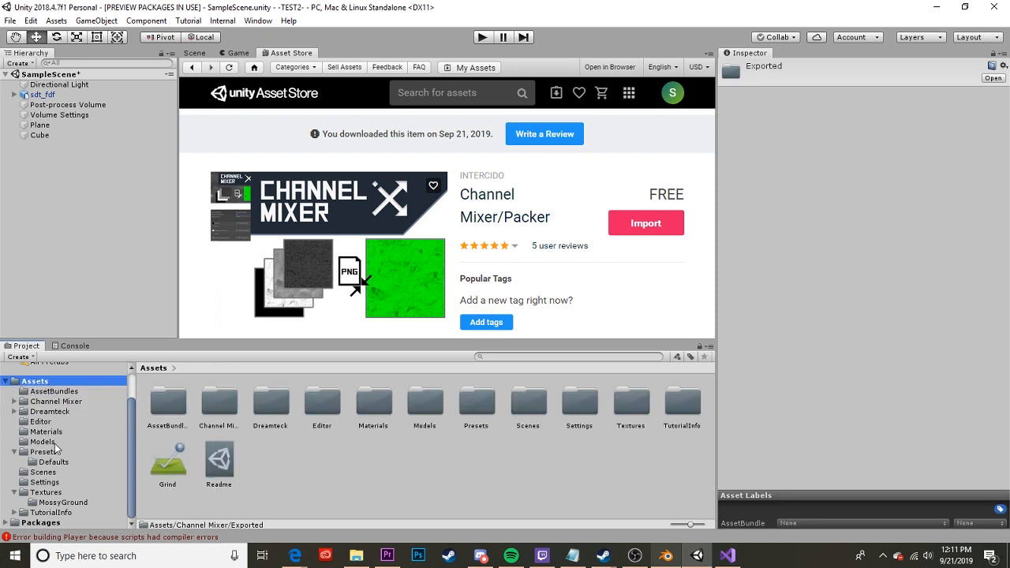
left_click(44, 472)
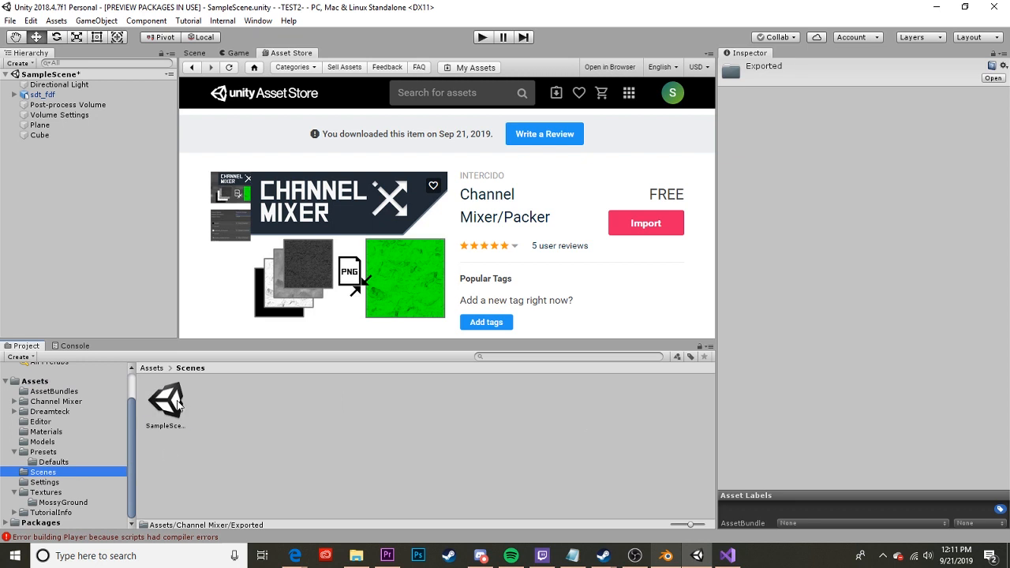
left_click(166, 398)
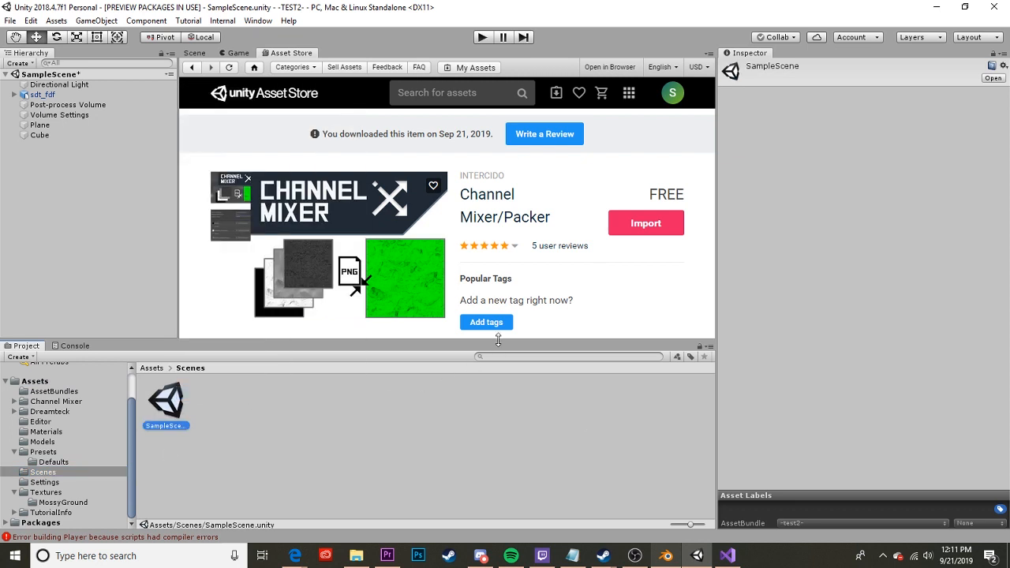
mouse_move(504, 393)
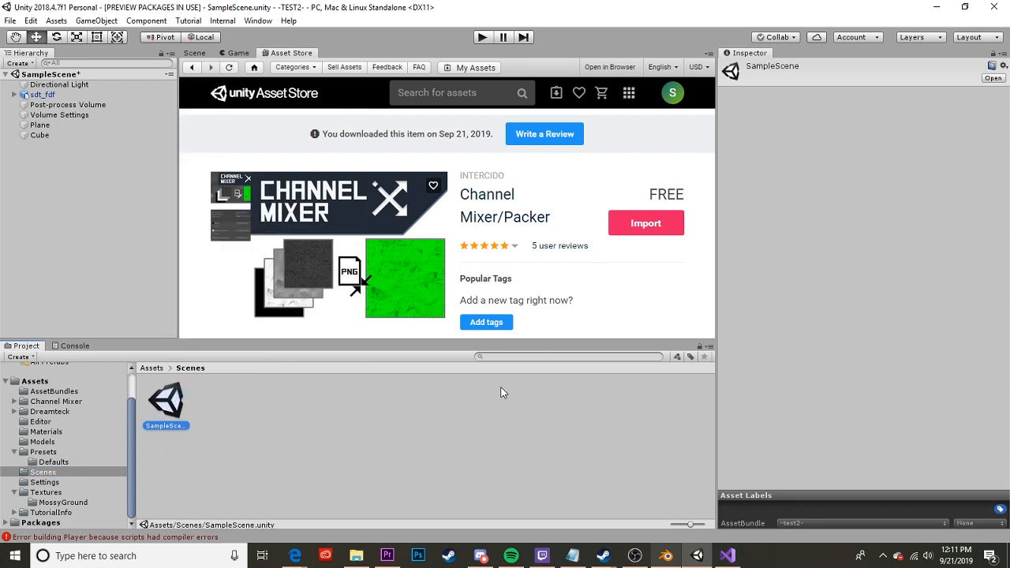
scroll("down", 3)
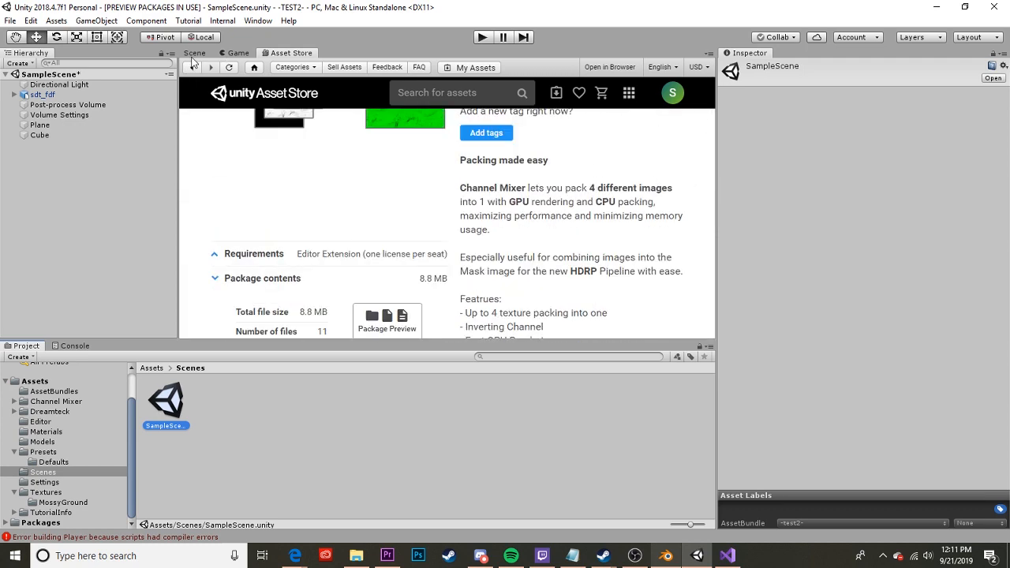
Return to the ledge Scene view, read the Convert_Editor compile errors in the Console, and bring up SampleScene's actions
left_click(194, 54)
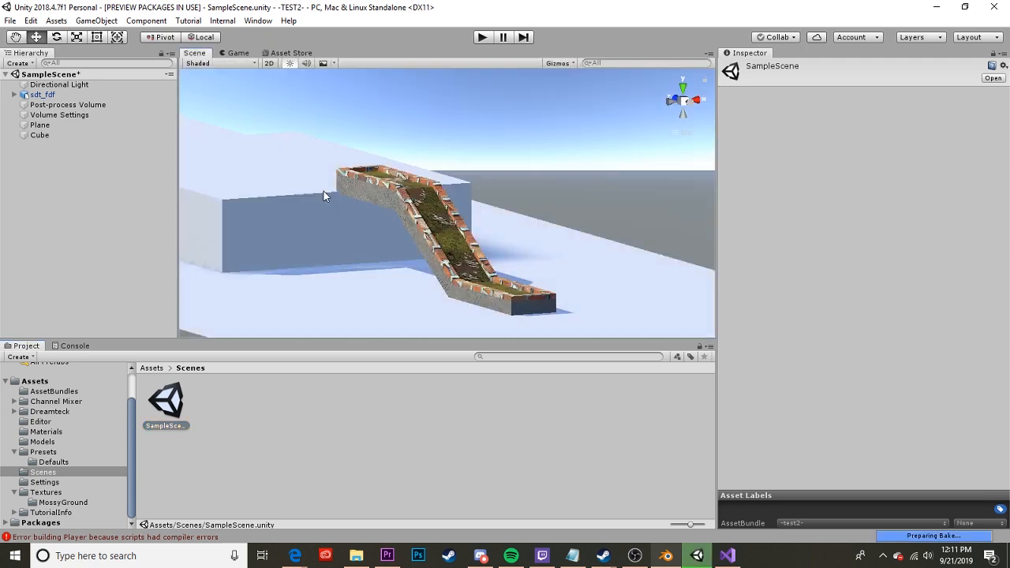
left_click(72, 345)
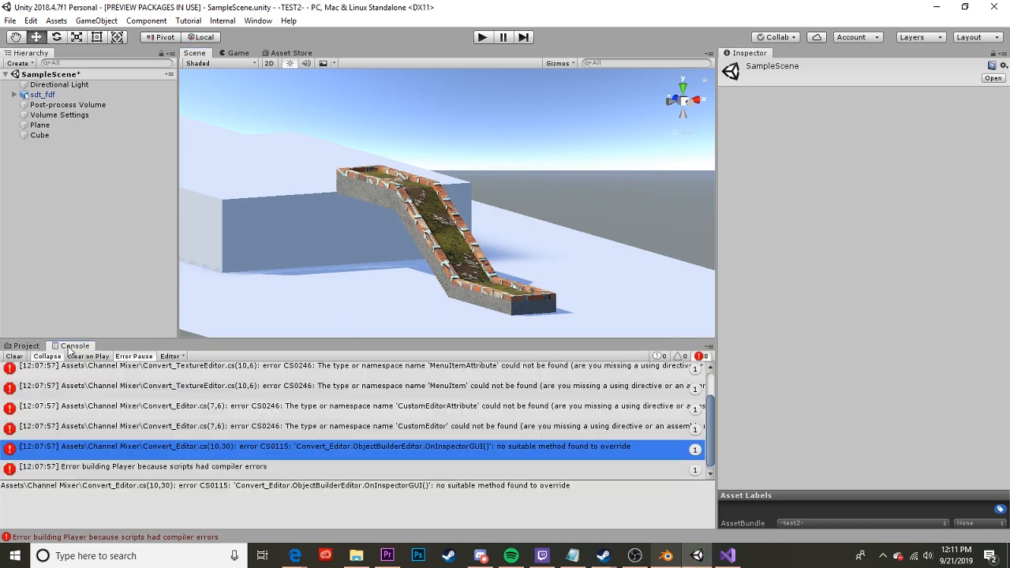
right_click(166, 403)
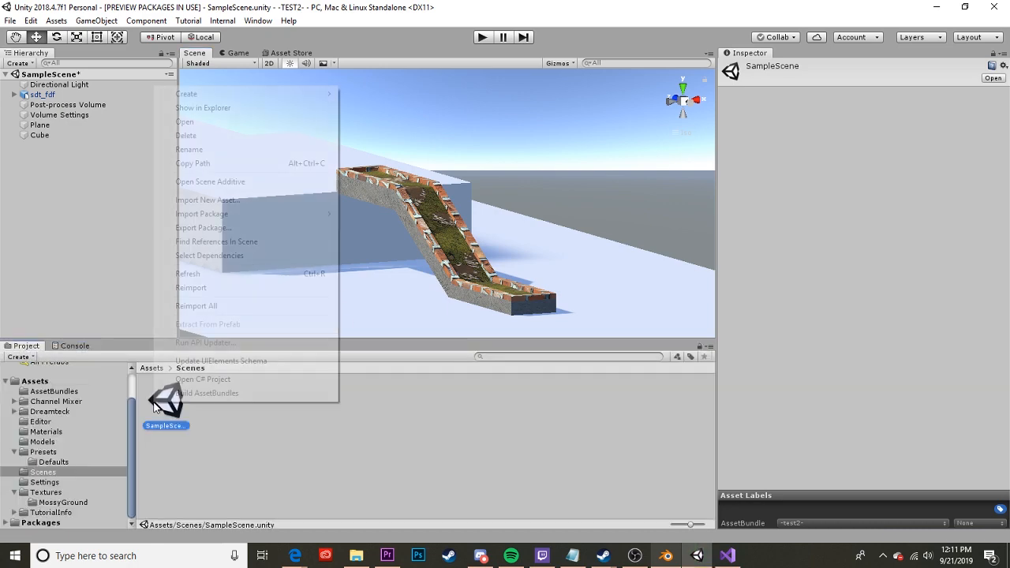